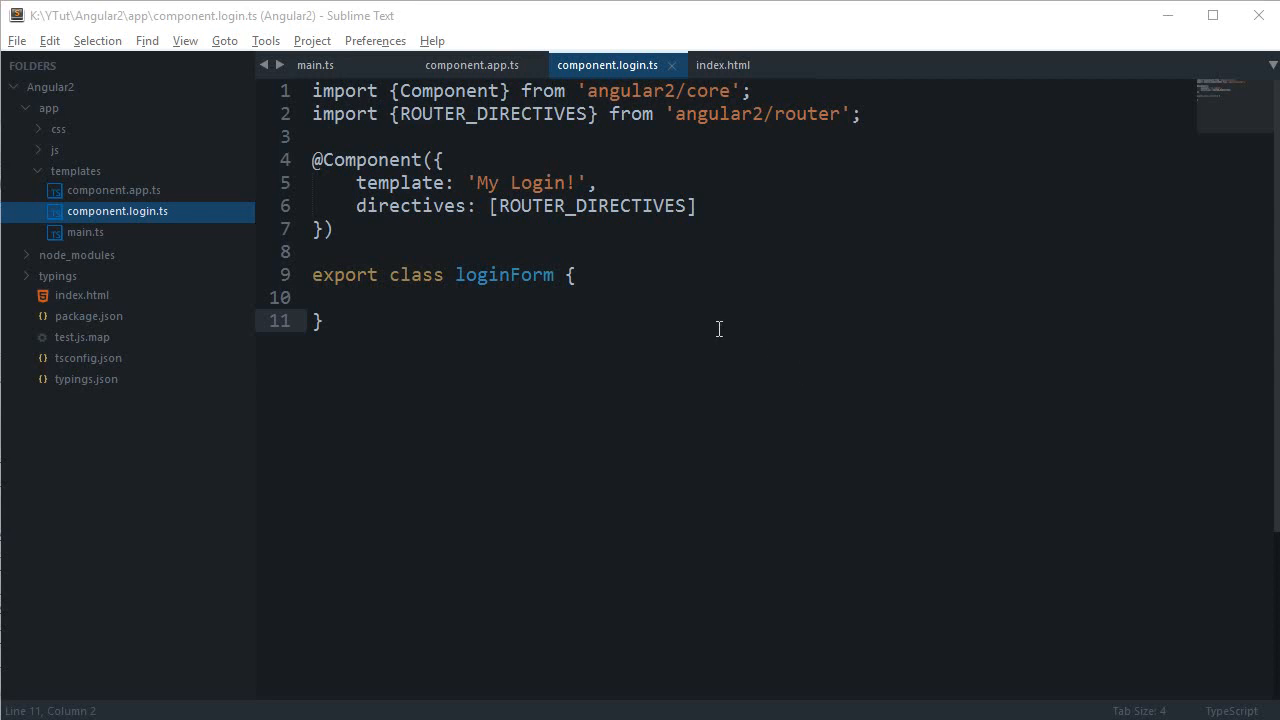
pyautogui.moveTo(702, 341)
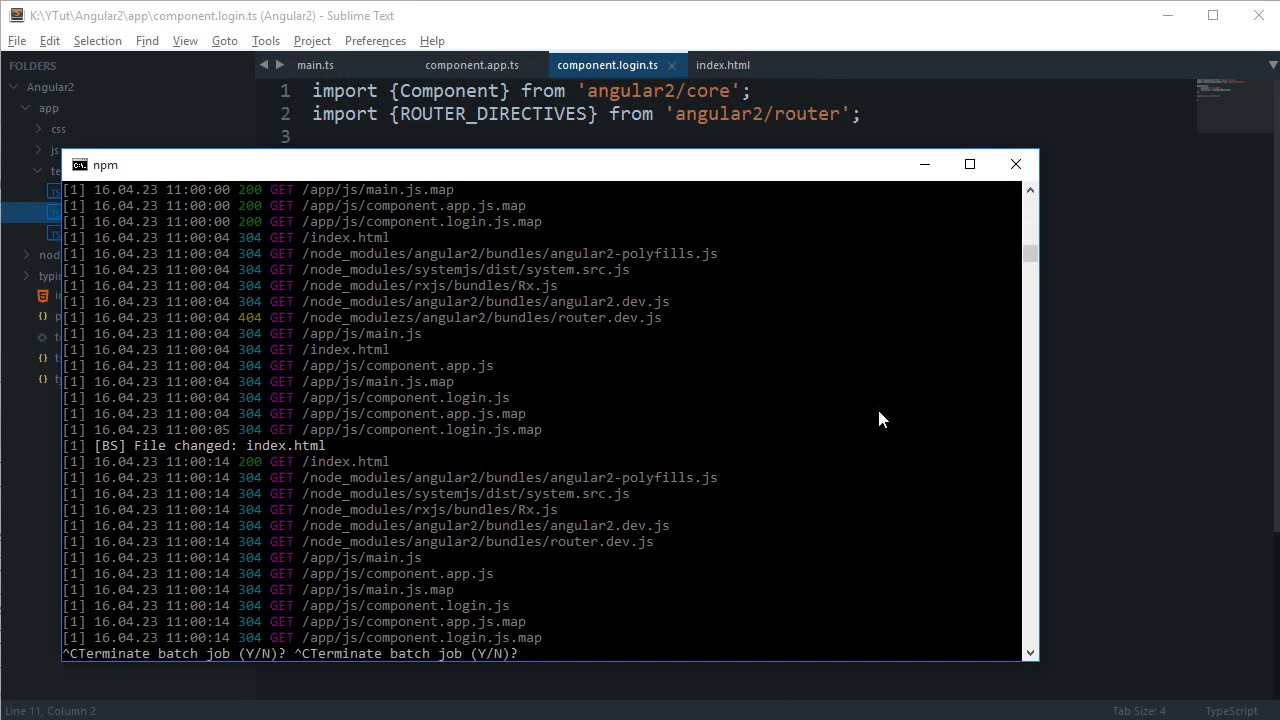
# Step: Terminate the running dev server batch job and run npm install bootstrap
pyautogui.write('Y')
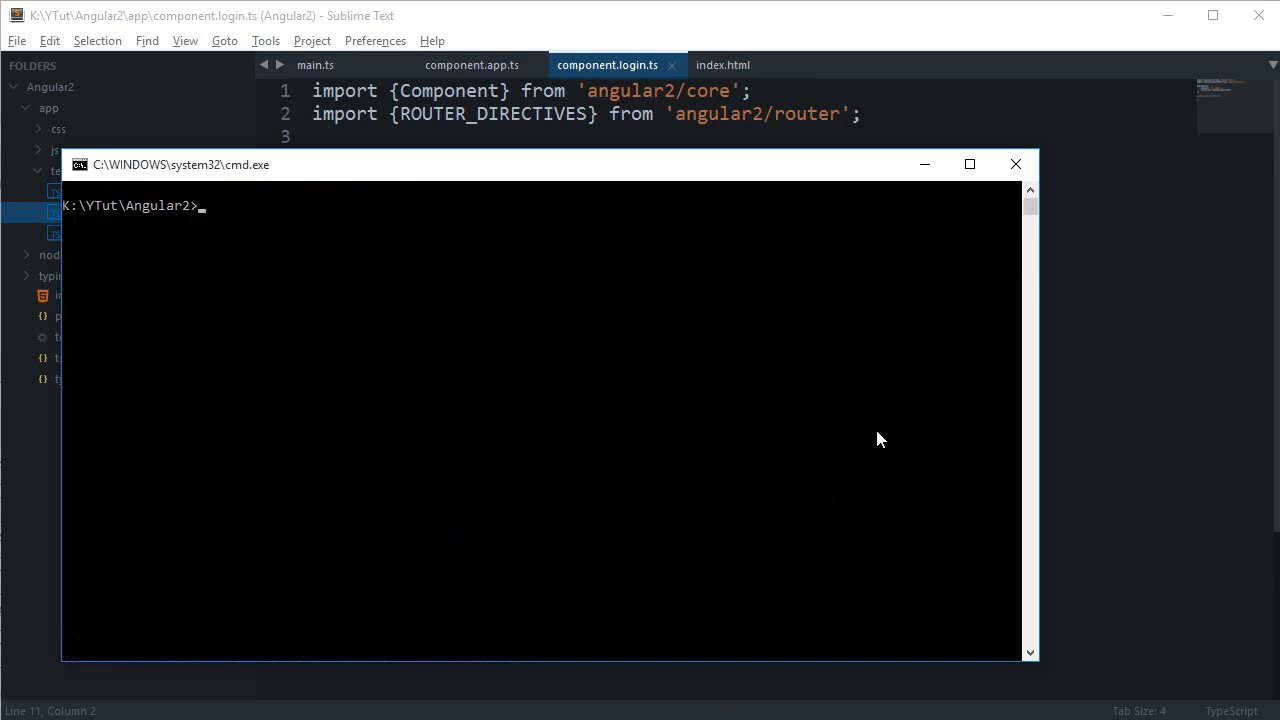
pyautogui.write('npm start')
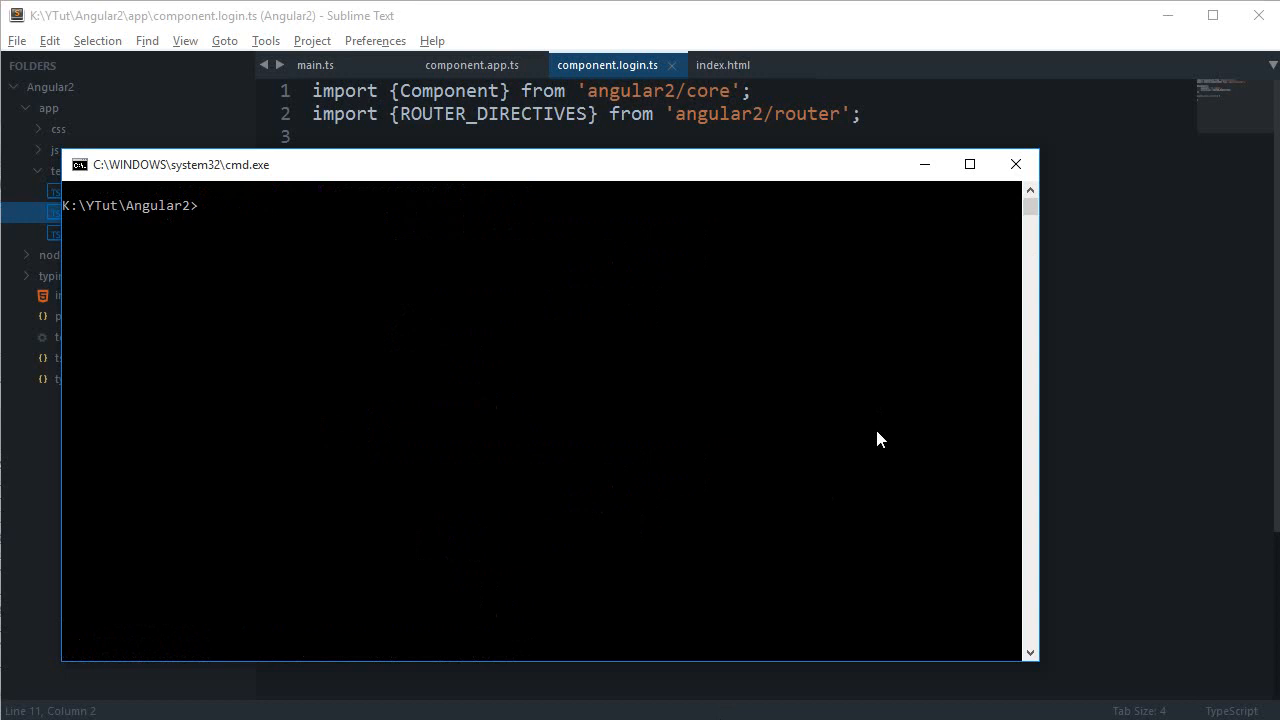
pyautogui.write('npm install boo')
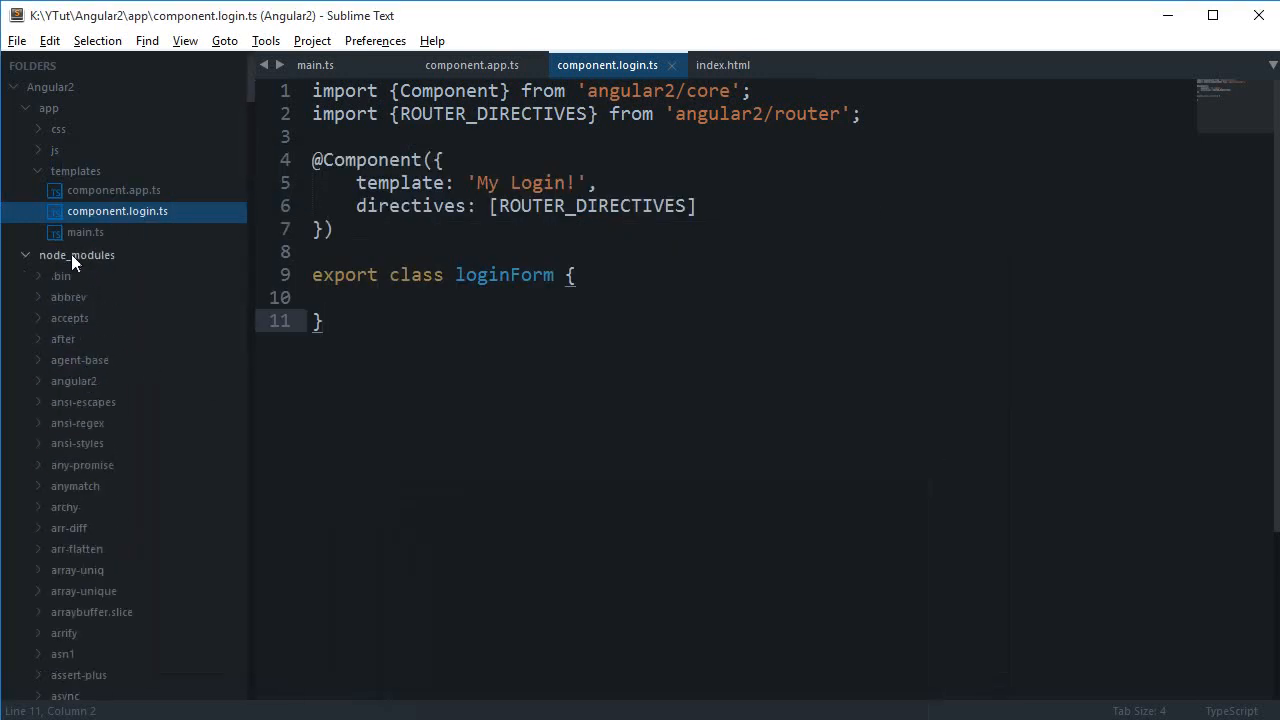
# Step: Inspect bootstrap.min.css in node_modules/bootstrap/dist/css, then return to index.html
pyautogui.scroll(-3)
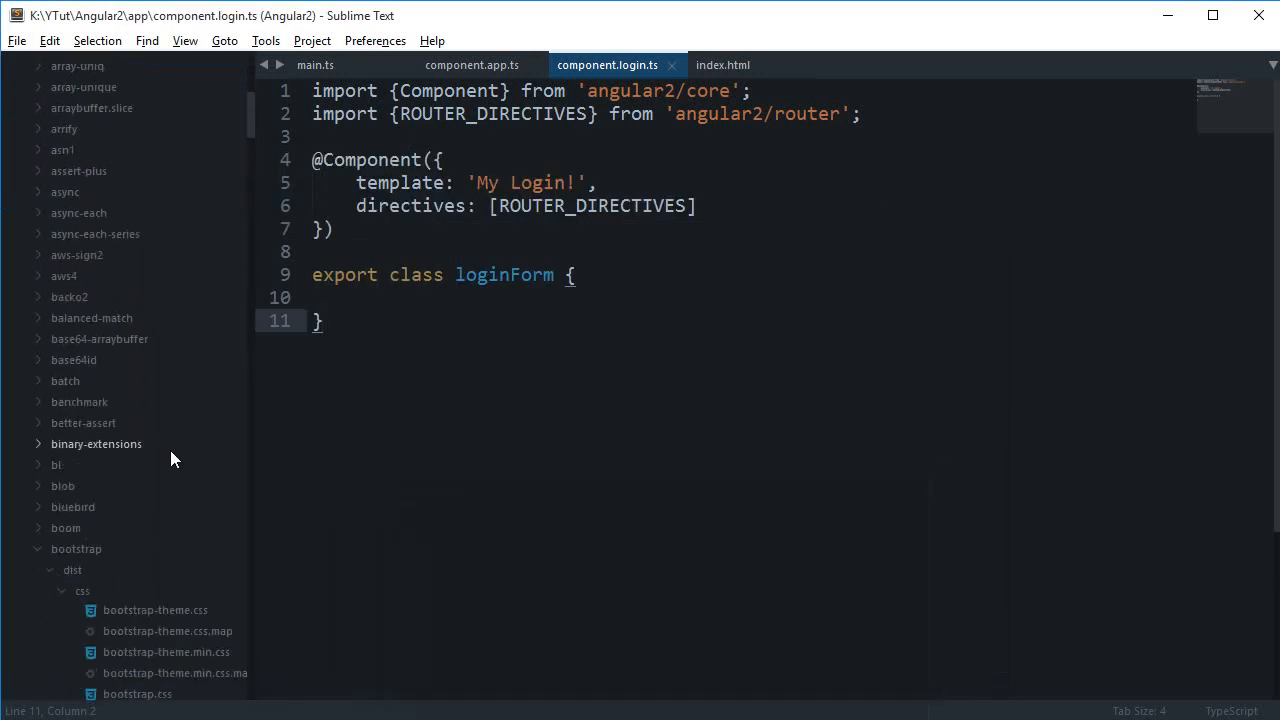
pyautogui.scroll(-3)
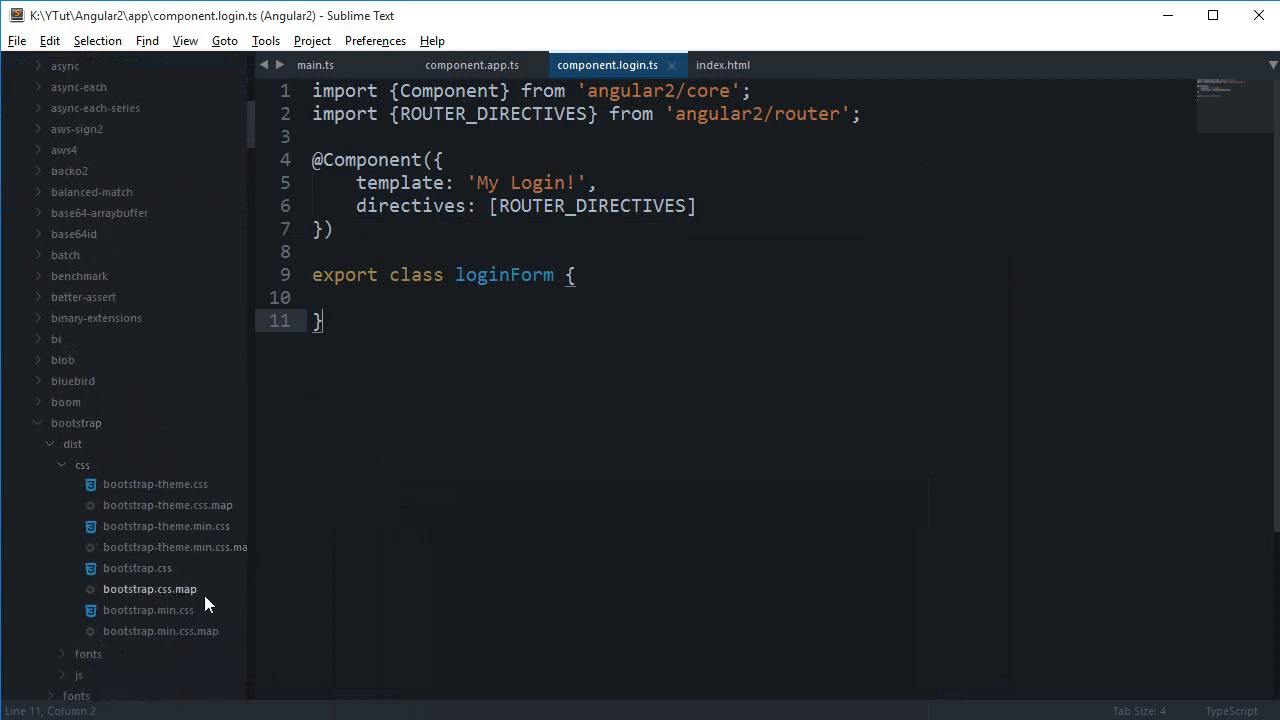
pyautogui.doubleClick(147, 610)
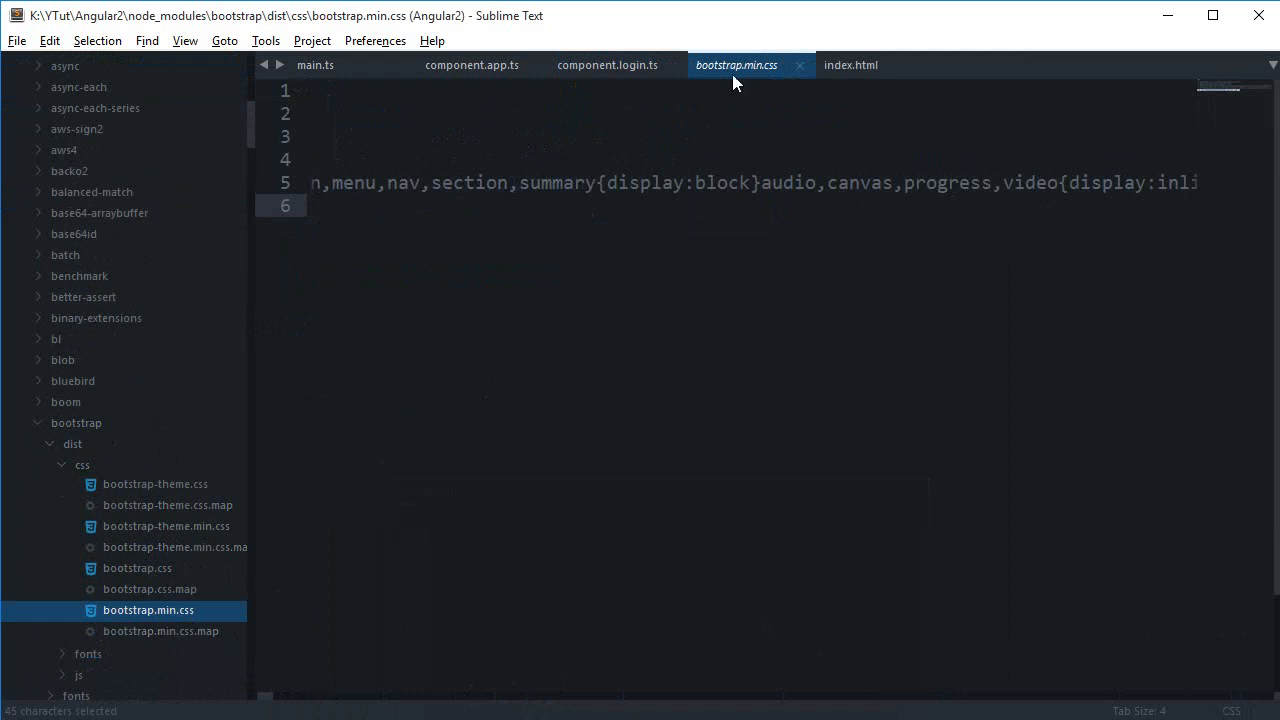
pyautogui.click(607, 65)
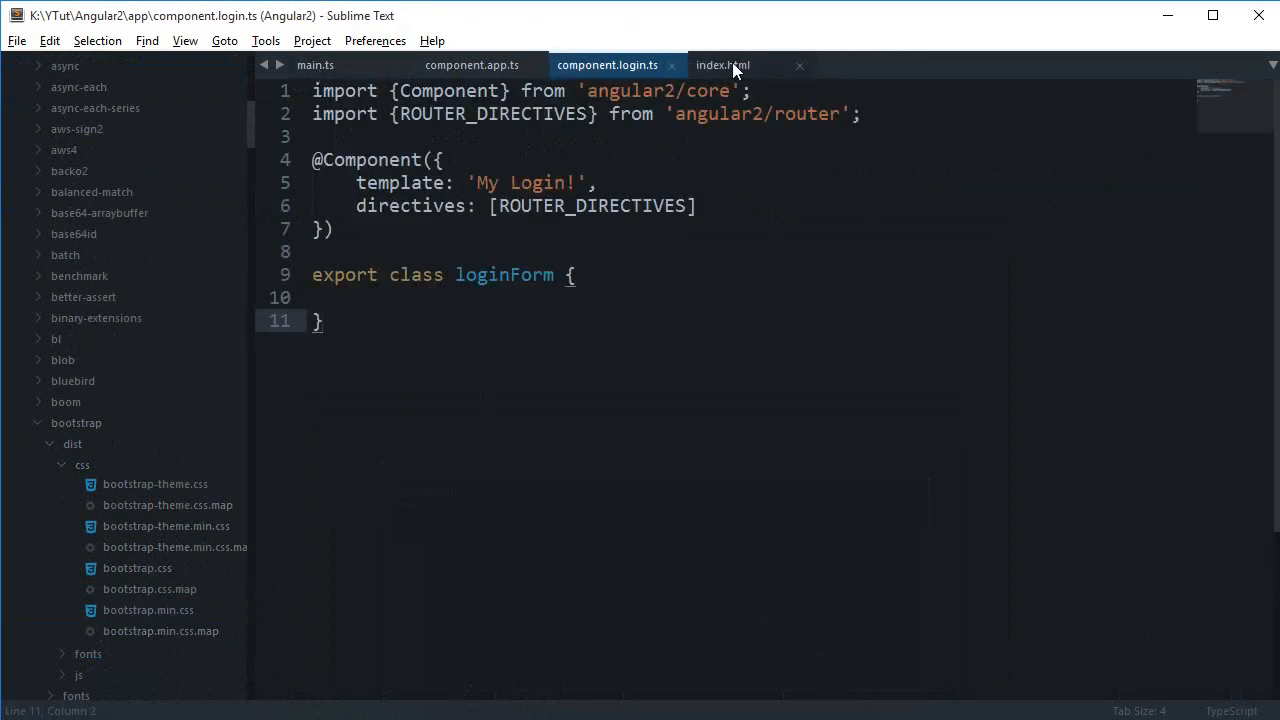
pyautogui.click(722, 65)
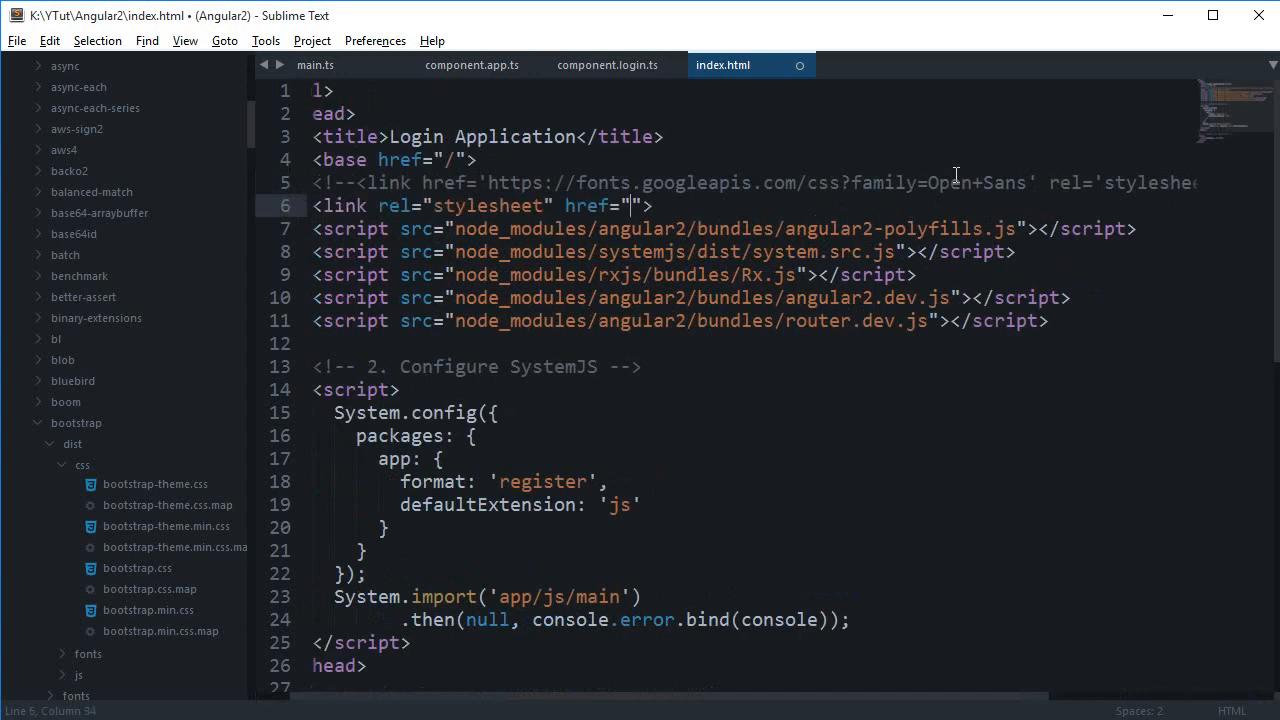
# Step: Set the link href to node_modules/bootstrap/dist/css/bootstrap.min.css
pyautogui.write('n')
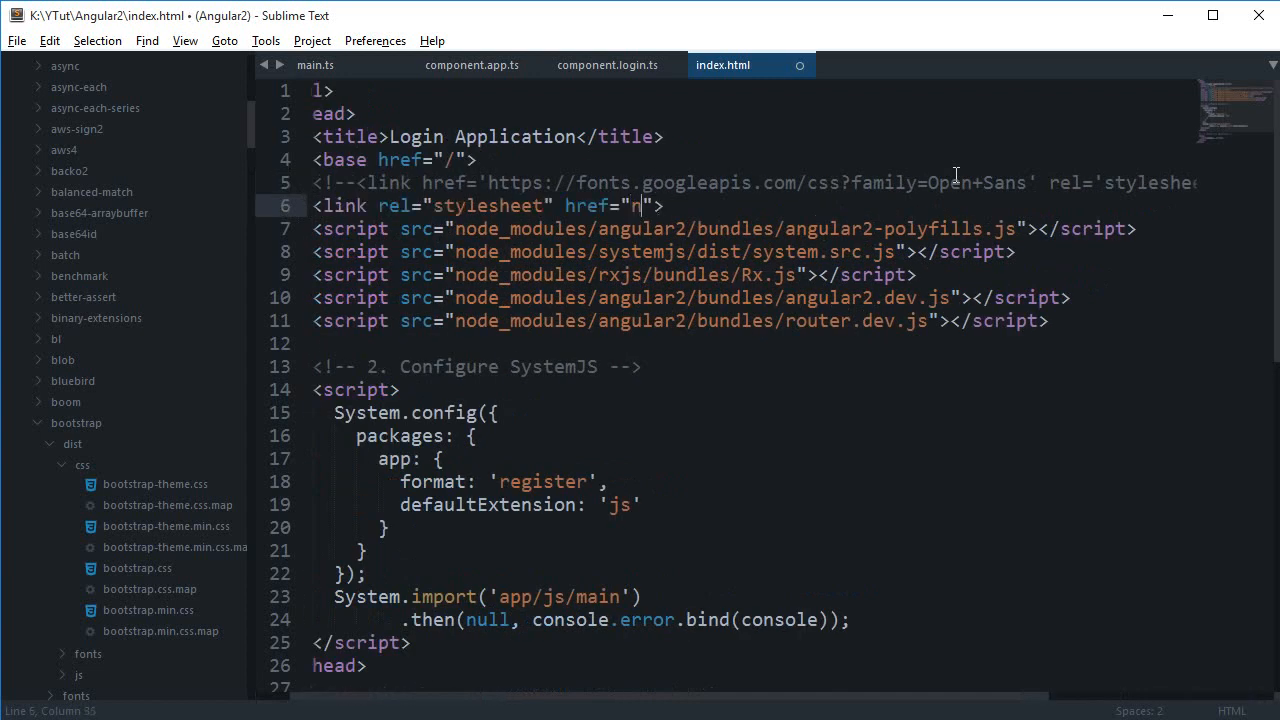
pyautogui.write('ode_modules/')
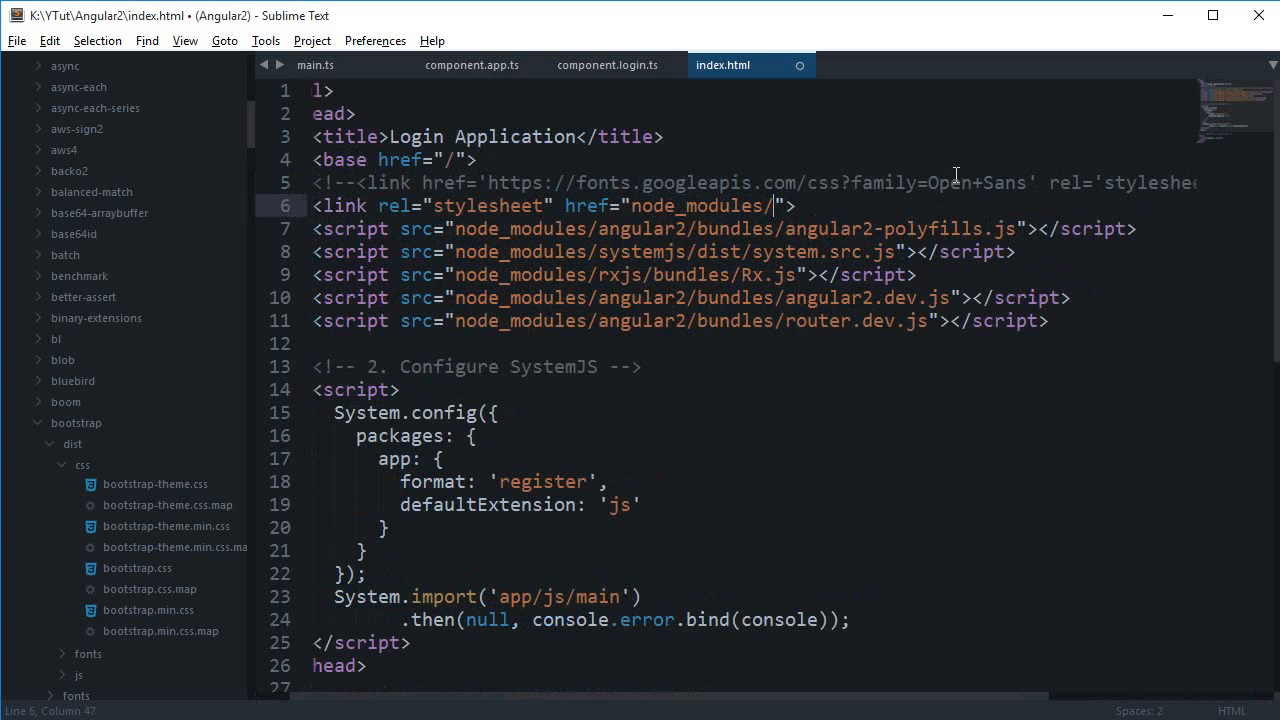
pyautogui.write('bootstrap/')
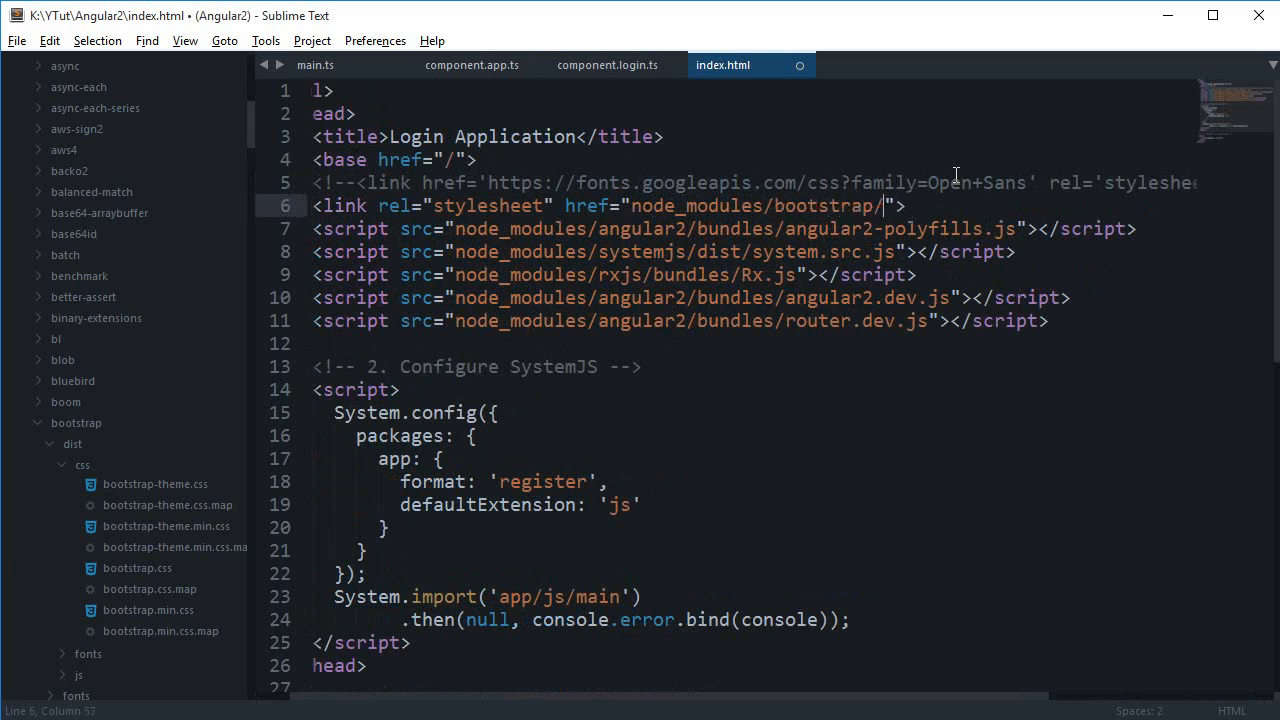
pyautogui.write('dist/')
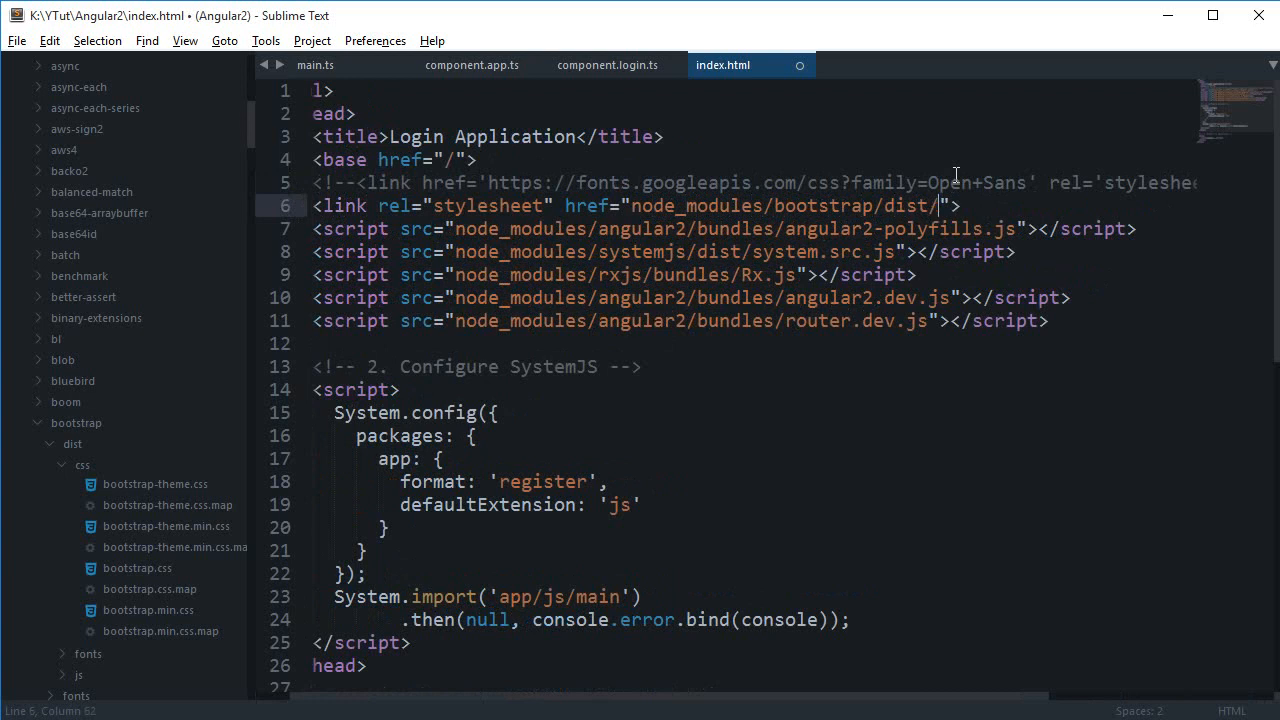
pyautogui.write('css/boot')
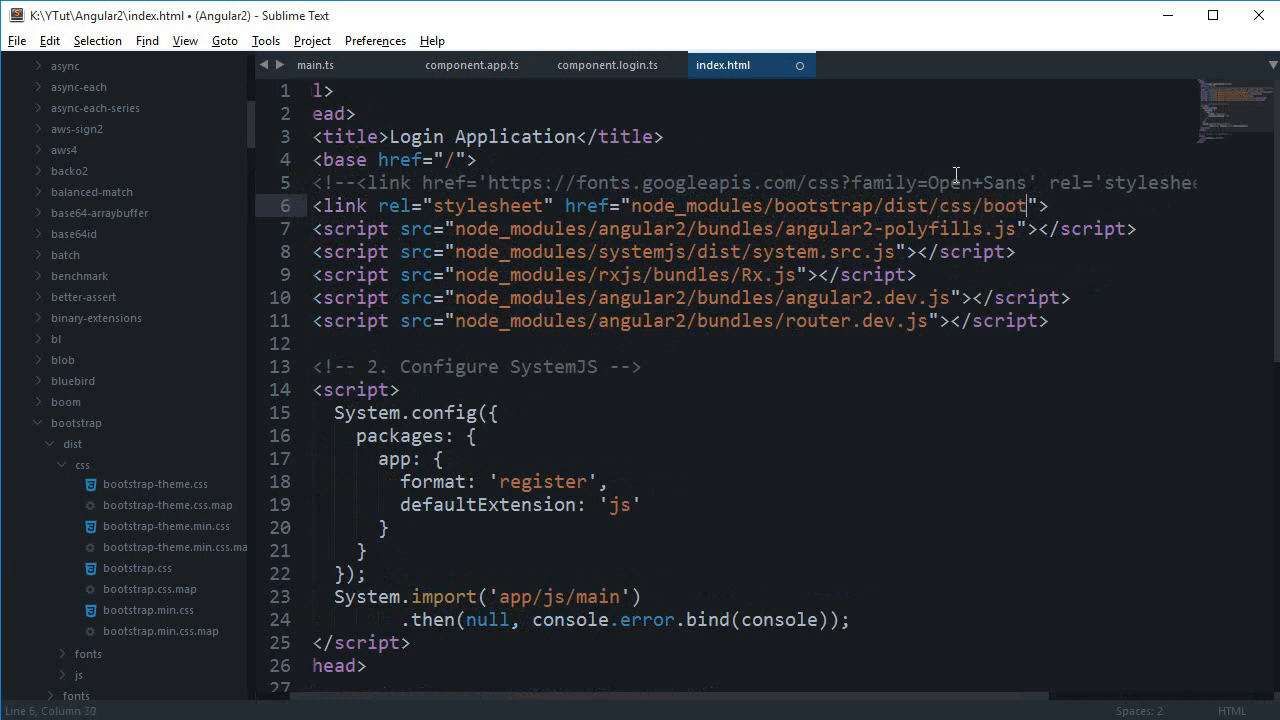
pyautogui.write('strap.min.cs')
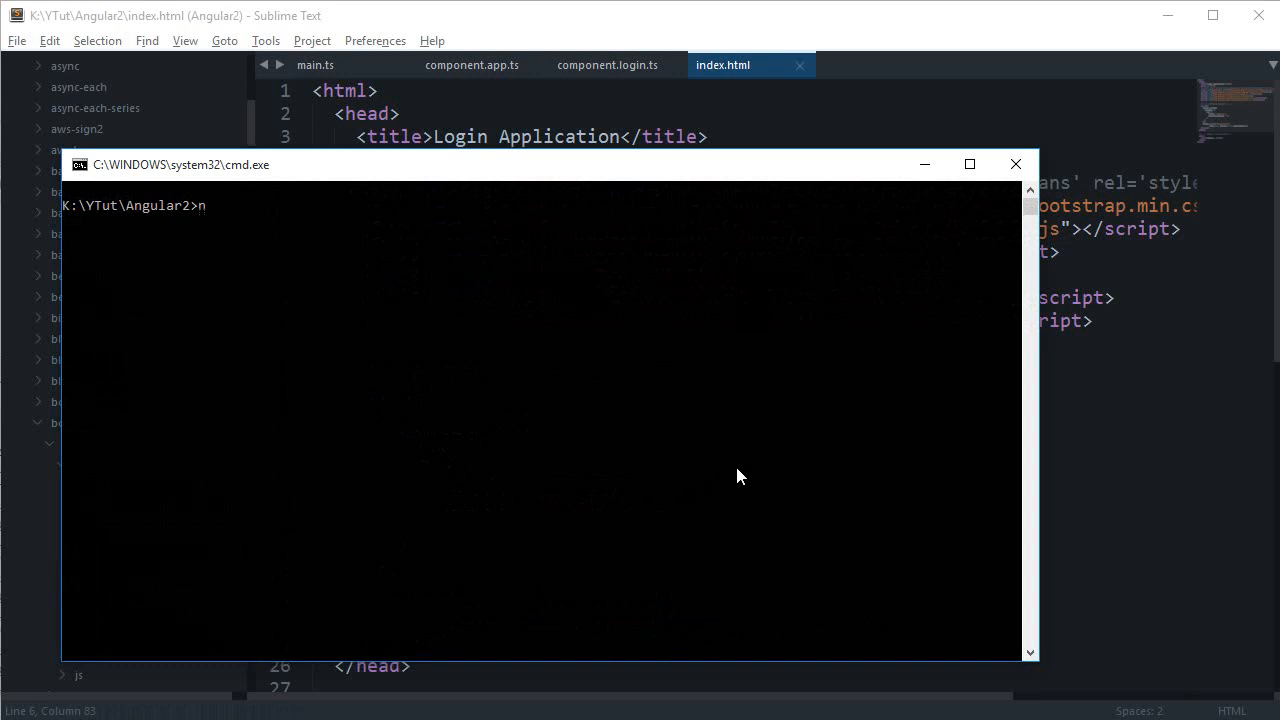
# Step: Restart the development server with npm start
pyautogui.write('pm')
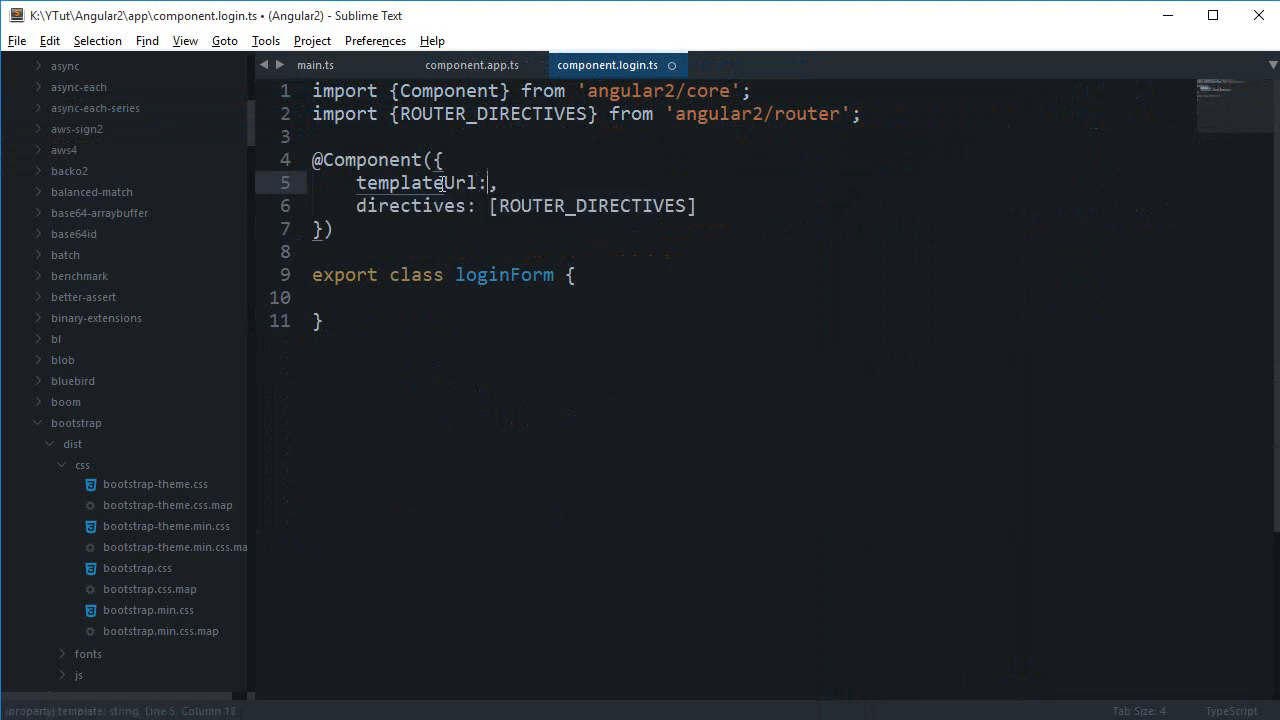
# Step: Set templateUrl to './app/templates/loginForm.html', save, and collapse node_modules
pyautogui.write("'t")
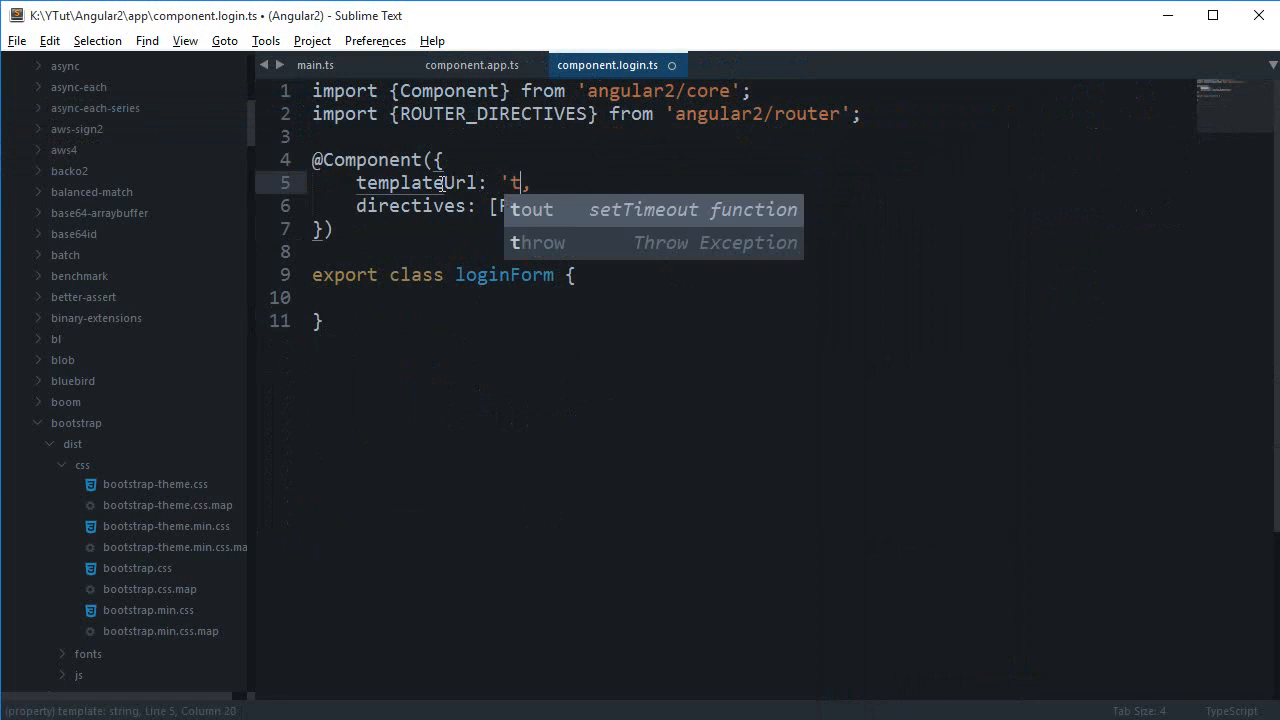
pyautogui.write('./app/templat')
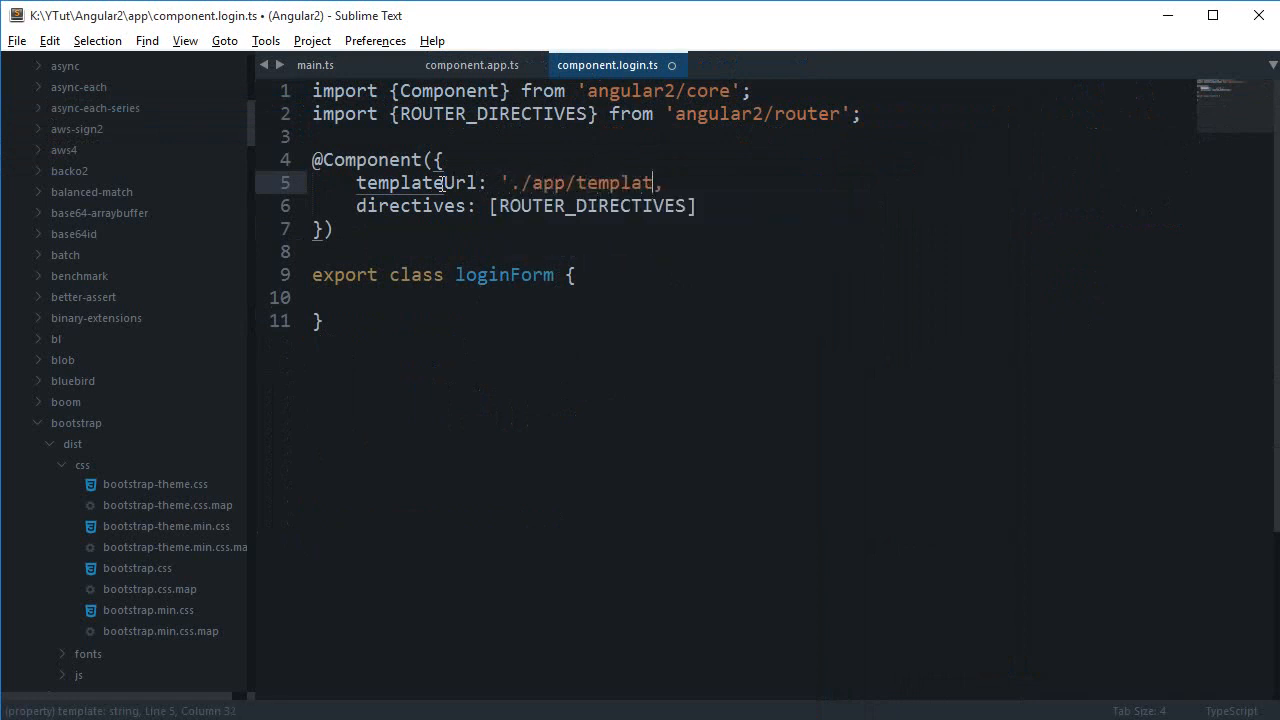
pyautogui.write('es/loginForm.html')
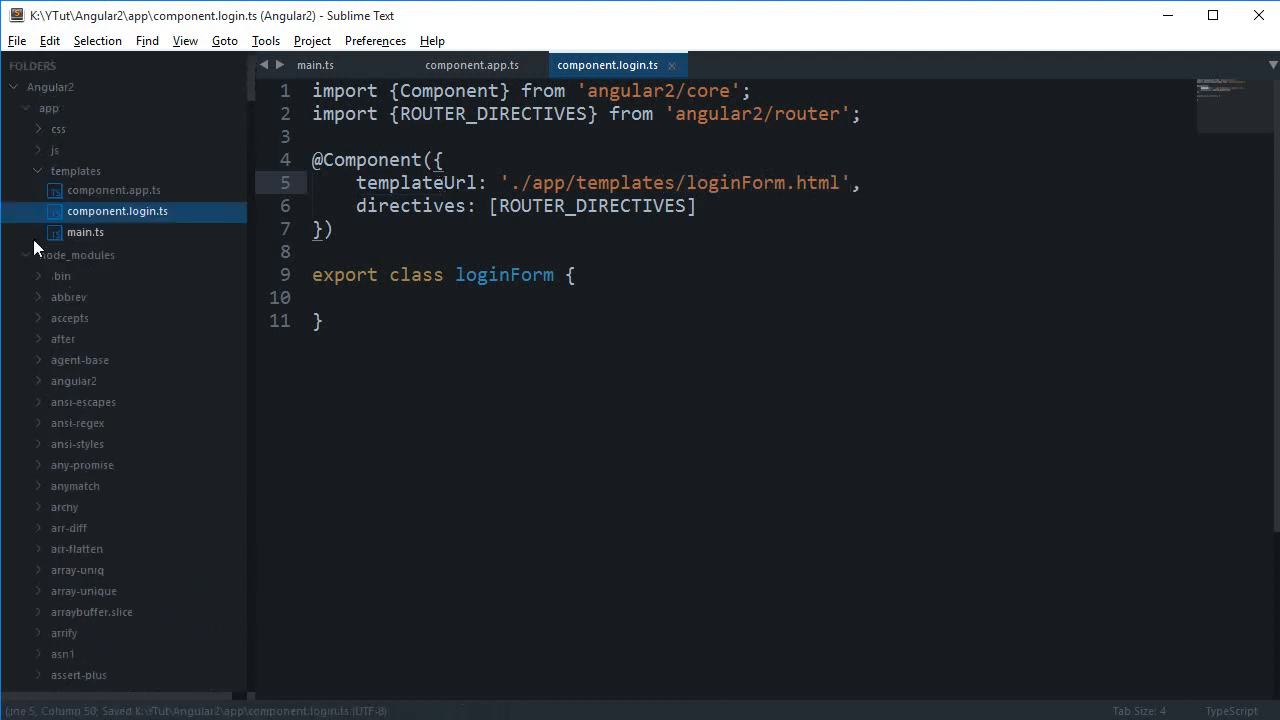
pyautogui.click(76, 254)
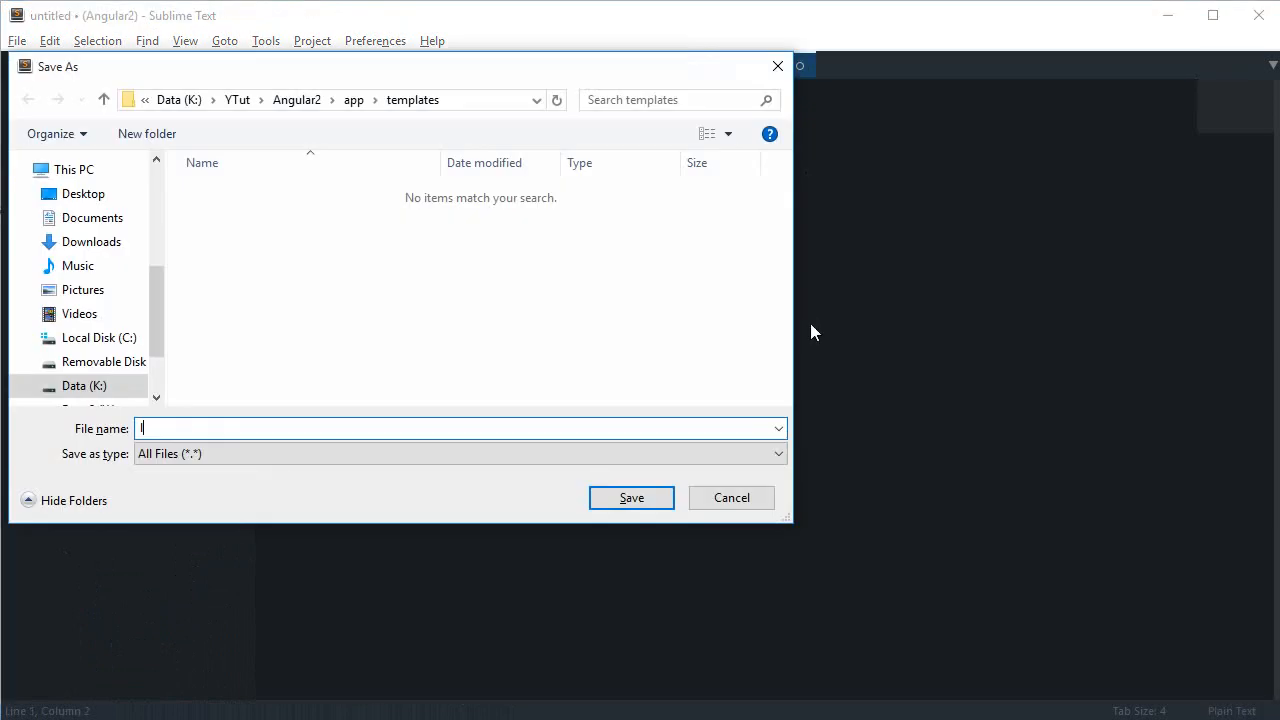
# Step: Save a new blank file as loginForm.html in app/templates
pyautogui.write('loginForm.')
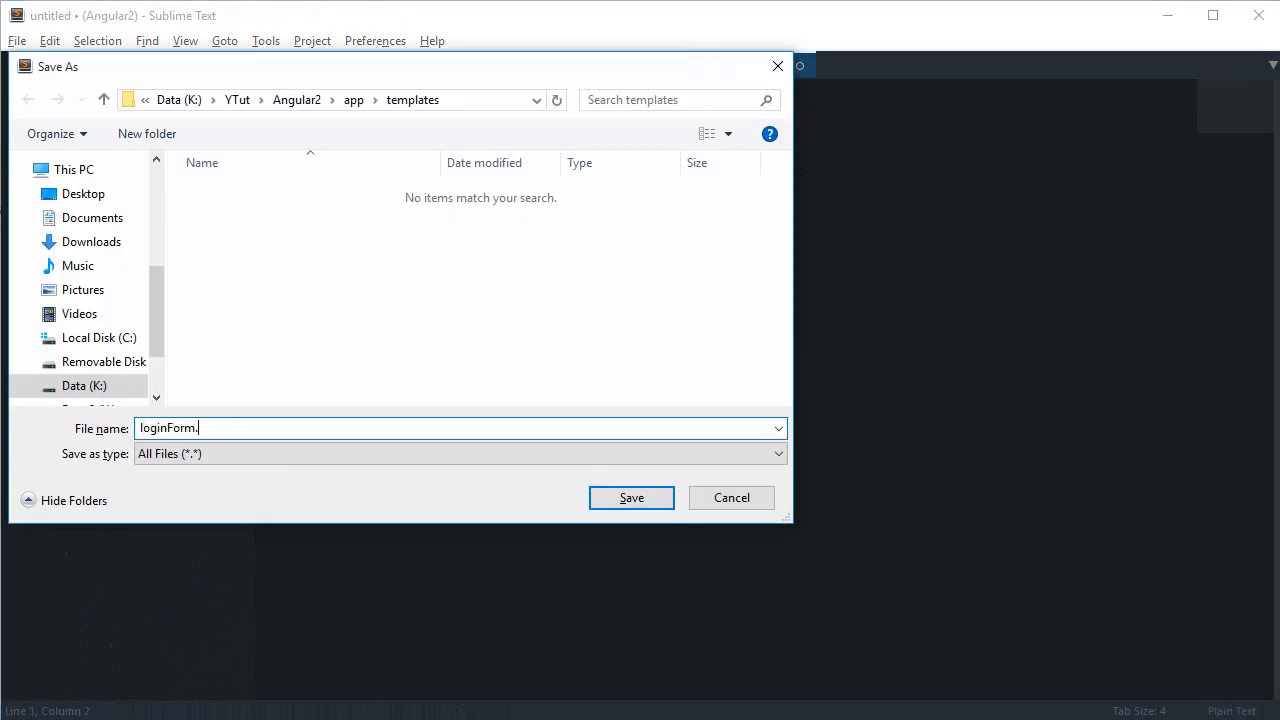
pyautogui.click(631, 497)
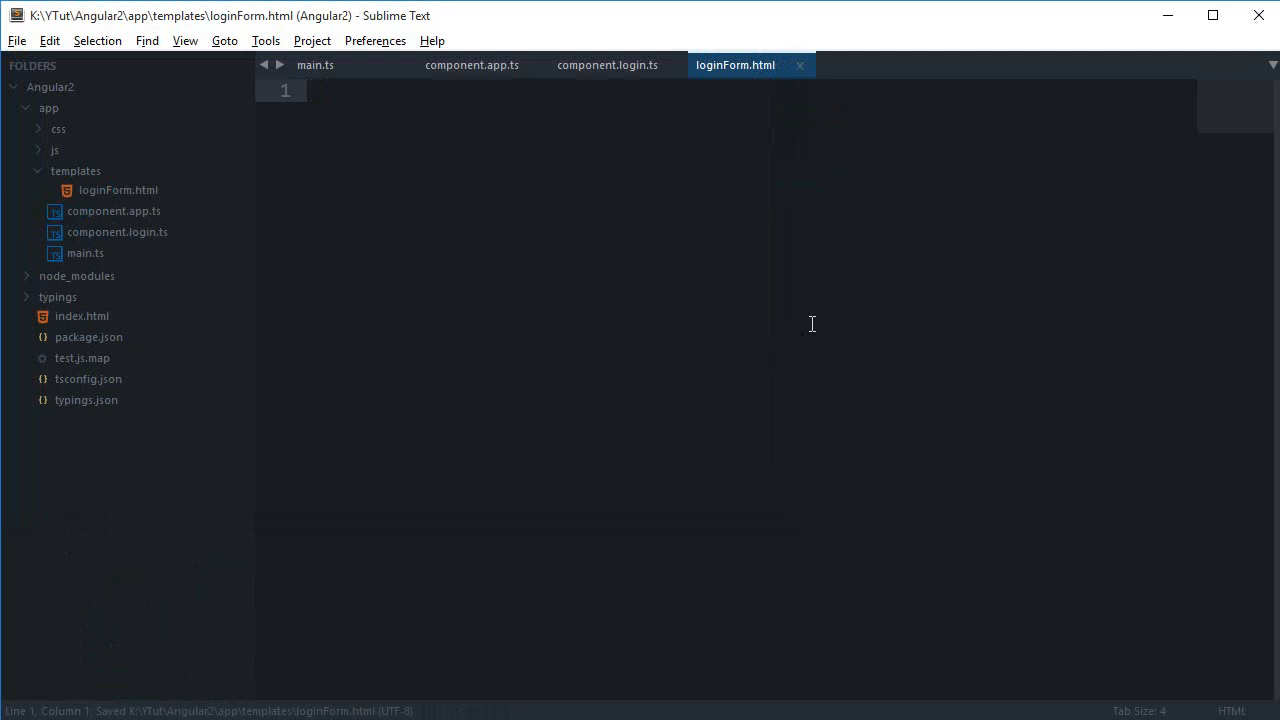
pyautogui.moveTo(366, 108)
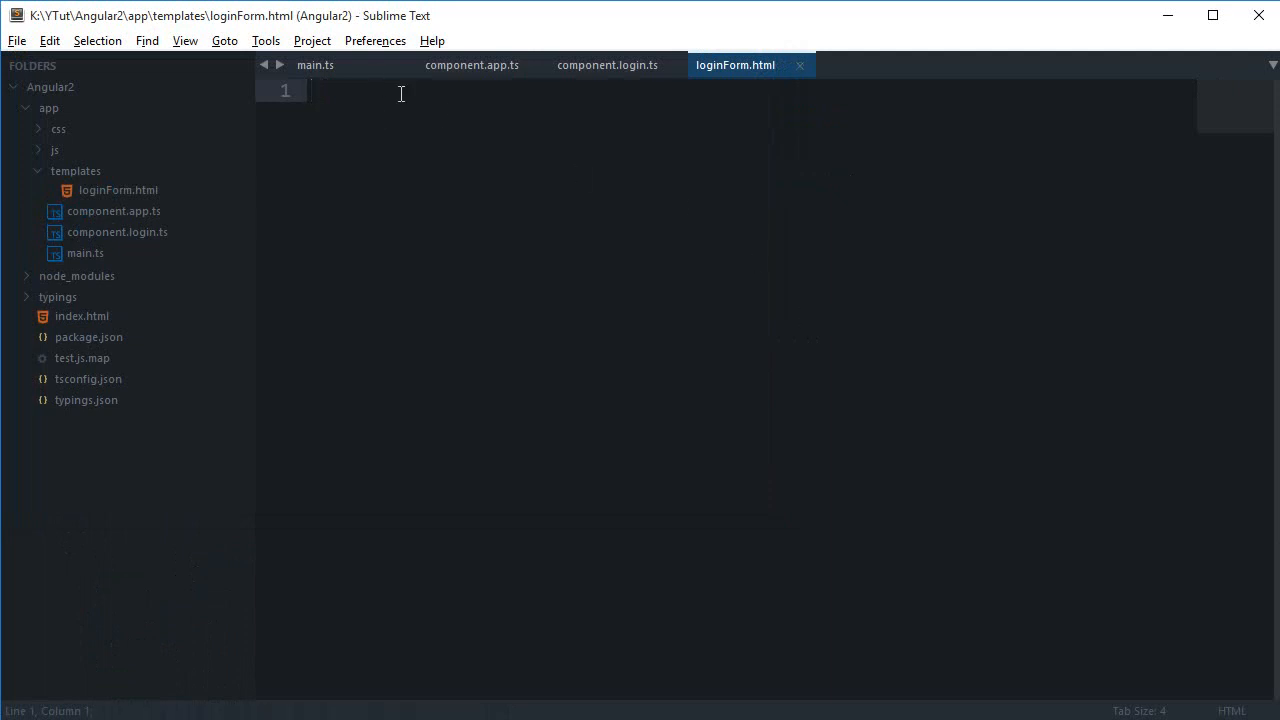
# Step: Write a form with a Username form-group: label and text input id uname, class form-control
pyautogui.write('<form>')
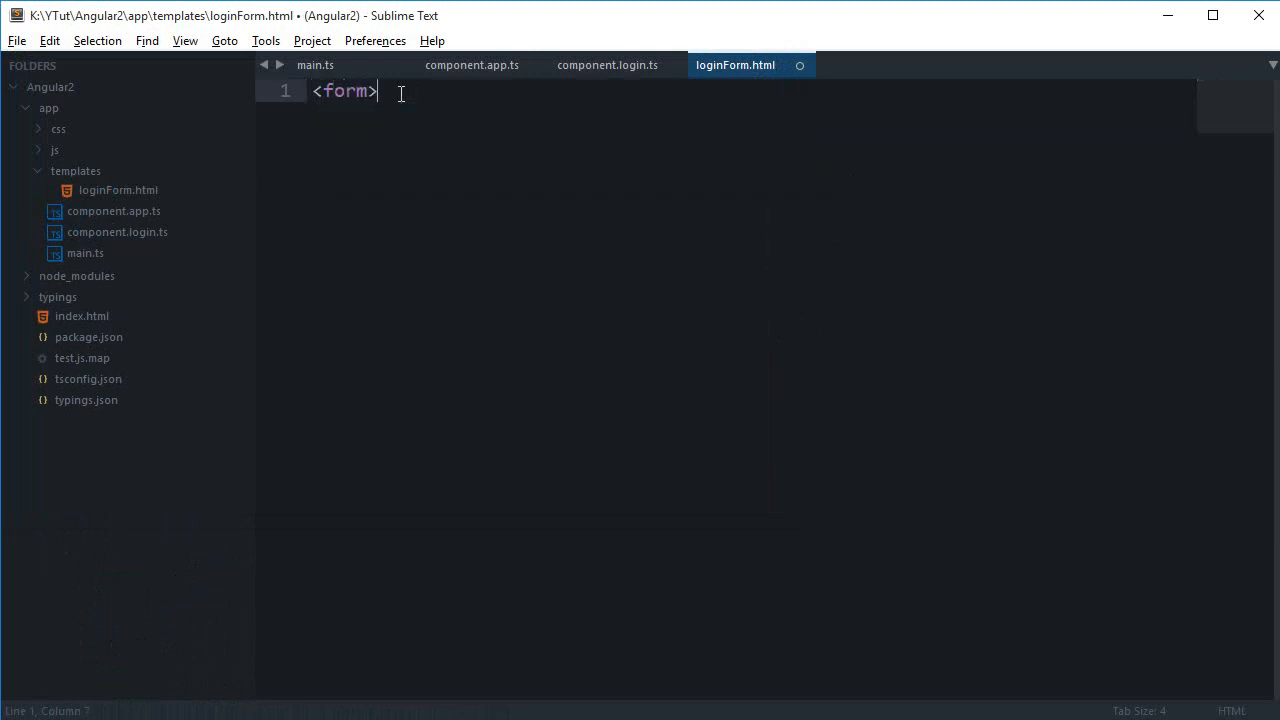
pyautogui.write('<div class="f')
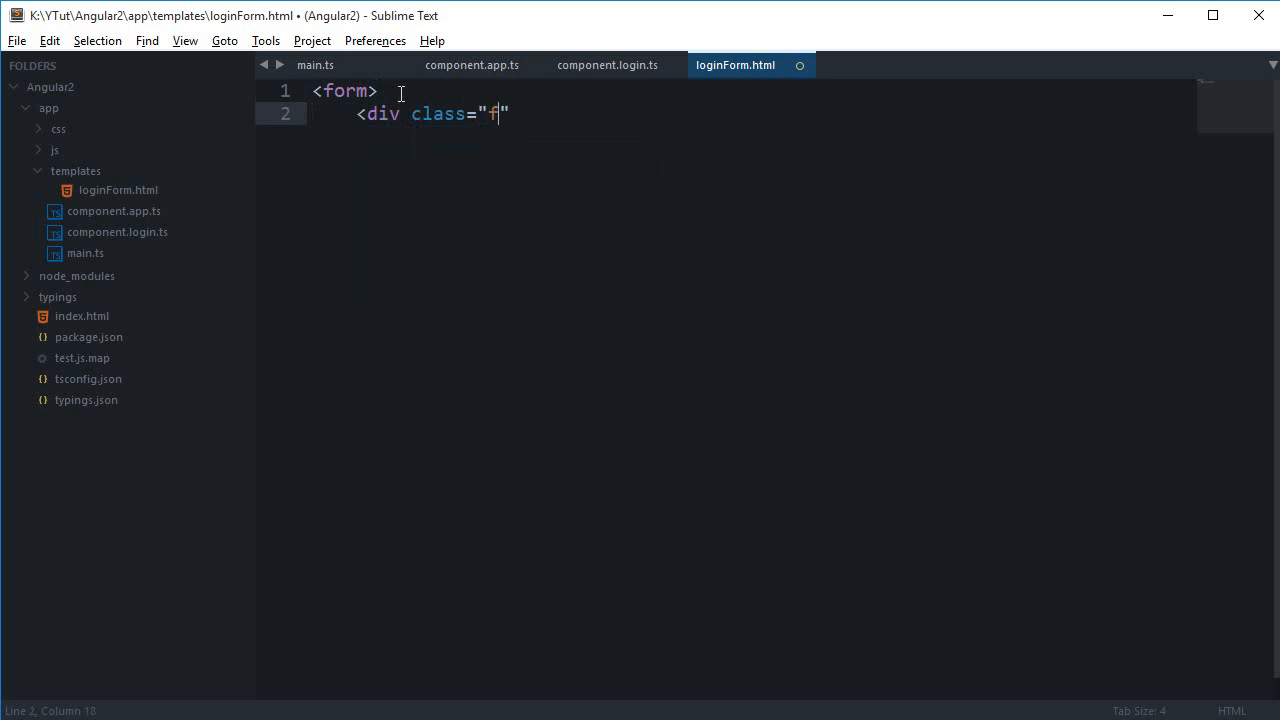
pyautogui.write('orm-group">')
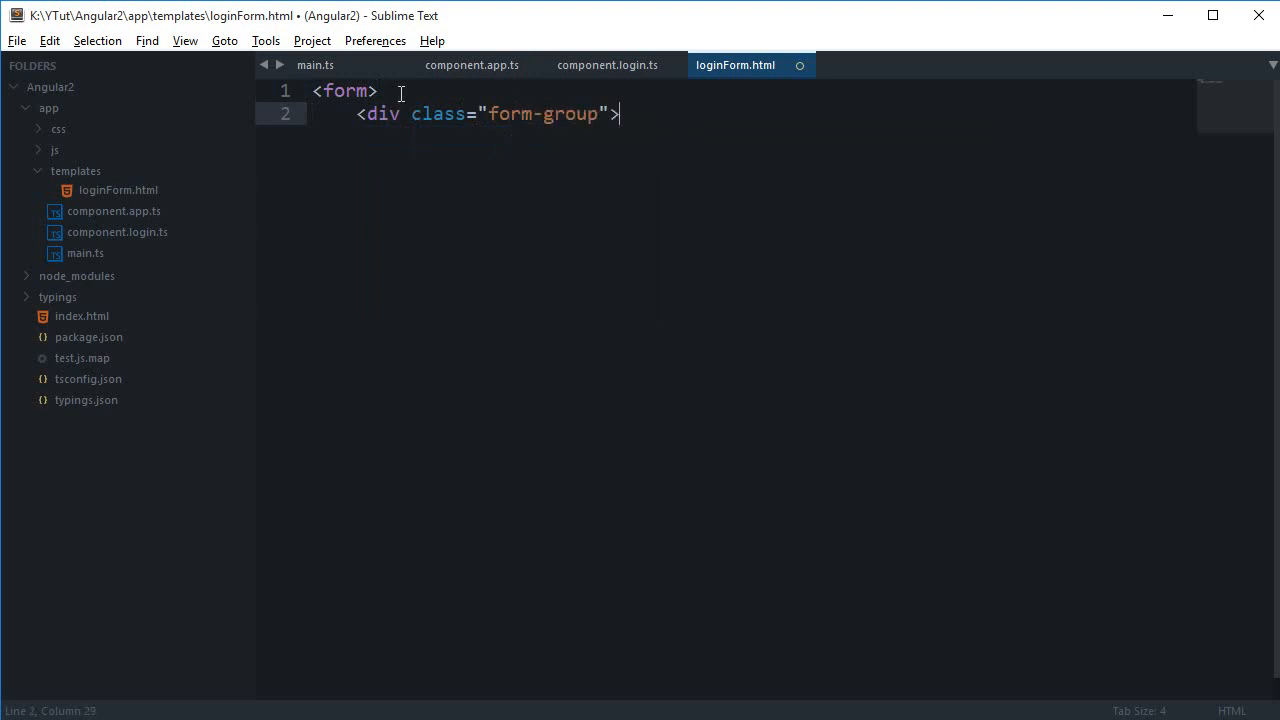
pyautogui.write('<label')
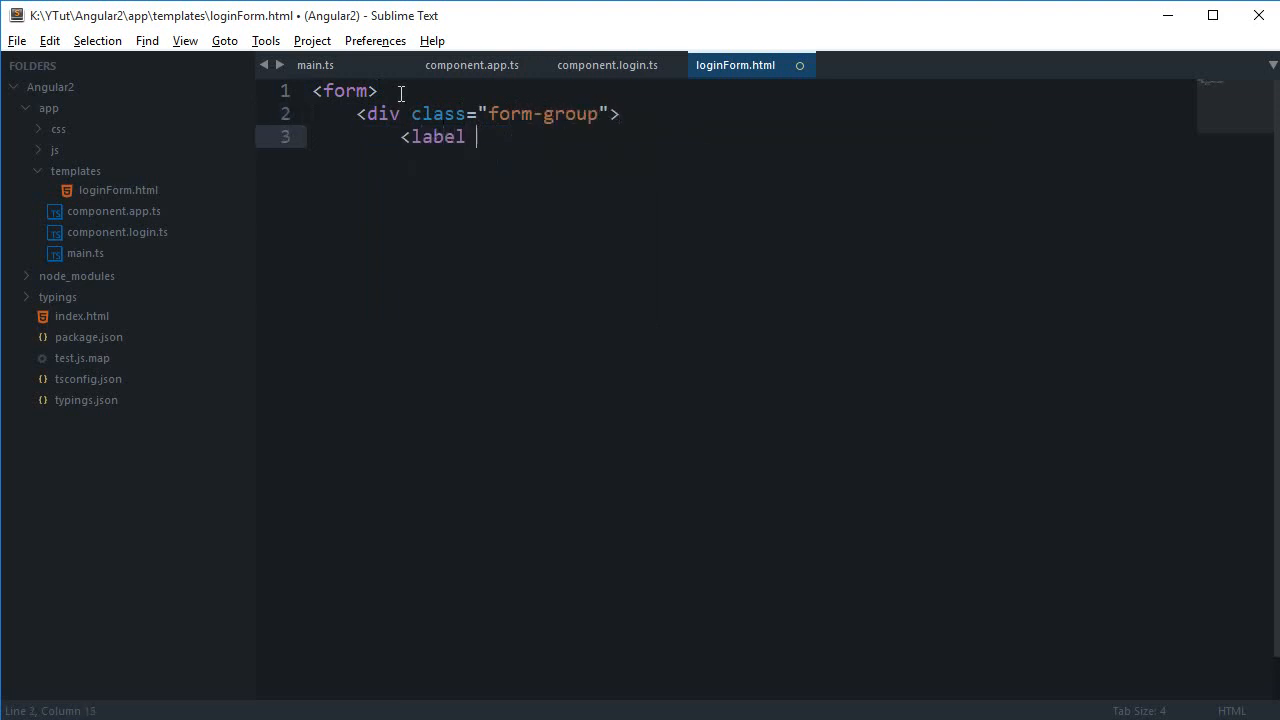
pyautogui.write('for=""')
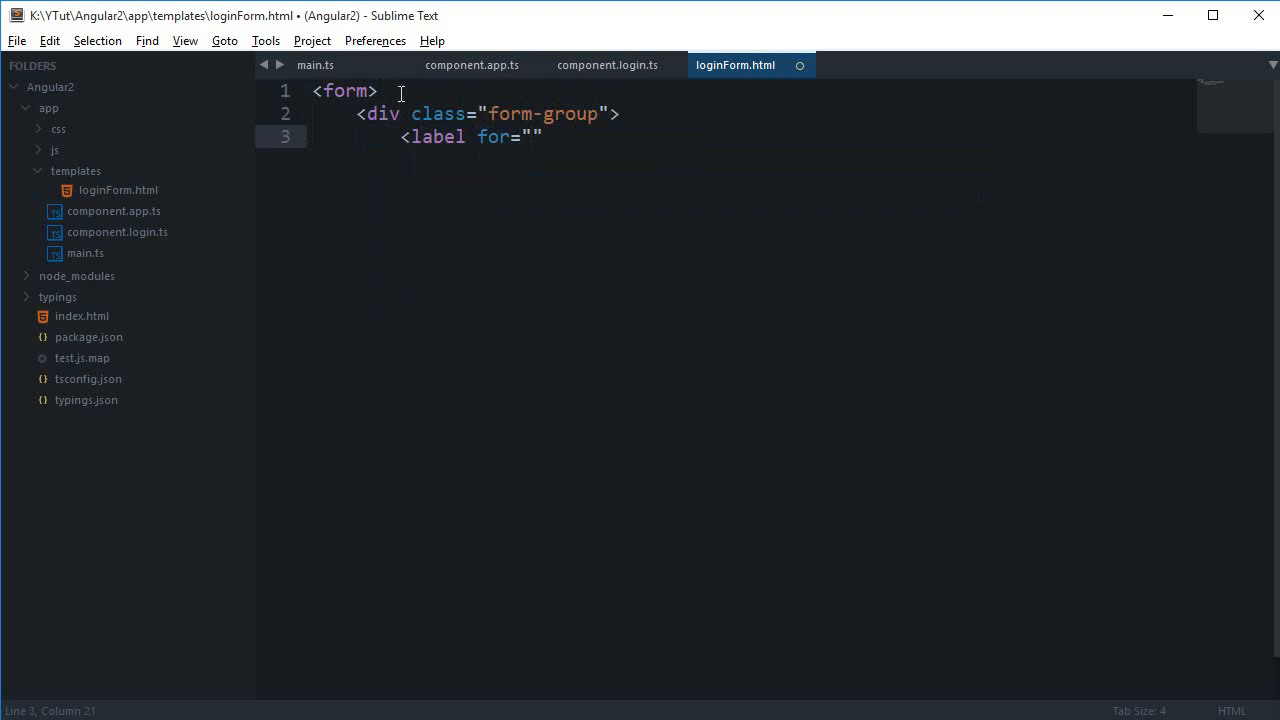
pyautogui.write('uname')
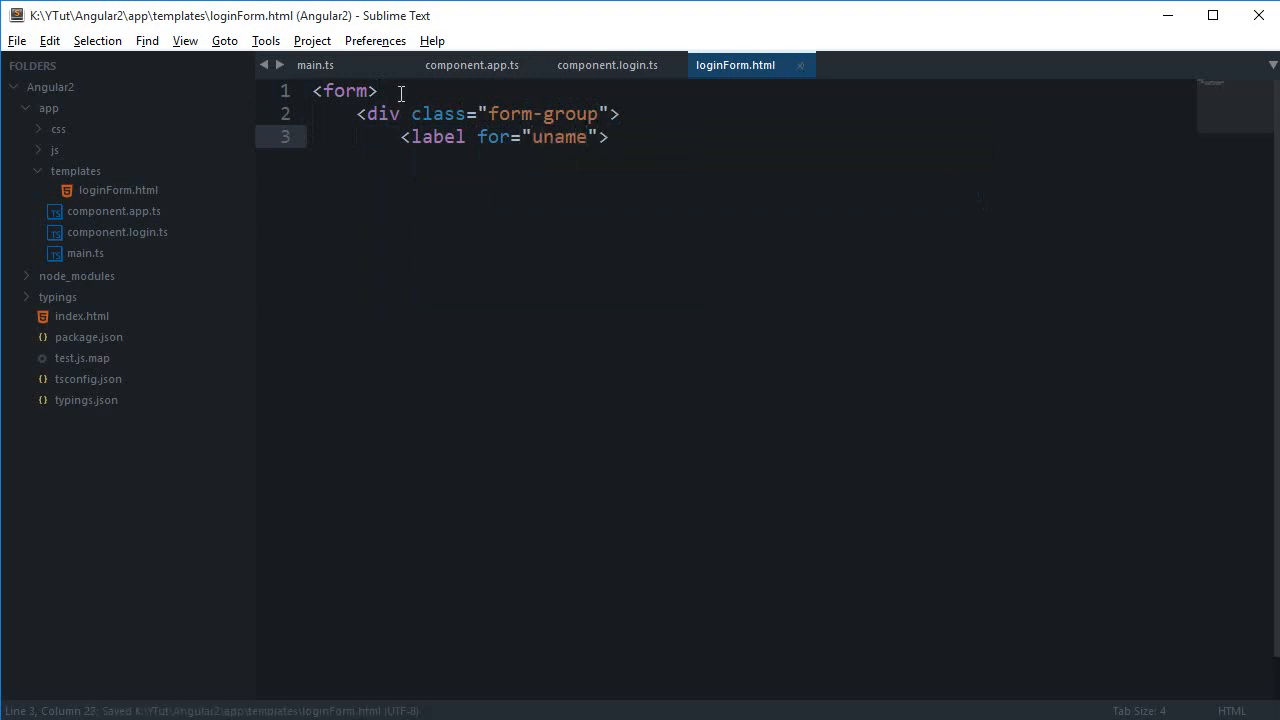
pyautogui.write('Username:')
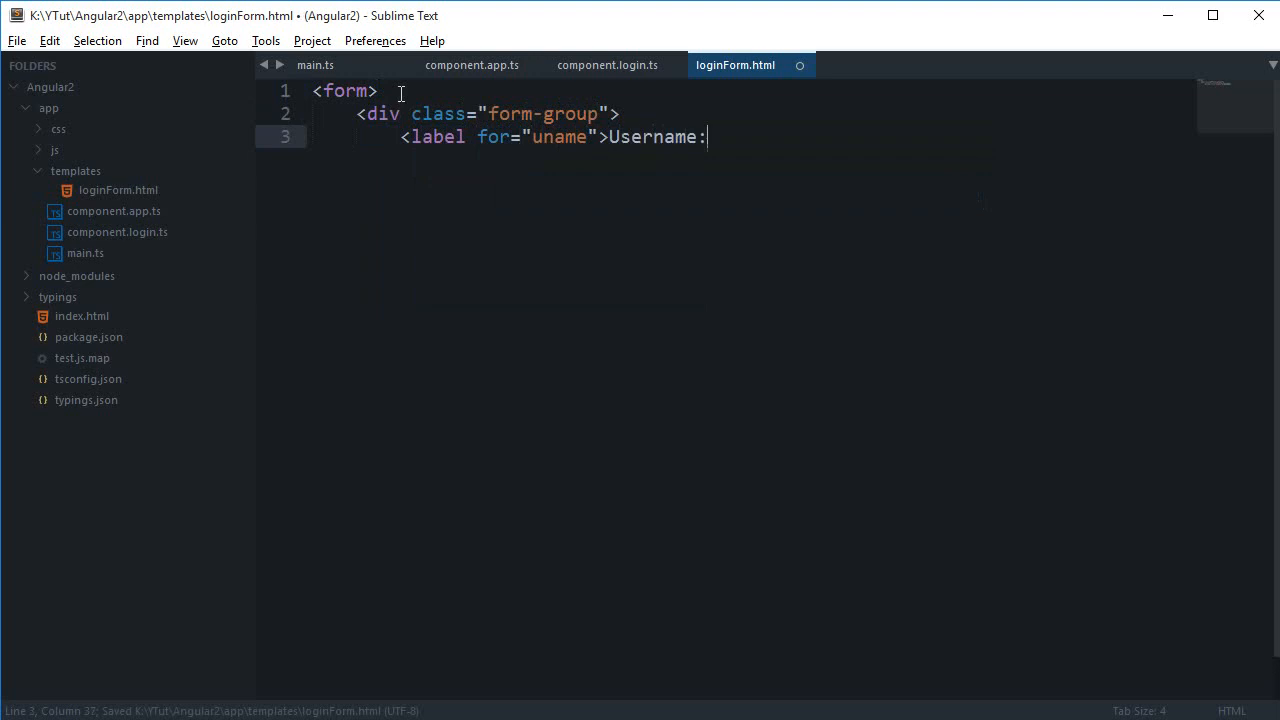
pyautogui.write('</label>')
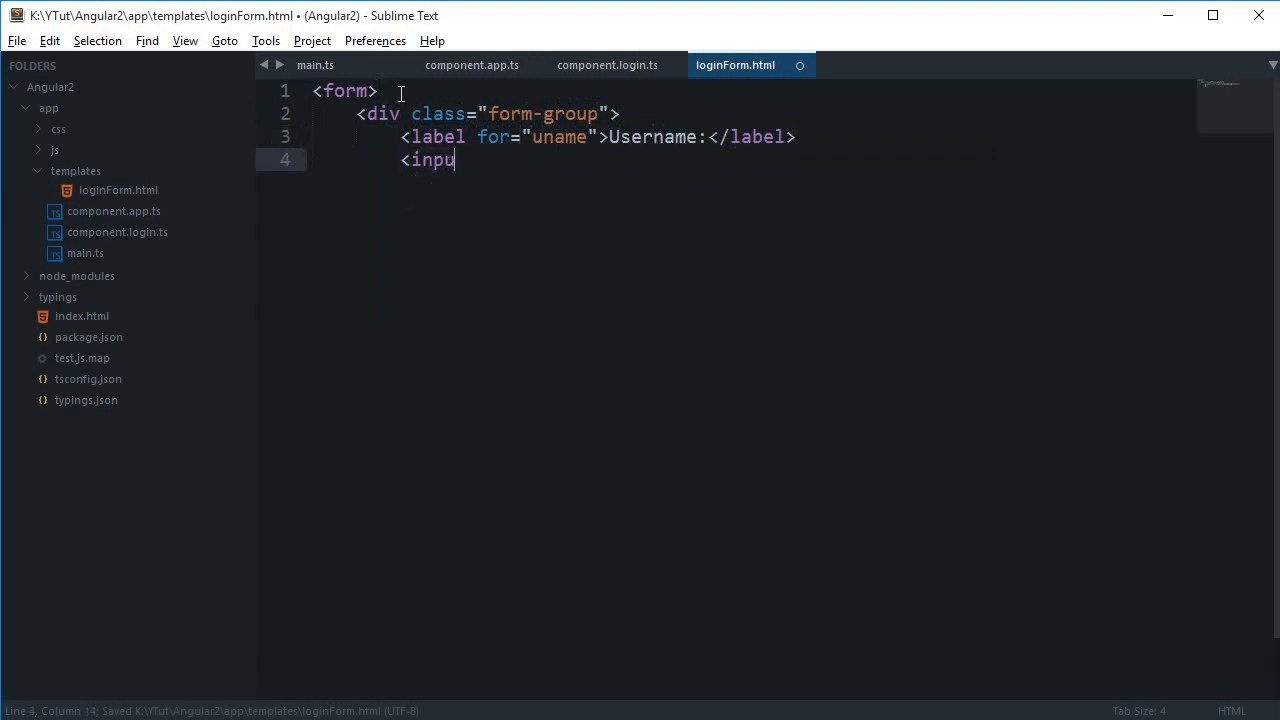
pyautogui.write('t type="text"')
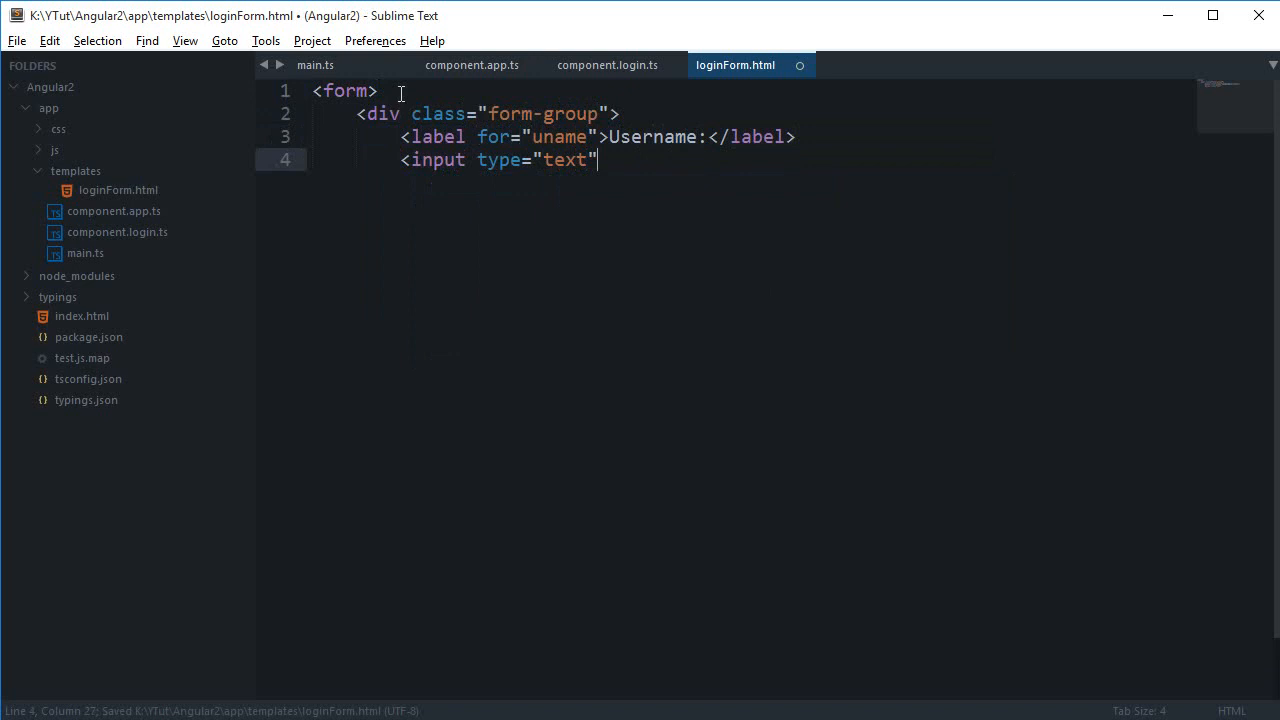
pyautogui.write('id="un"')
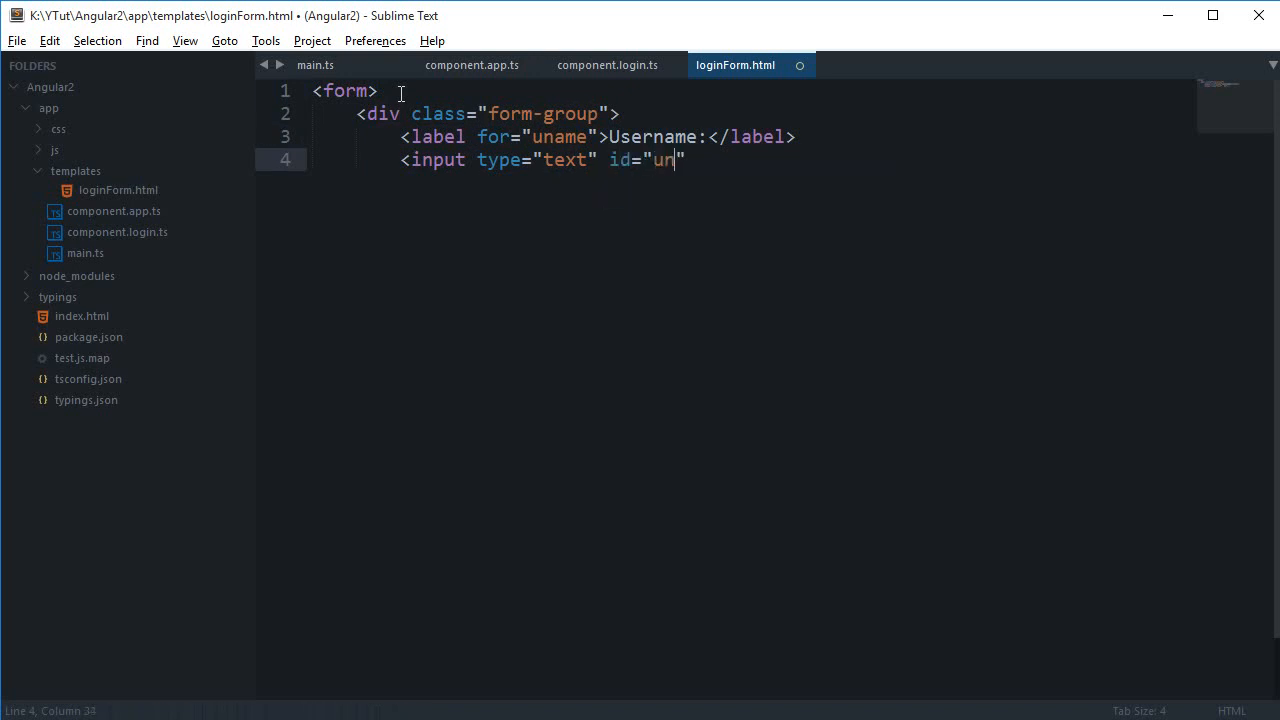
pyautogui.write('ame" class="form-')
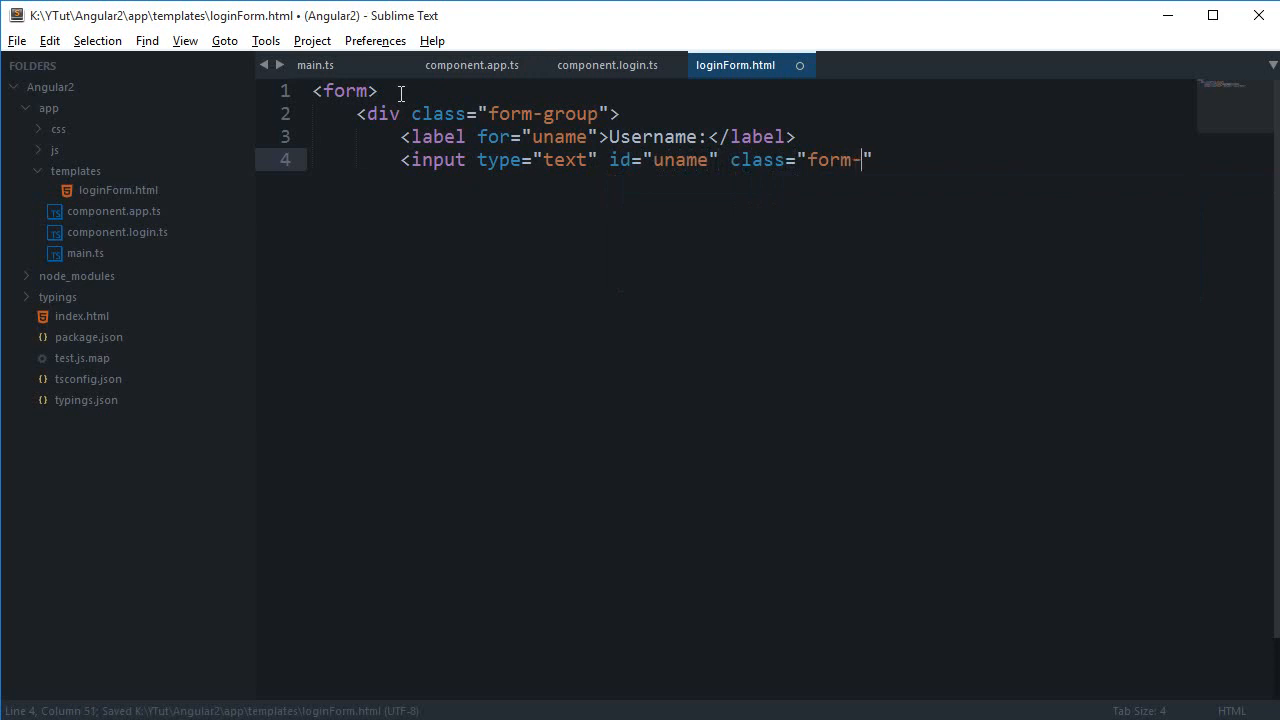
pyautogui.write('control">')
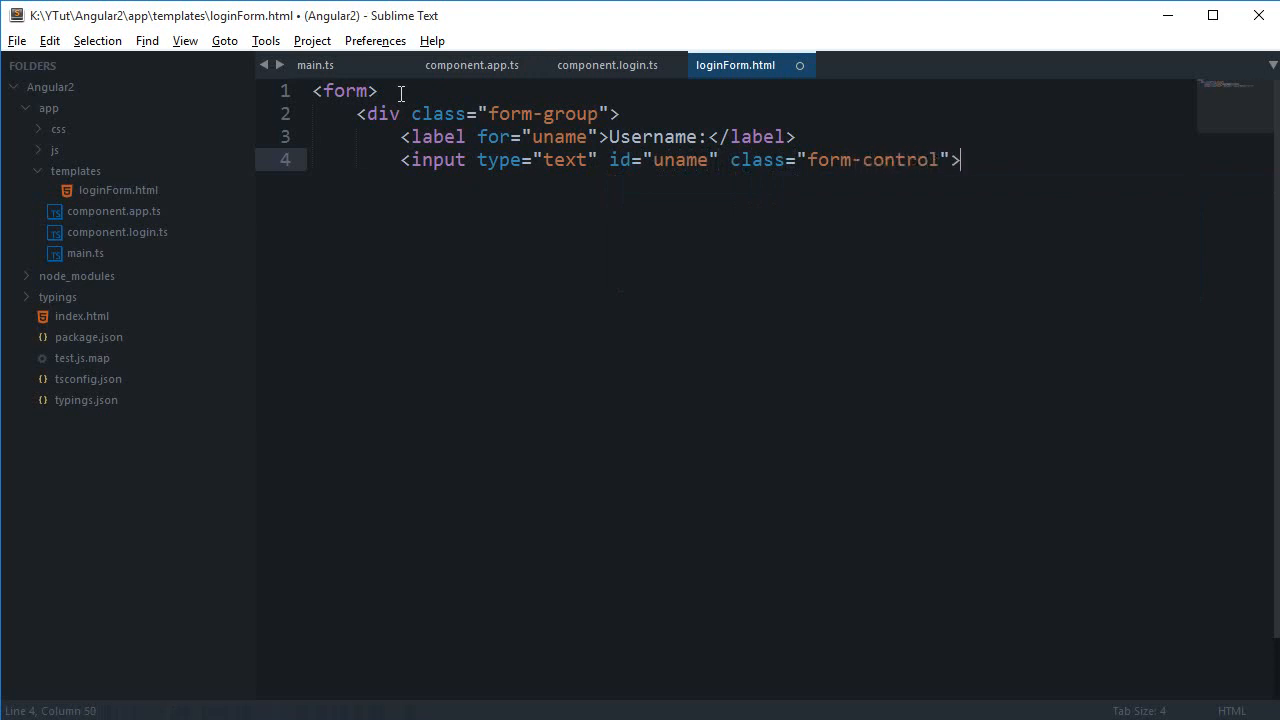
# Step: Duplicate the username group into a Password field with id pwd
pyautogui.press('ctrl+s')
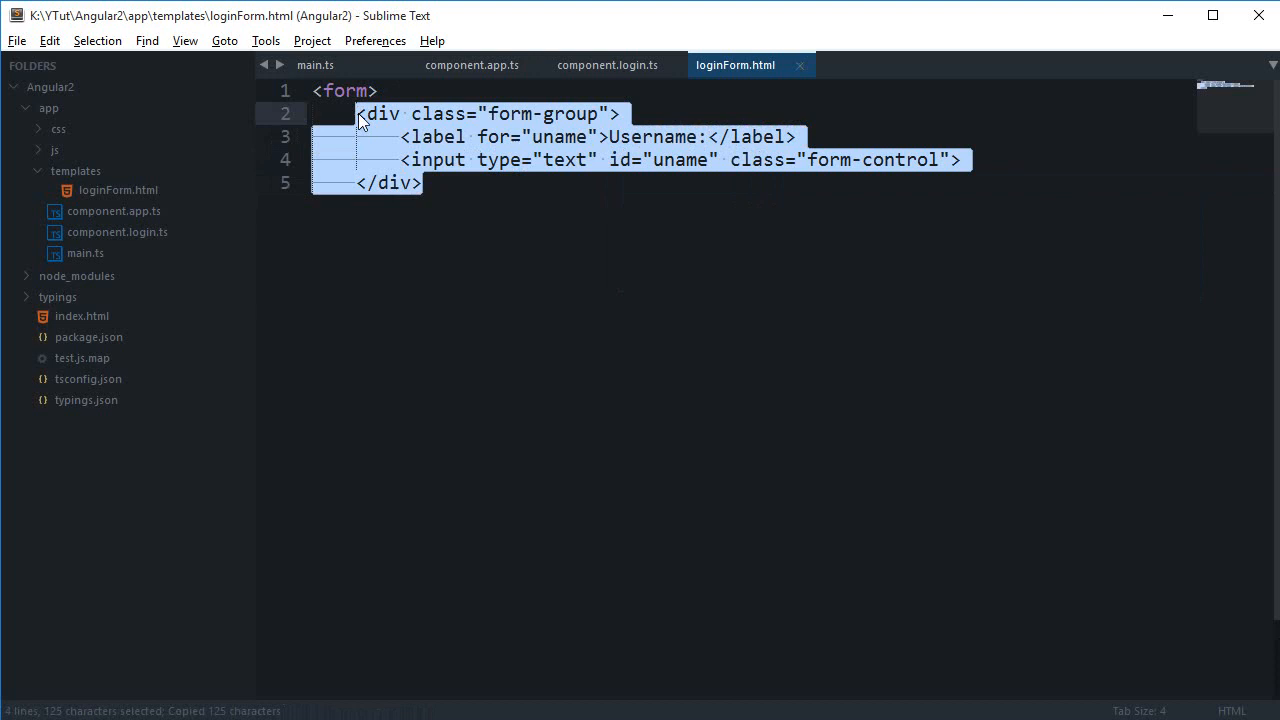
pyautogui.press('ctrl+v')
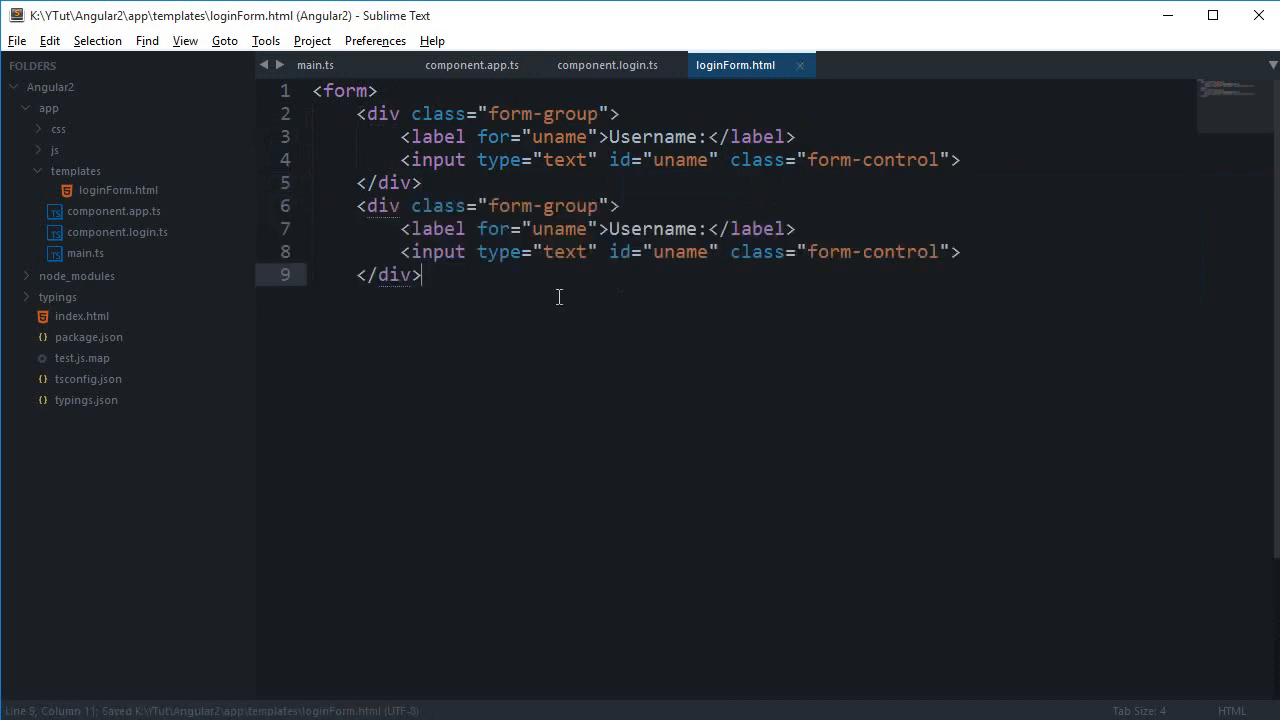
pyautogui.write('Pas')
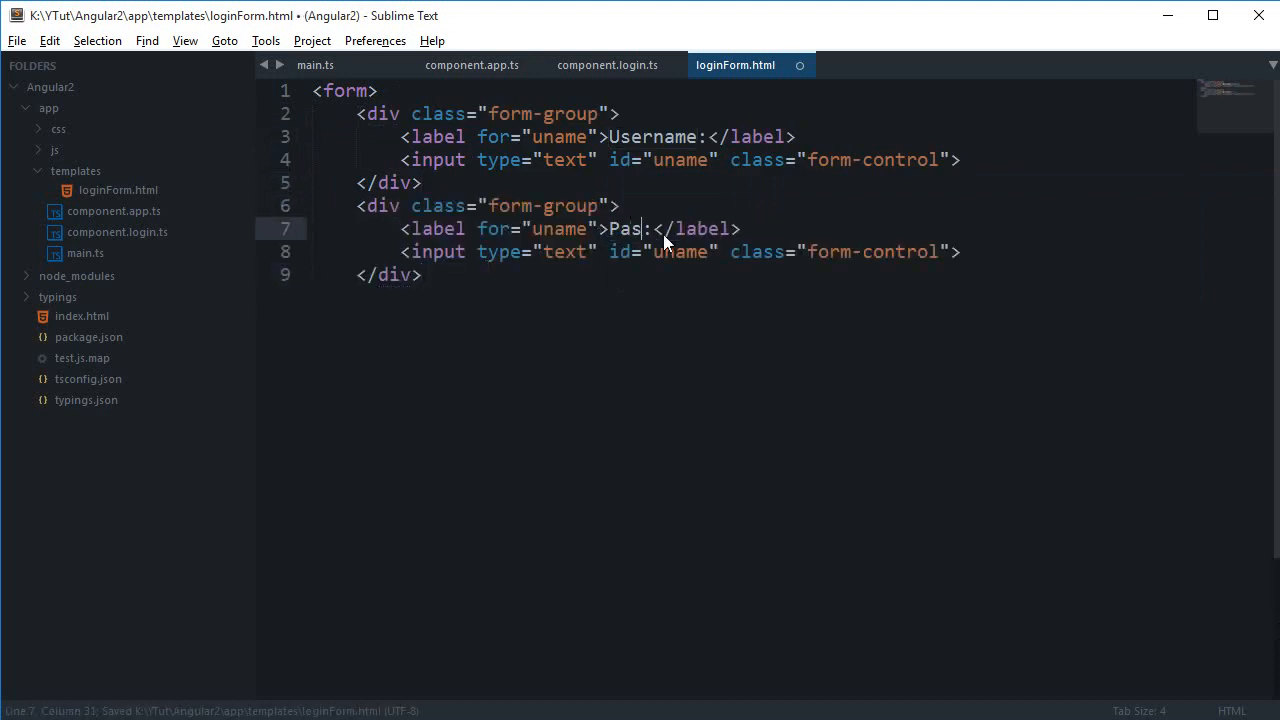
pyautogui.write('sword')
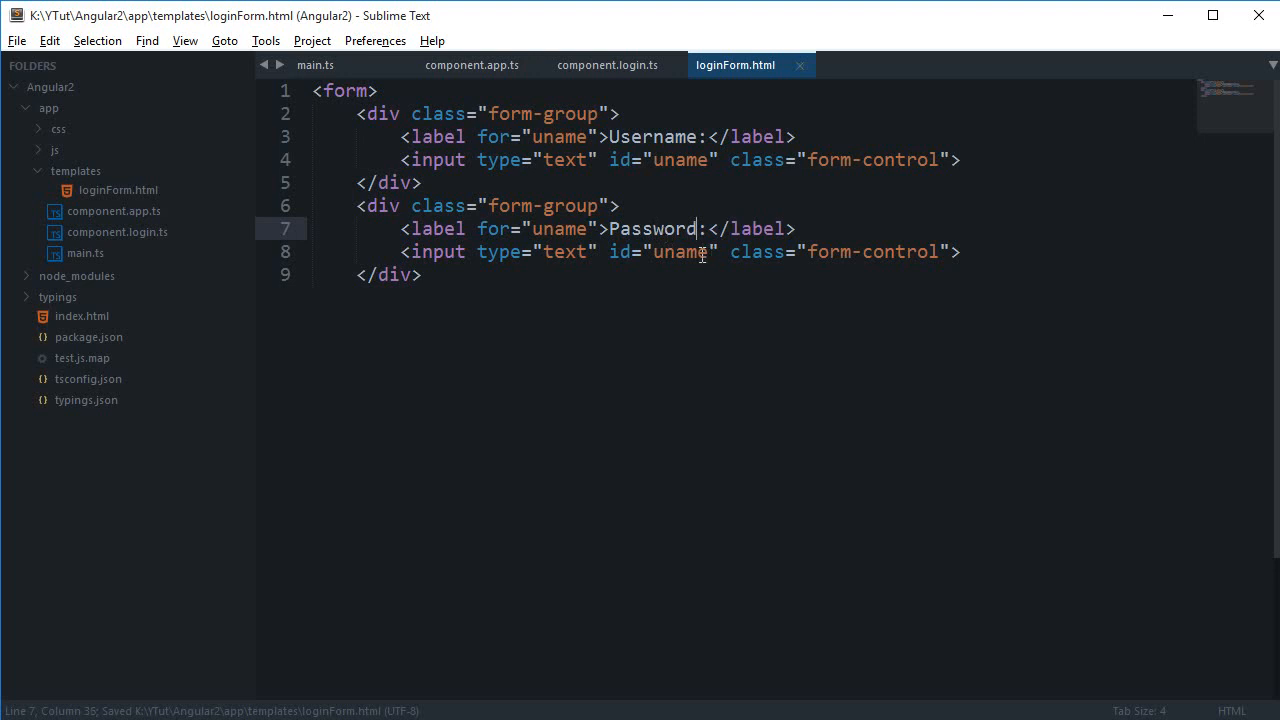
pyautogui.doubleClick(680, 251)
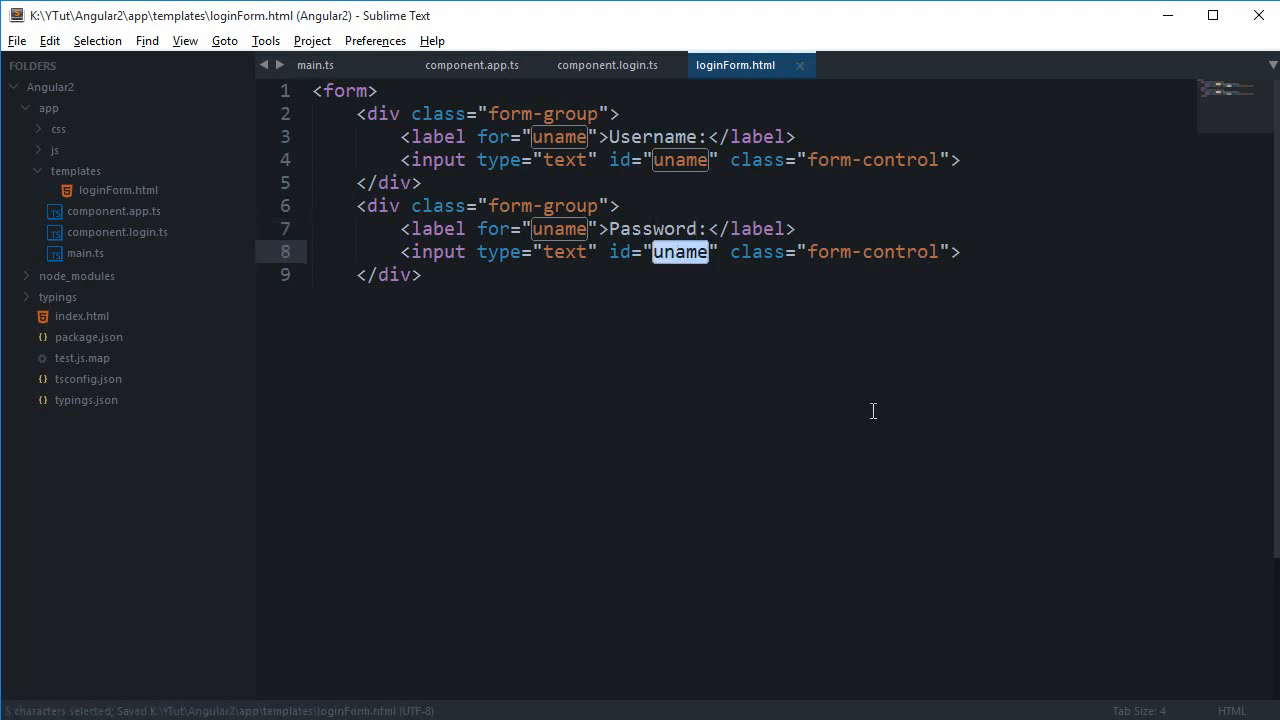
pyautogui.write('pwd')
pyautogui.write('<')
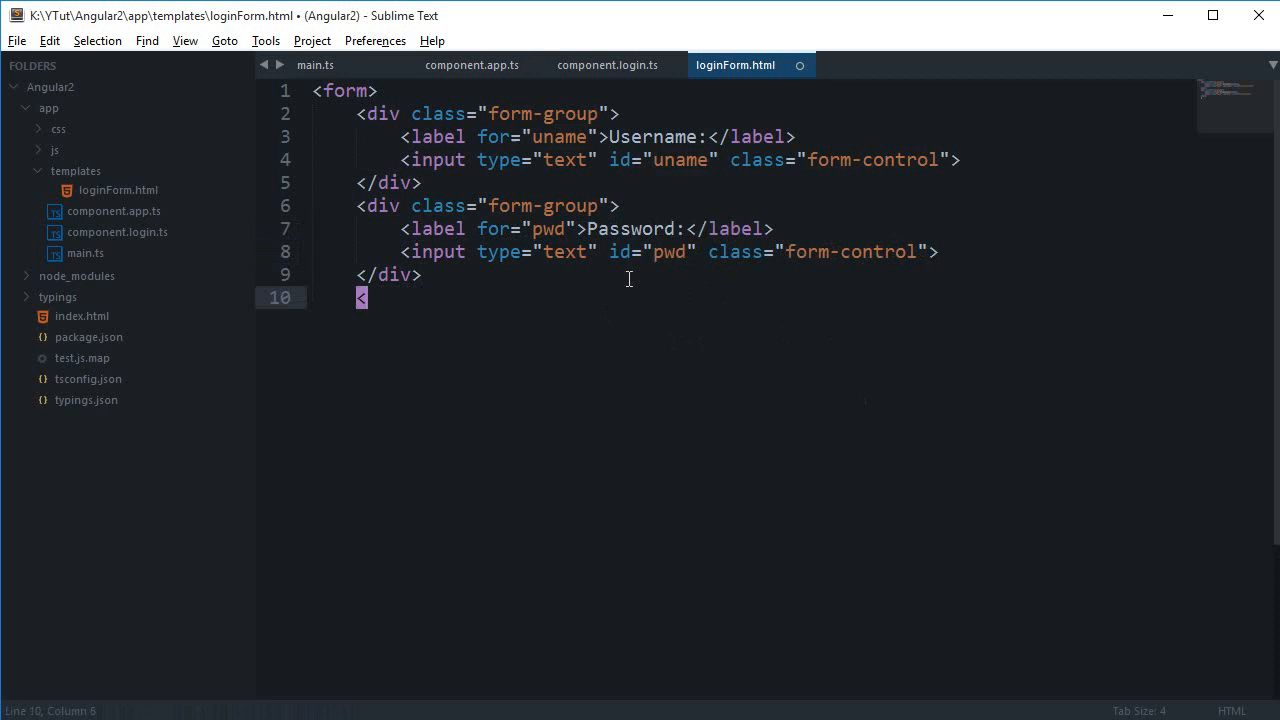
# Step: Add a submit button labelled Login with class btn-default
pyautogui.write('button type=')
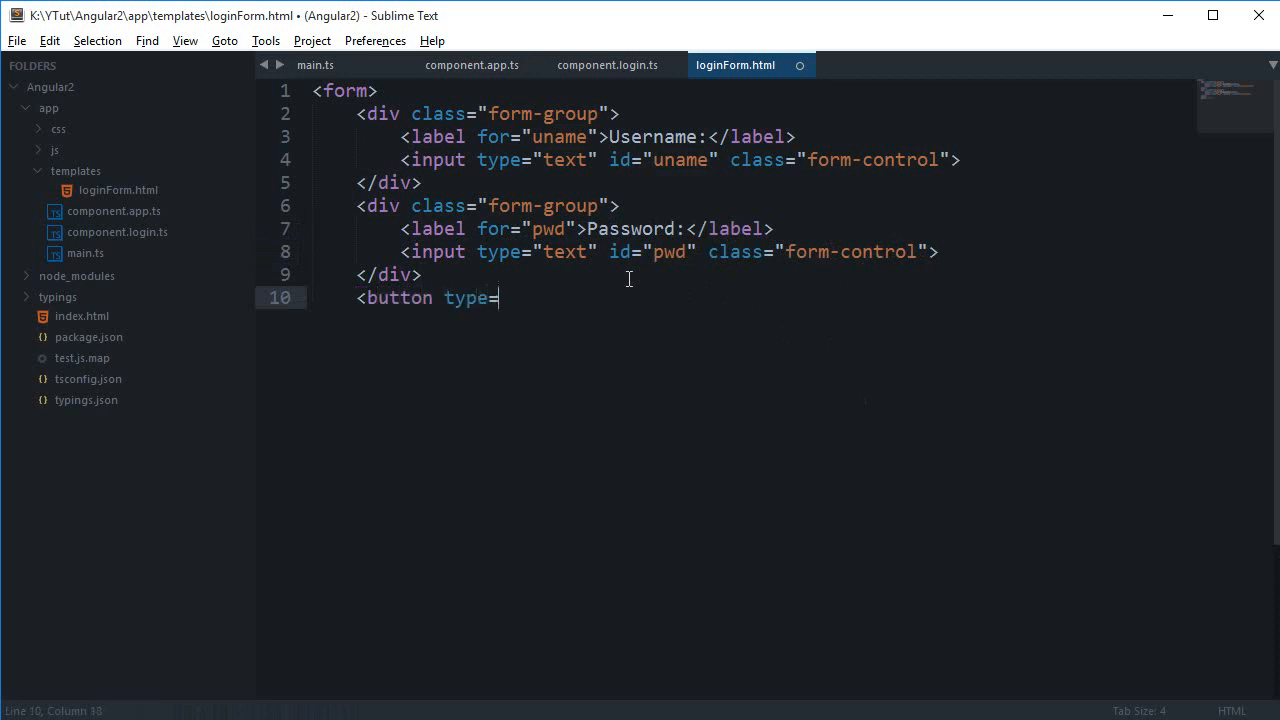
pyautogui.write('"submit" clas')
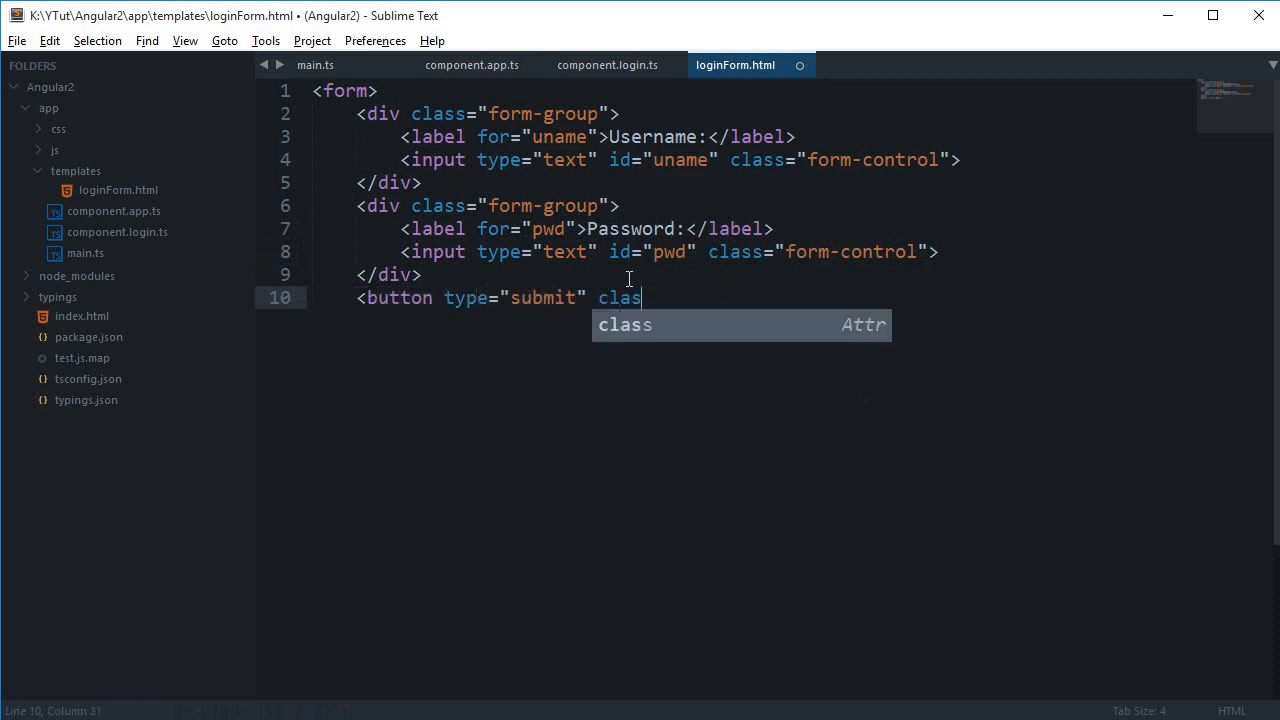
pyautogui.write('s="btn-de"')
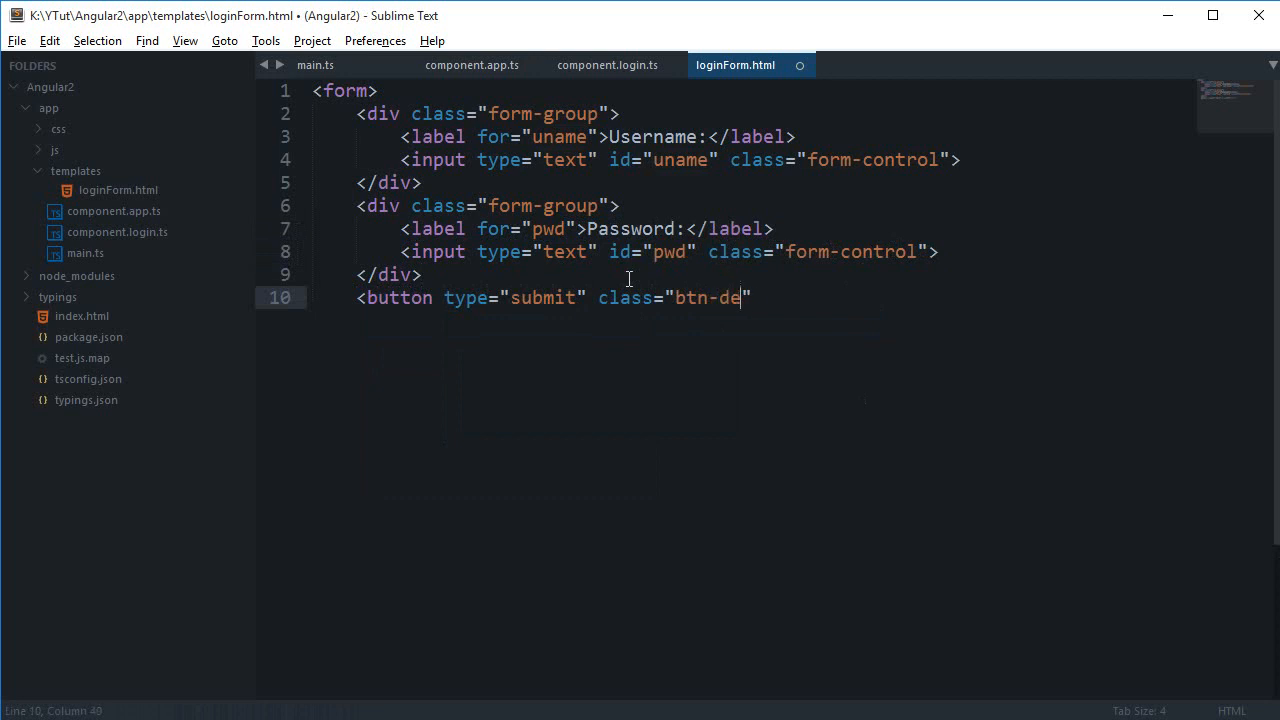
pyautogui.write('fault btn')
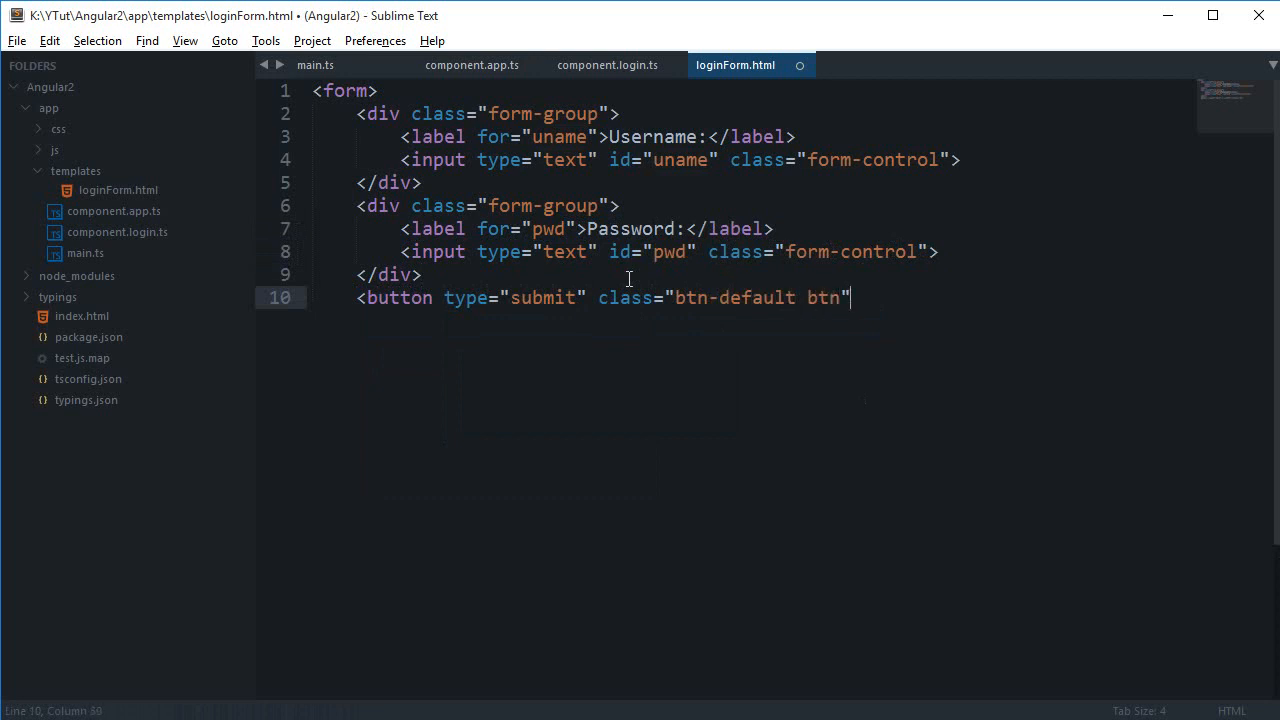
pyautogui.write('>Login</button>')
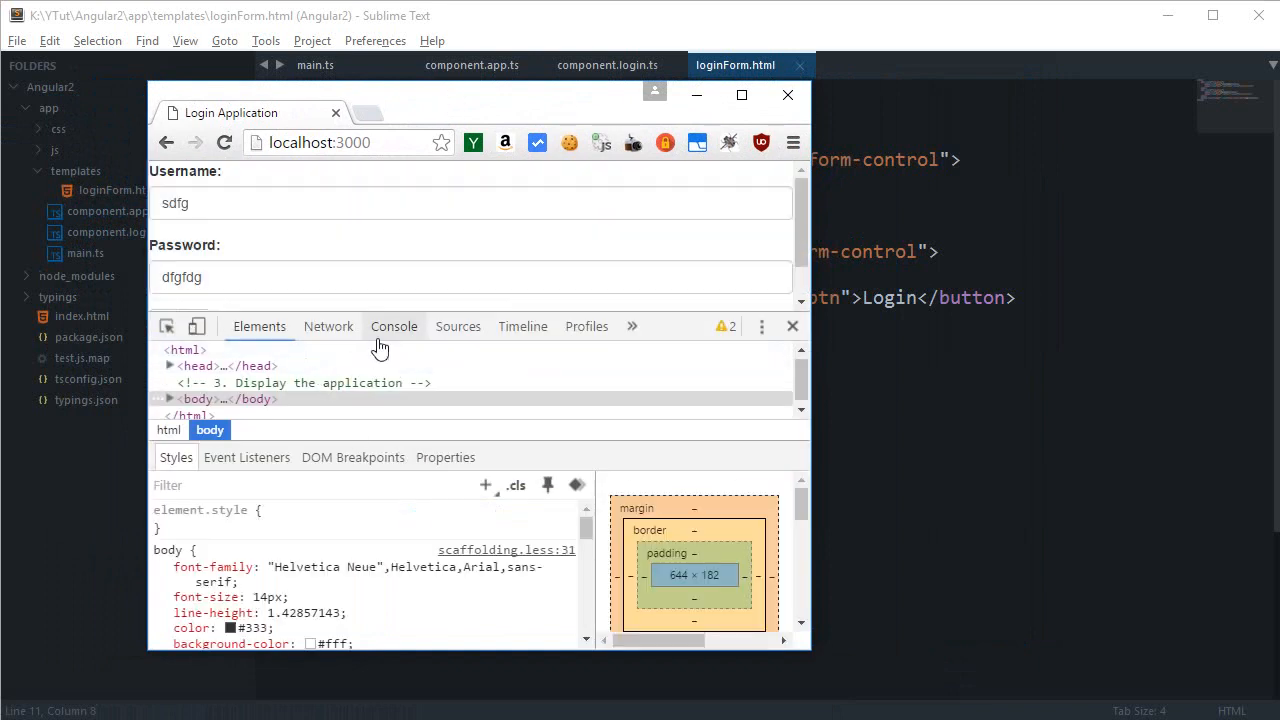
# Step: Filter Chrome's DevTools console to errors and confirm the login form shows none
pyautogui.click(393, 326)
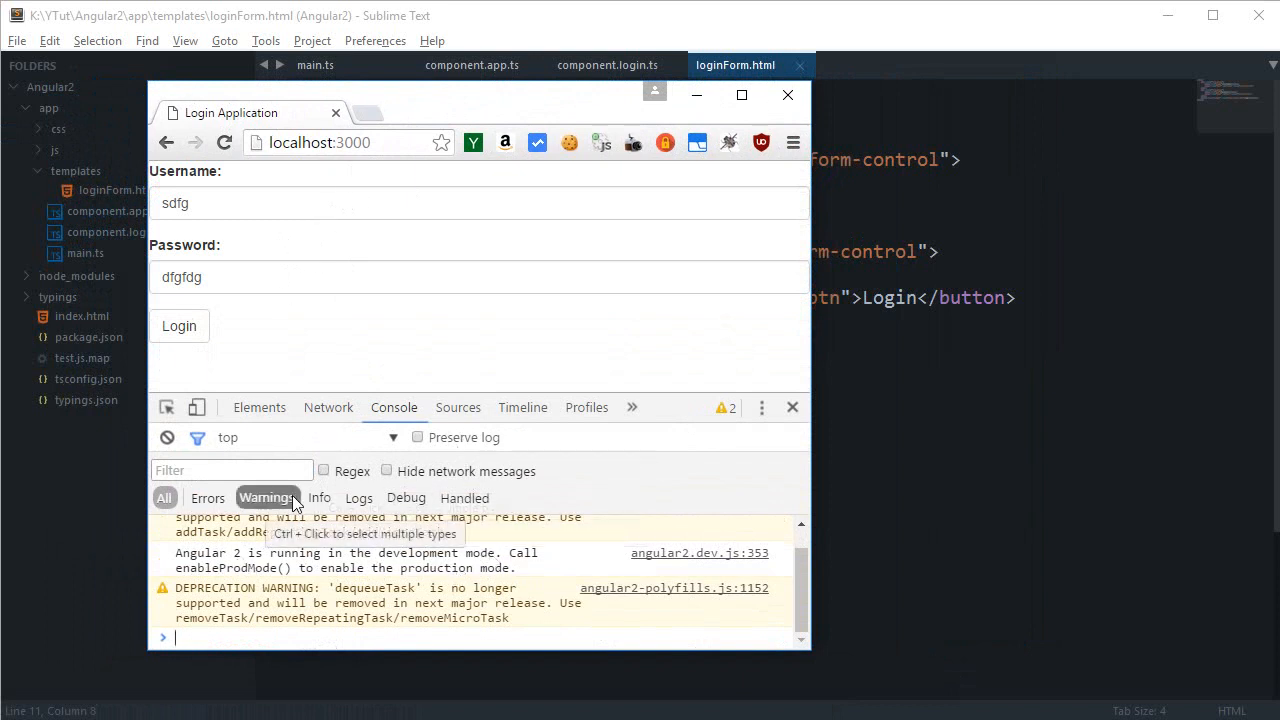
pyautogui.click(207, 498)
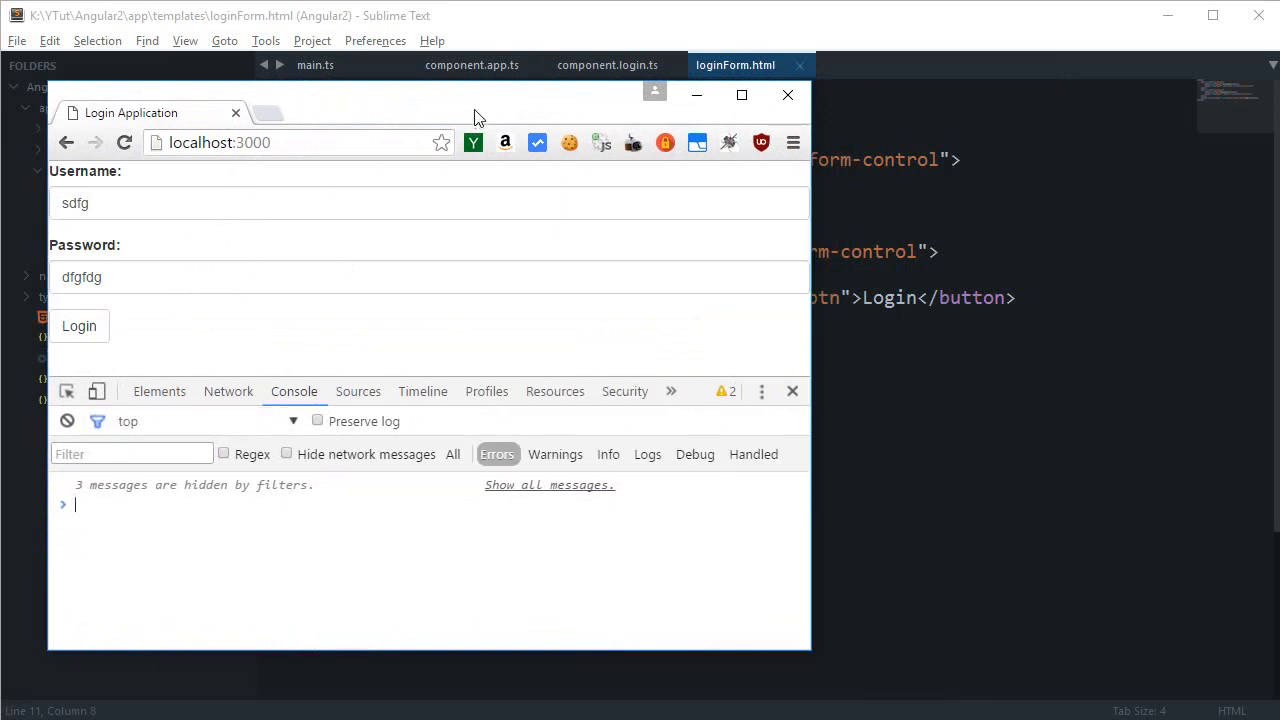
pyautogui.click(607, 65)
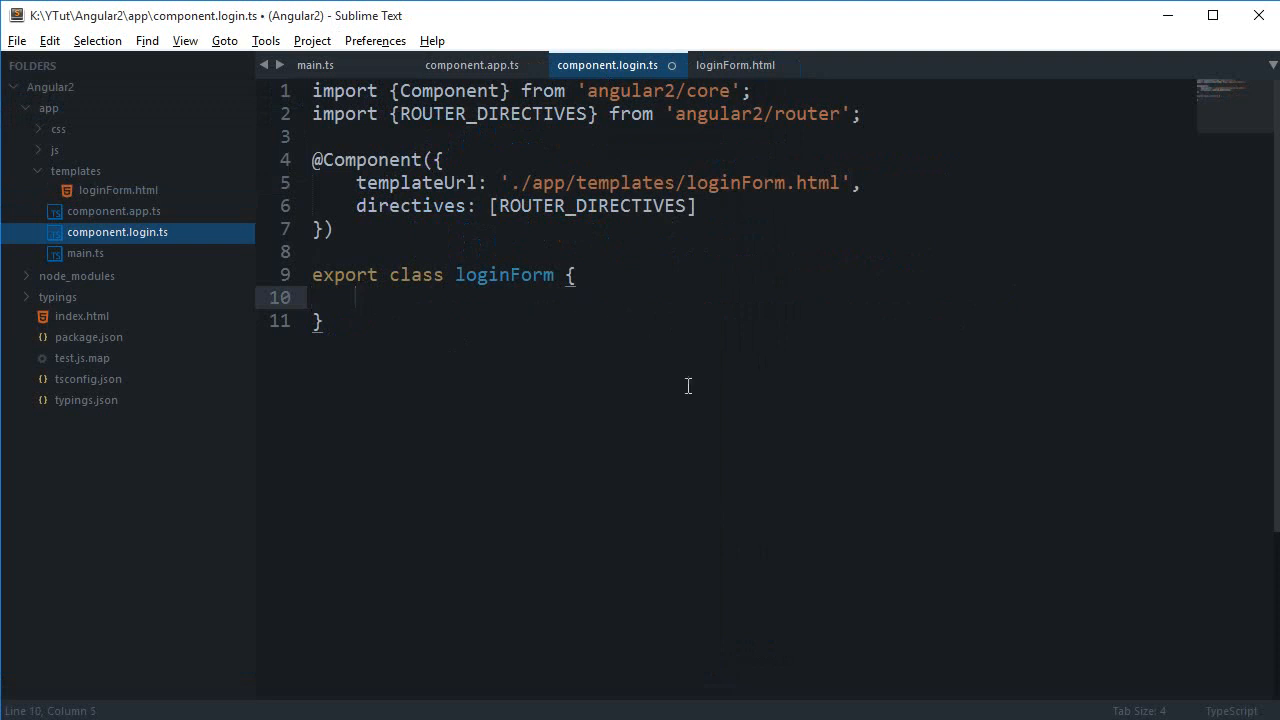
# Step: Add a data = {} property to the loginForm class
pyautogui.write('data')
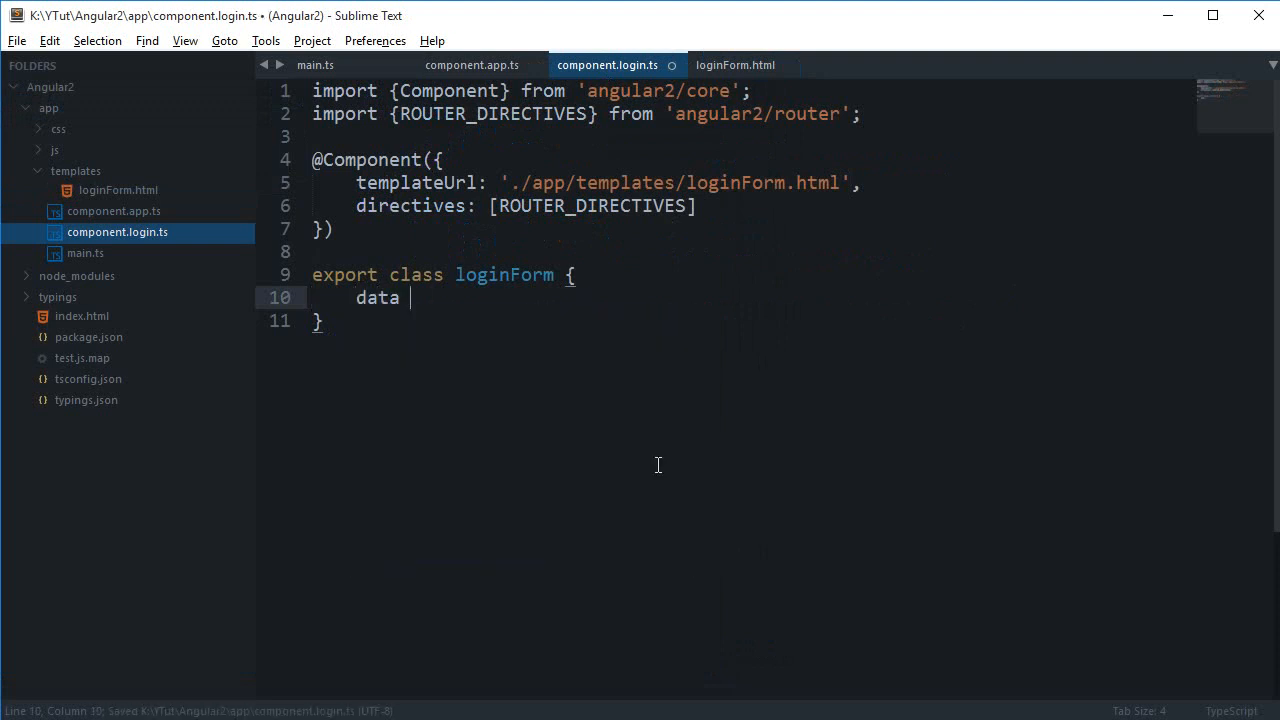
pyautogui.write('= {};')
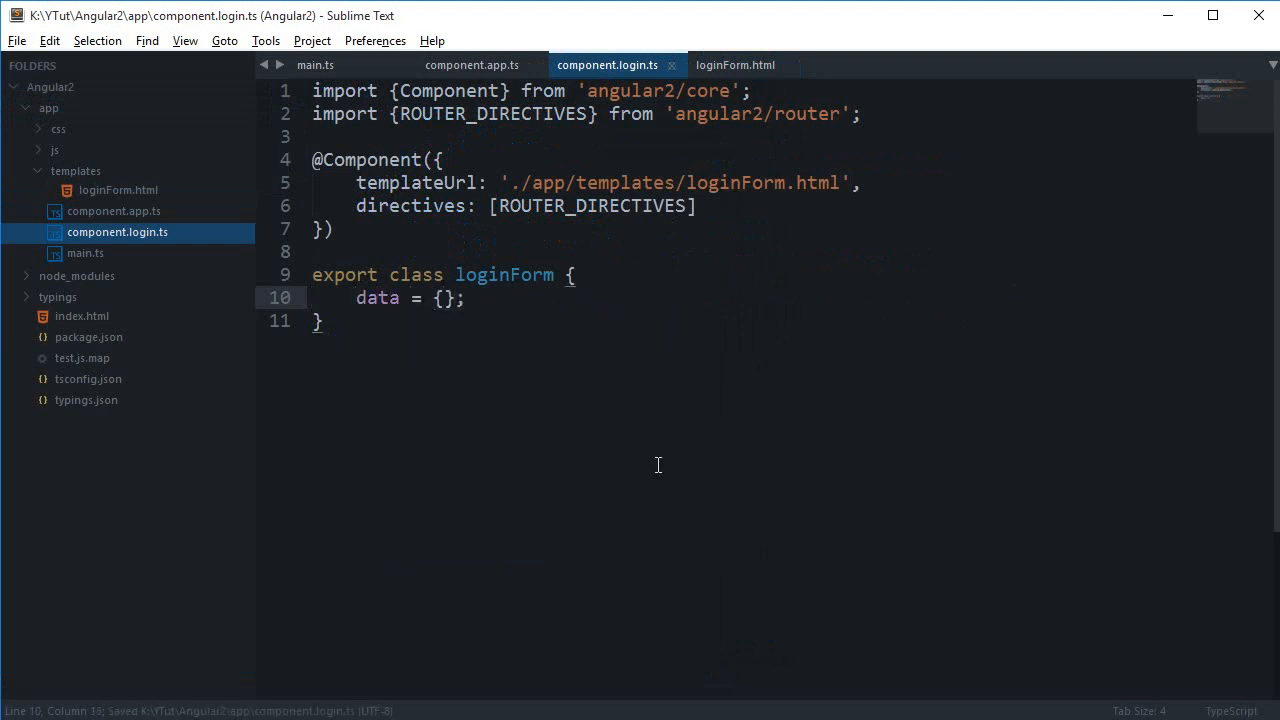
pyautogui.press('enter')
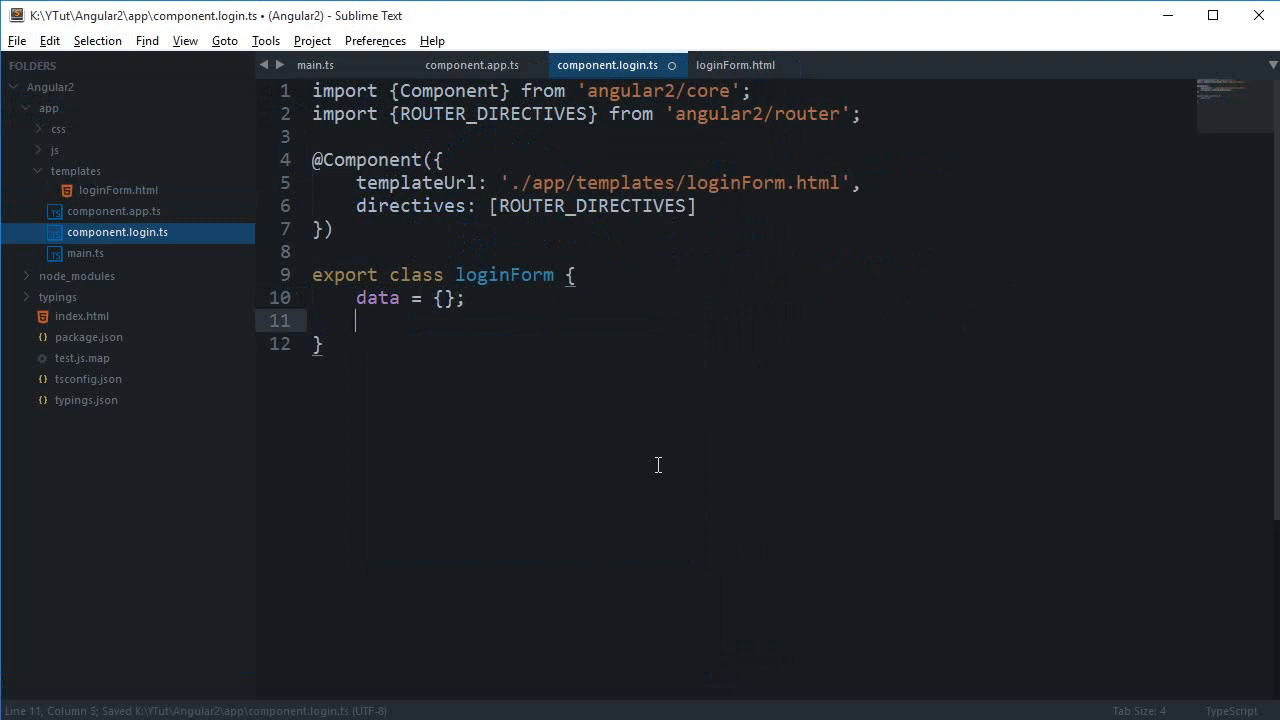
# Step: Add a formSubmit() method whose body logs this.data to the console
pyautogui.write('onSubmit')
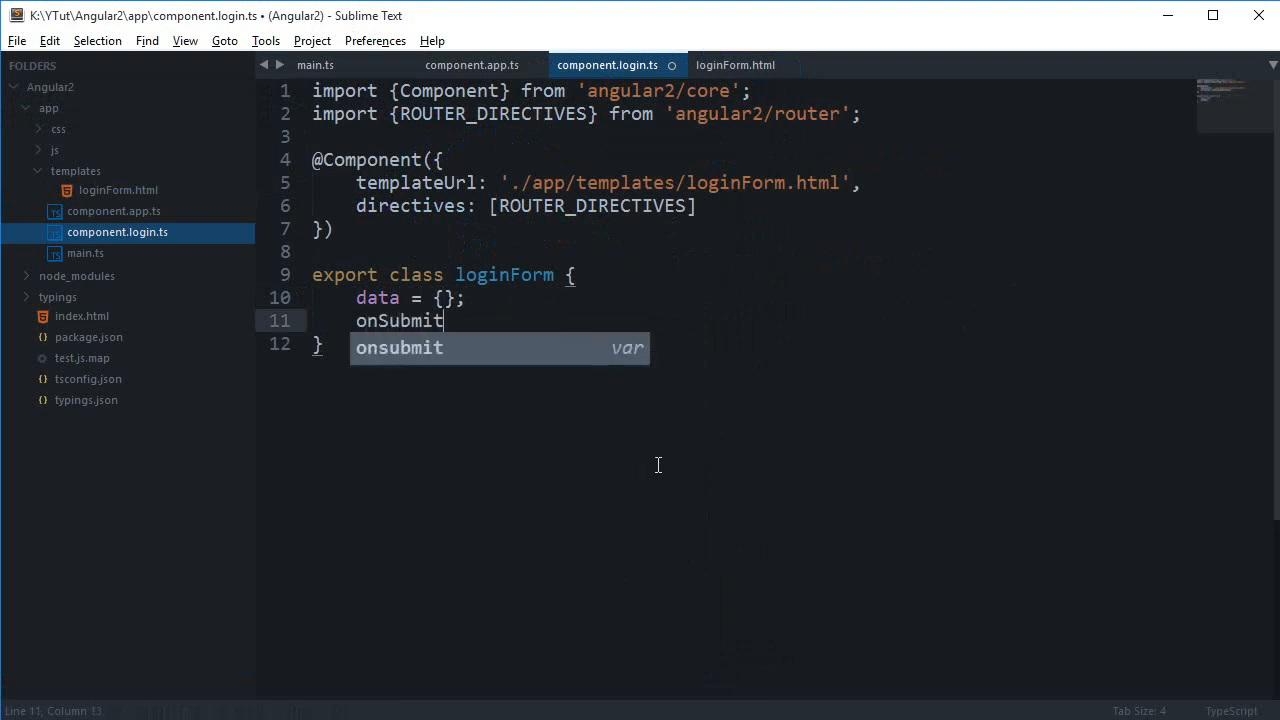
pyautogui.write('()')
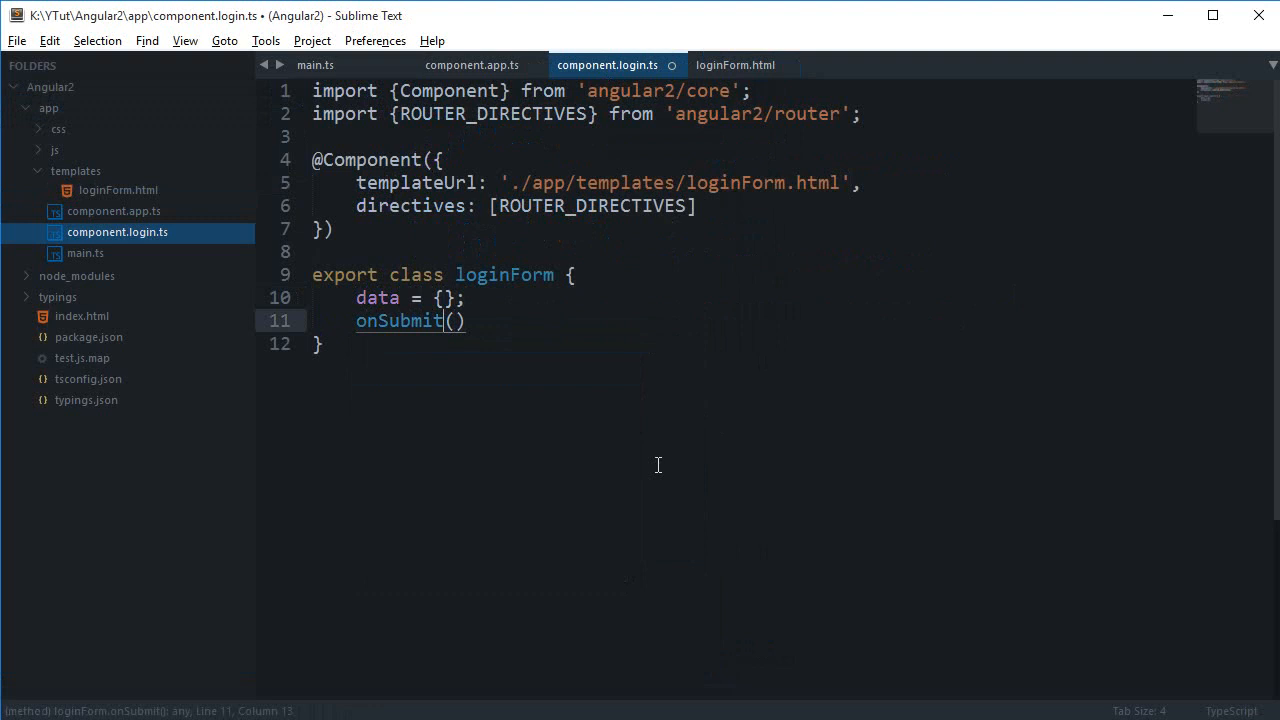
pyautogui.write('form')
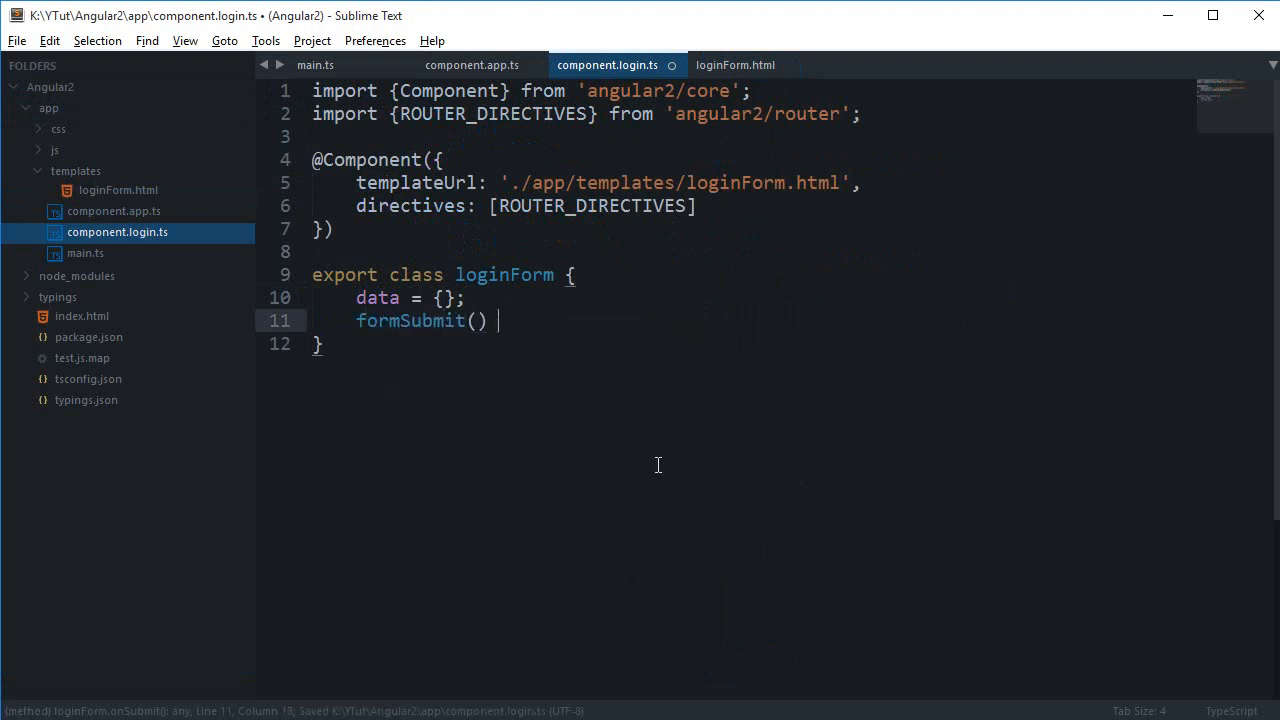
pyautogui.write('{')
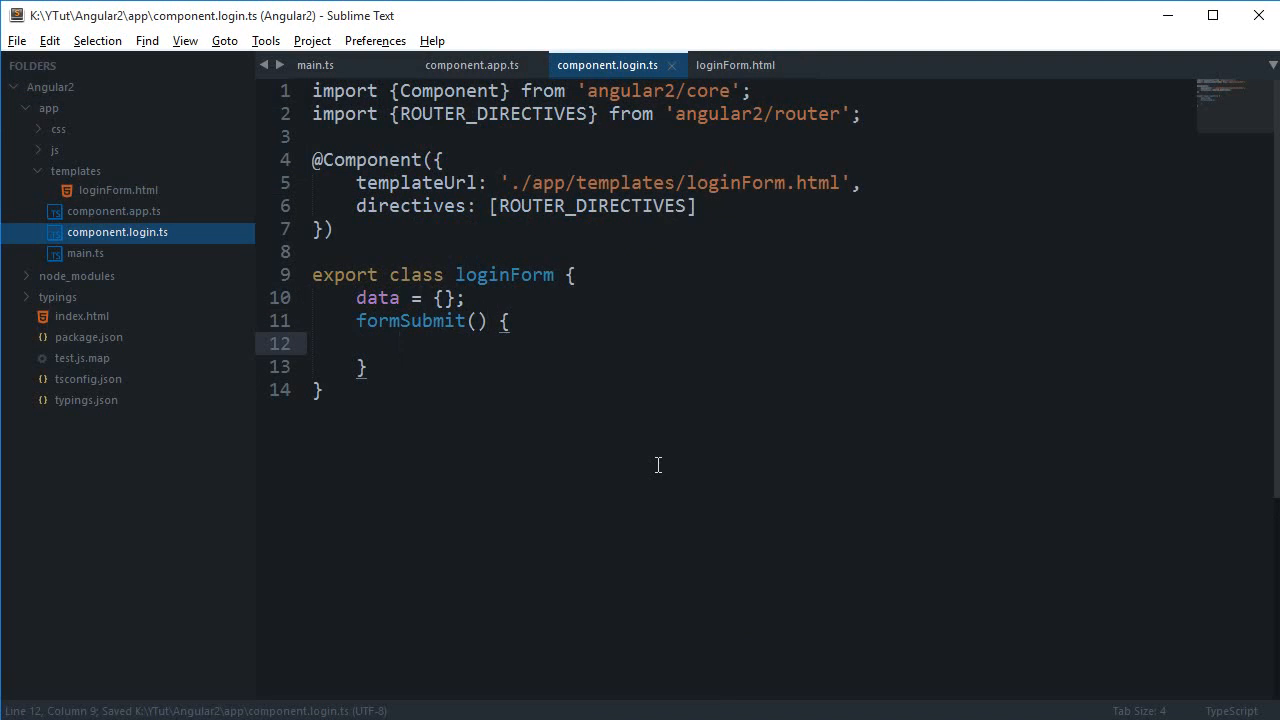
pyautogui.write('console')
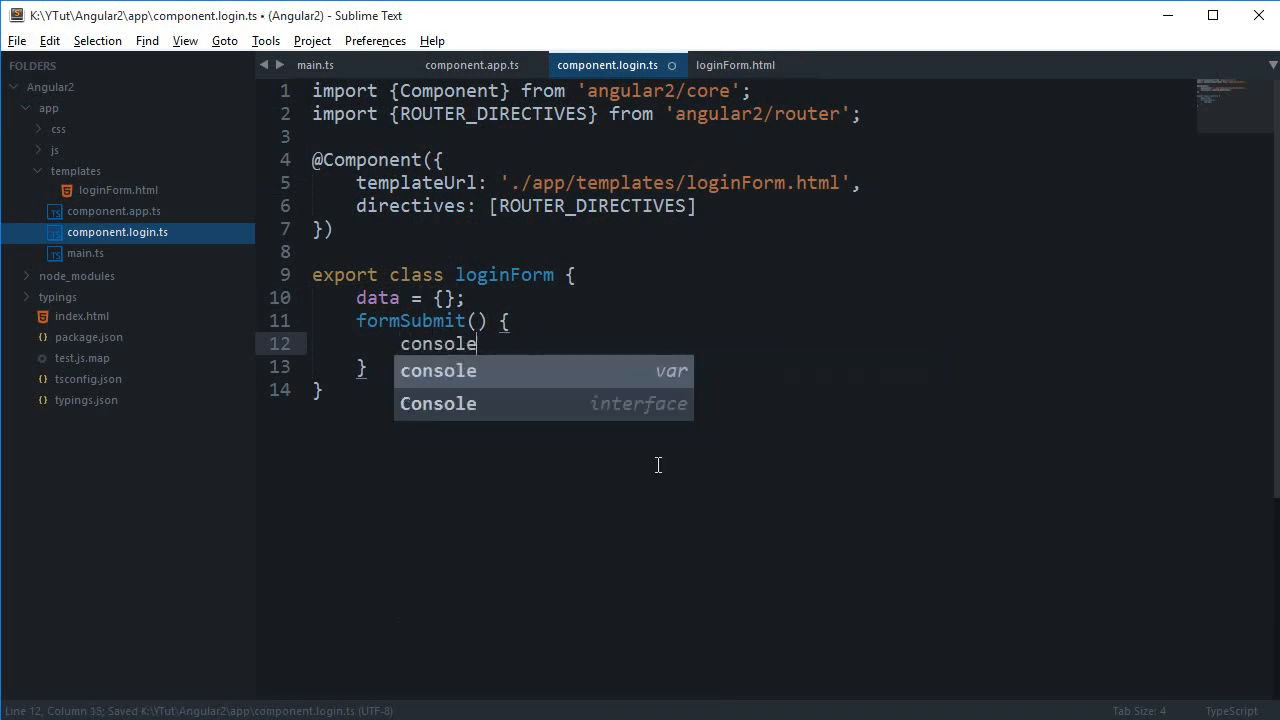
pyautogui.write('.log(this.data);')
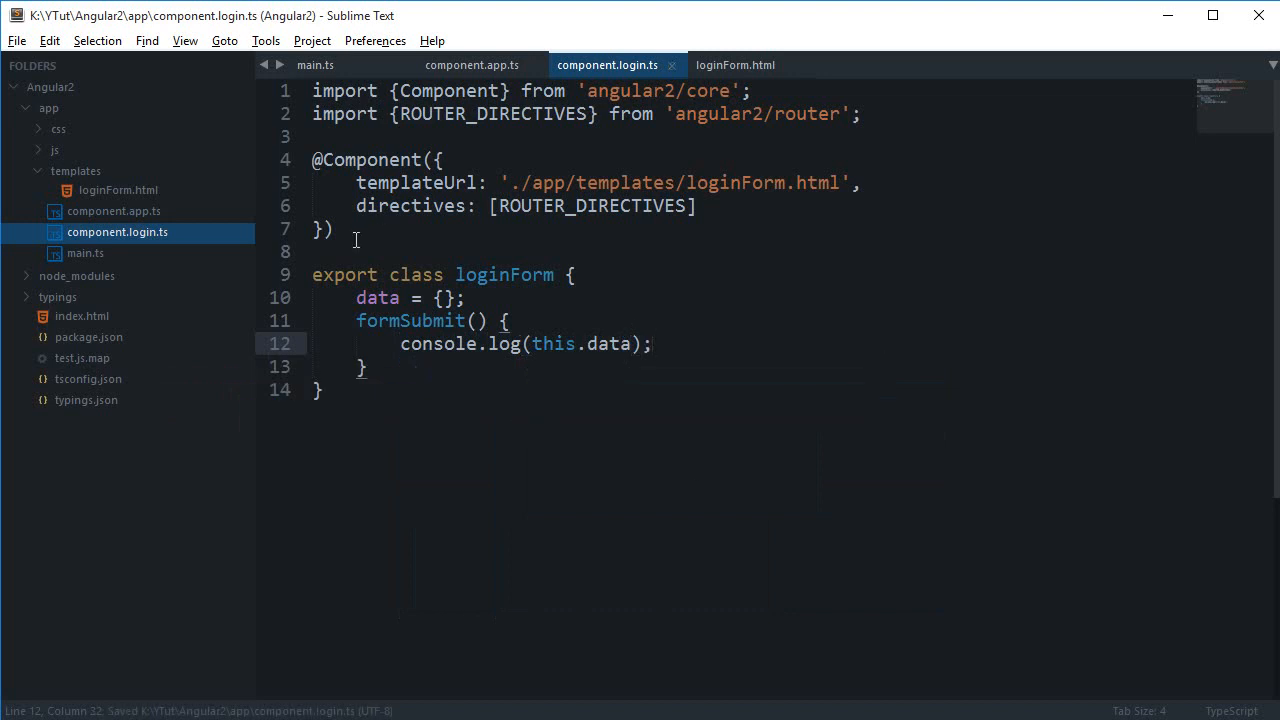
pyautogui.moveTo(735, 65)
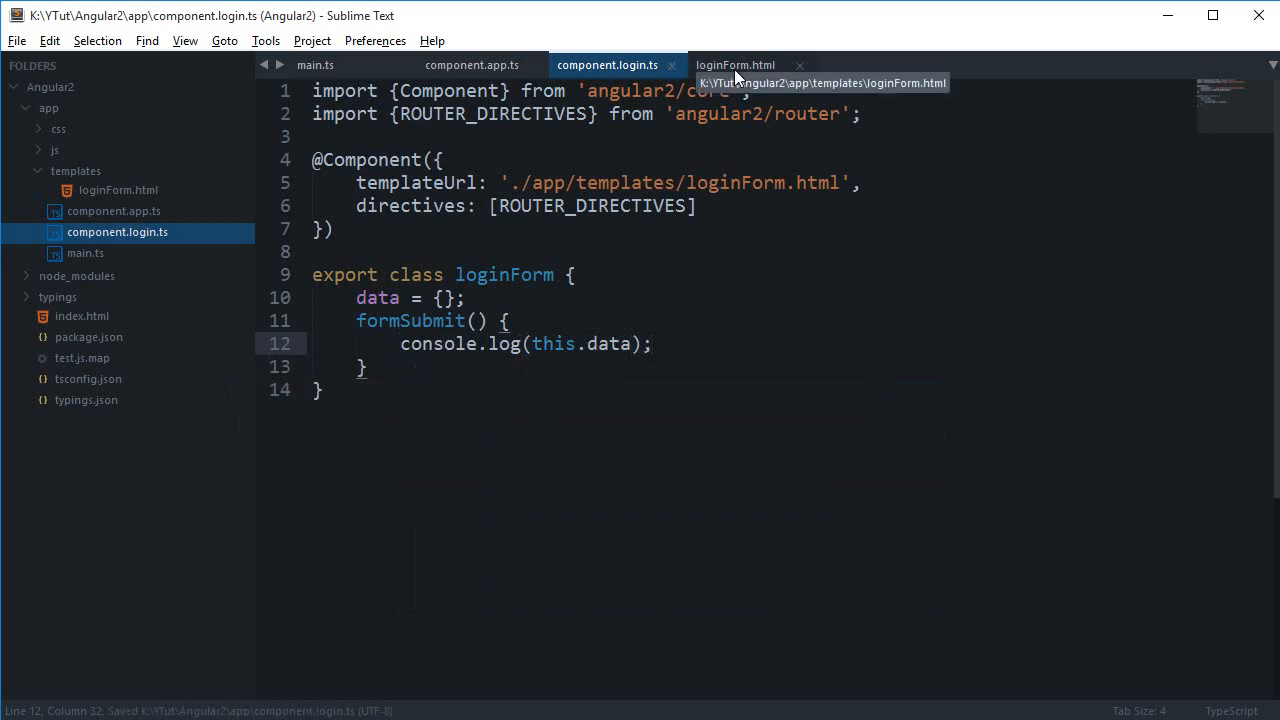
pyautogui.click(735, 65)
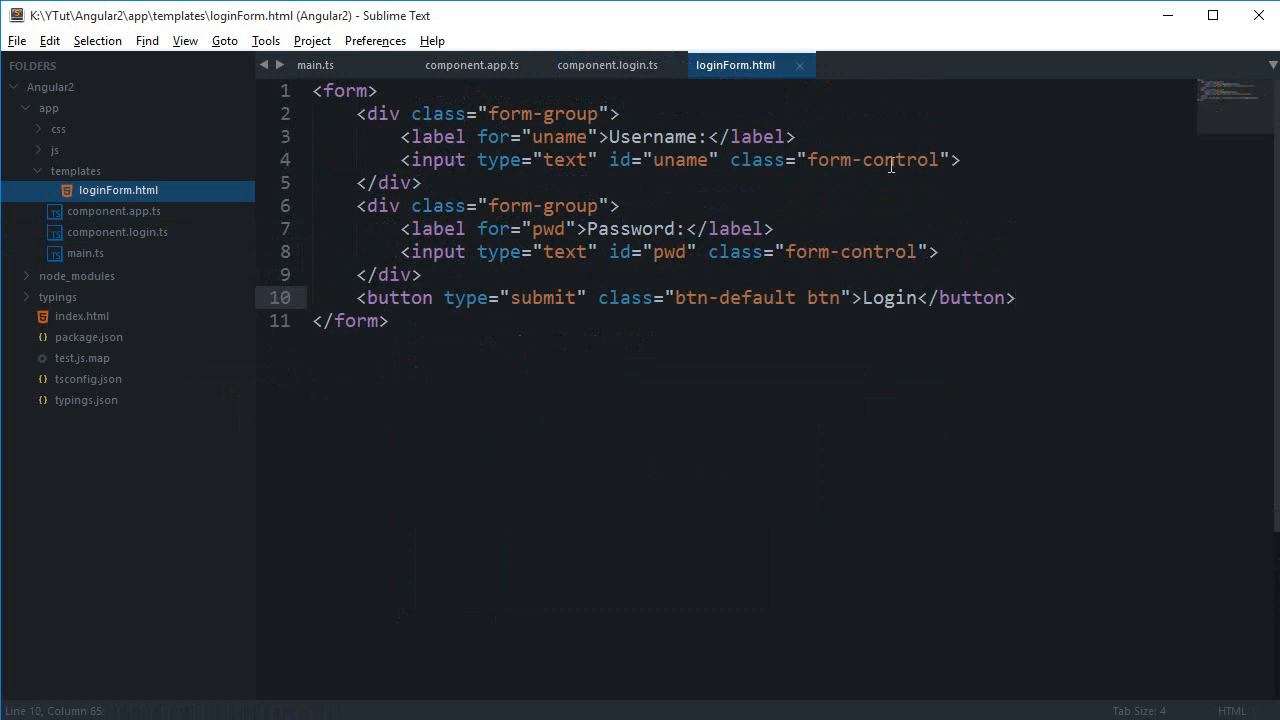
# Step: Add [(ngModel)]="data.username" to the uname input in loginForm.html
pyautogui.click(606, 65)
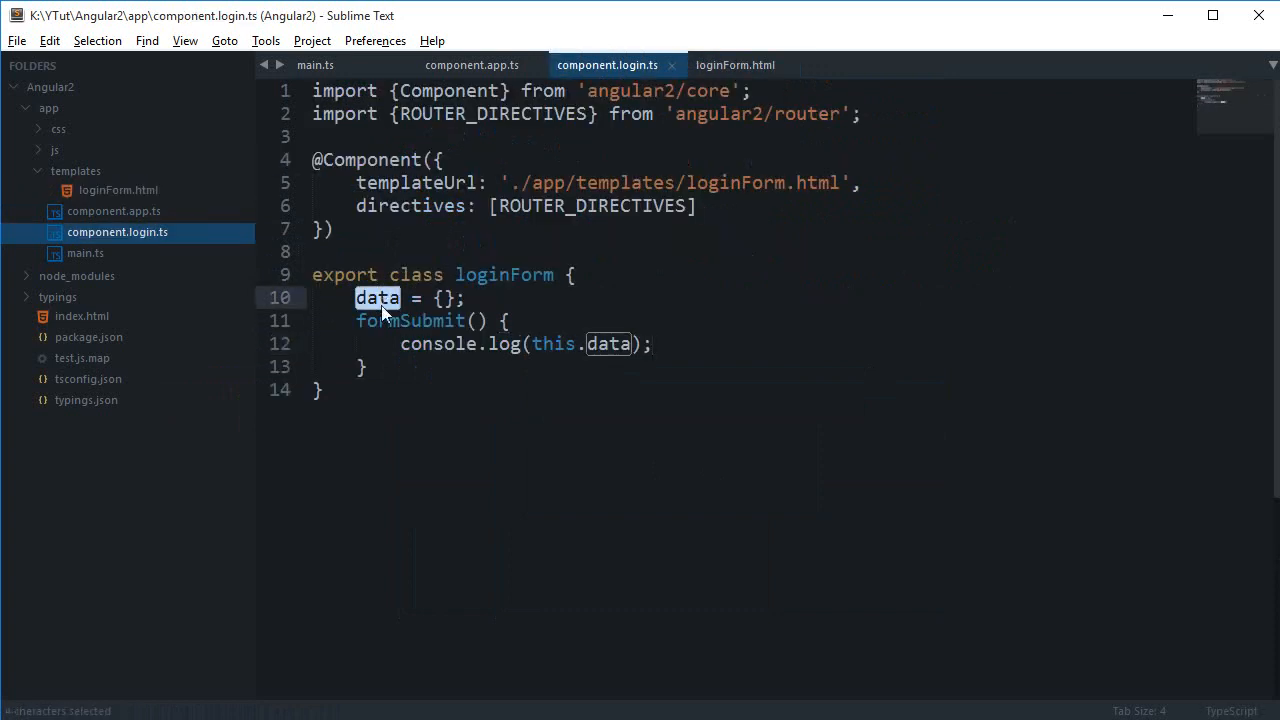
pyautogui.click(735, 65)
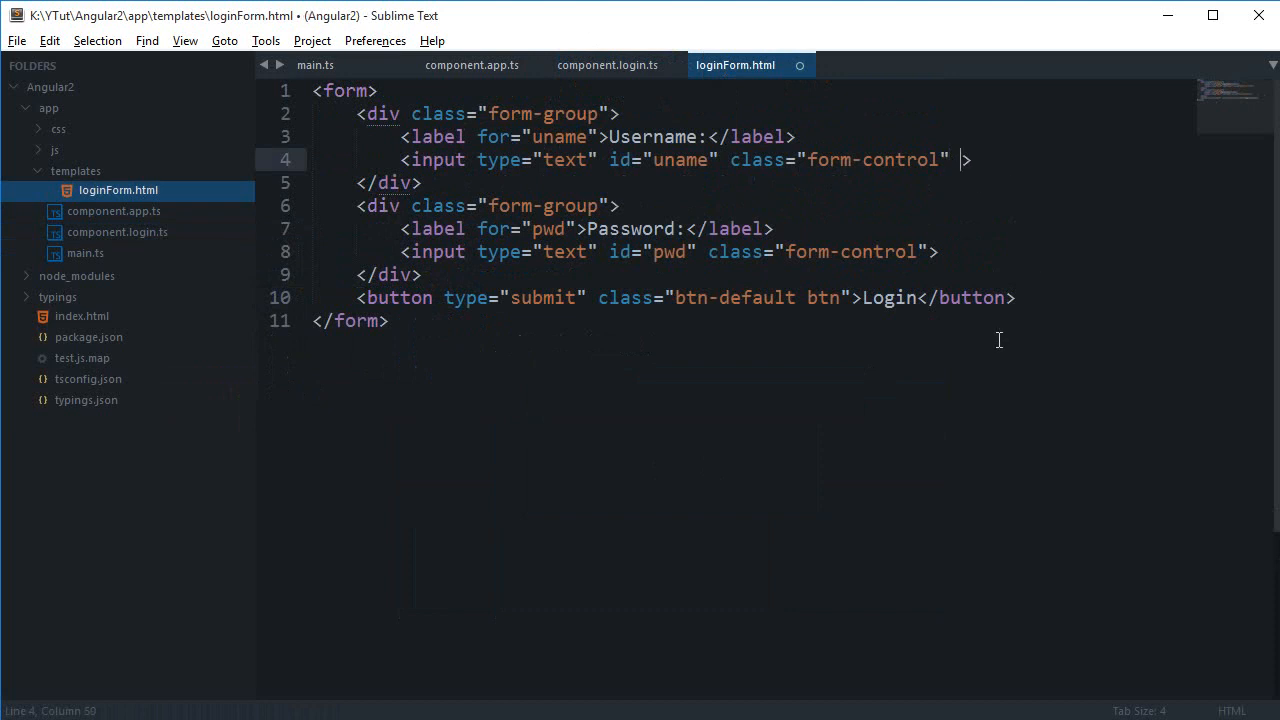
pyautogui.write('[]')
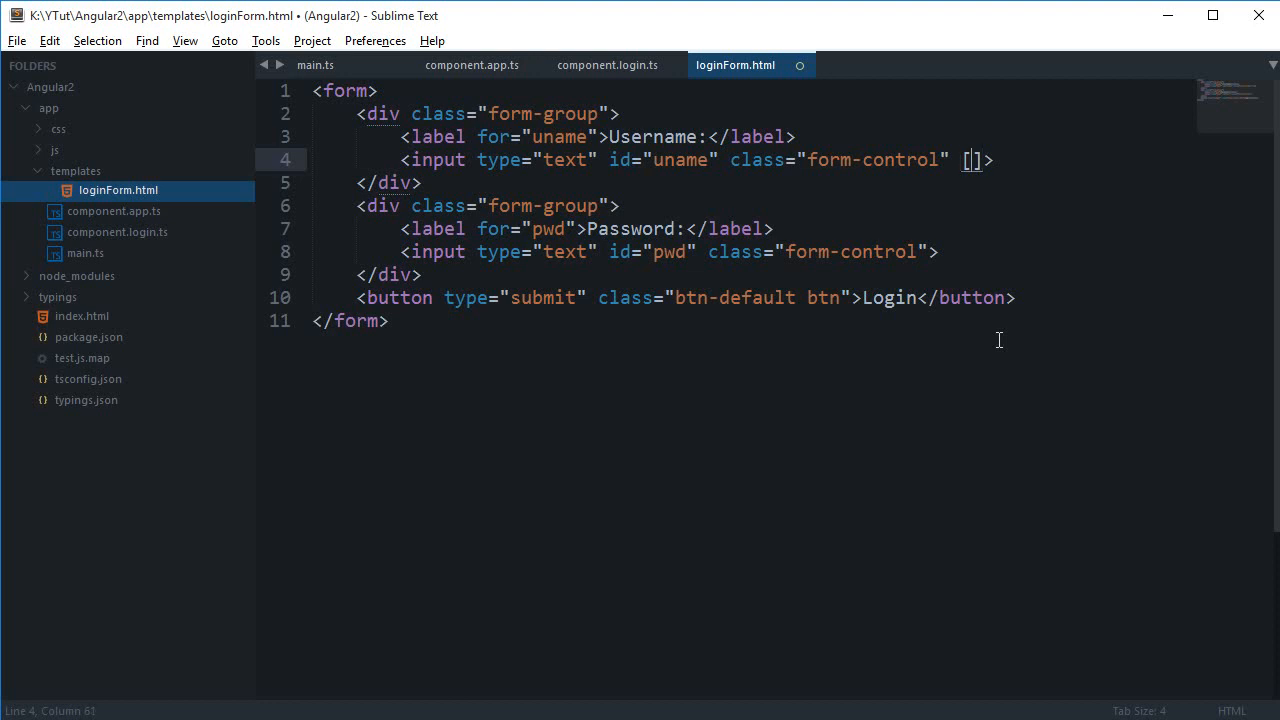
pyautogui.write('()')
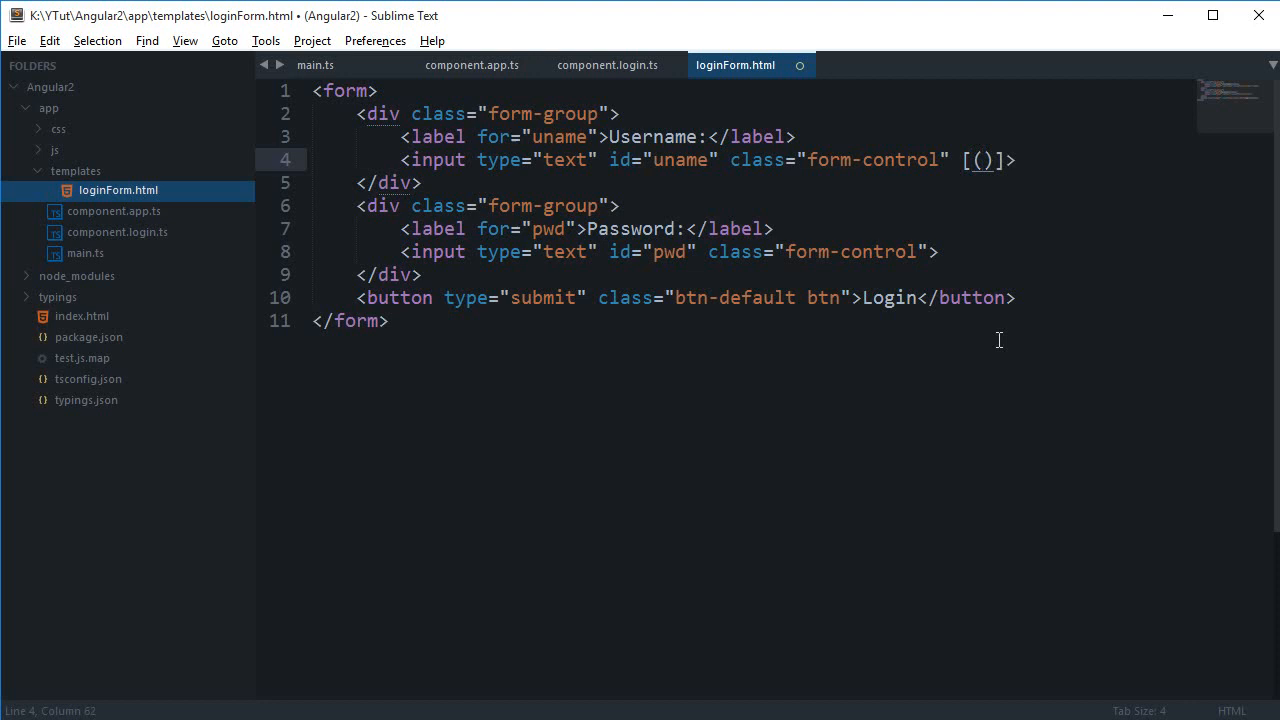
pyautogui.write('ngModel')
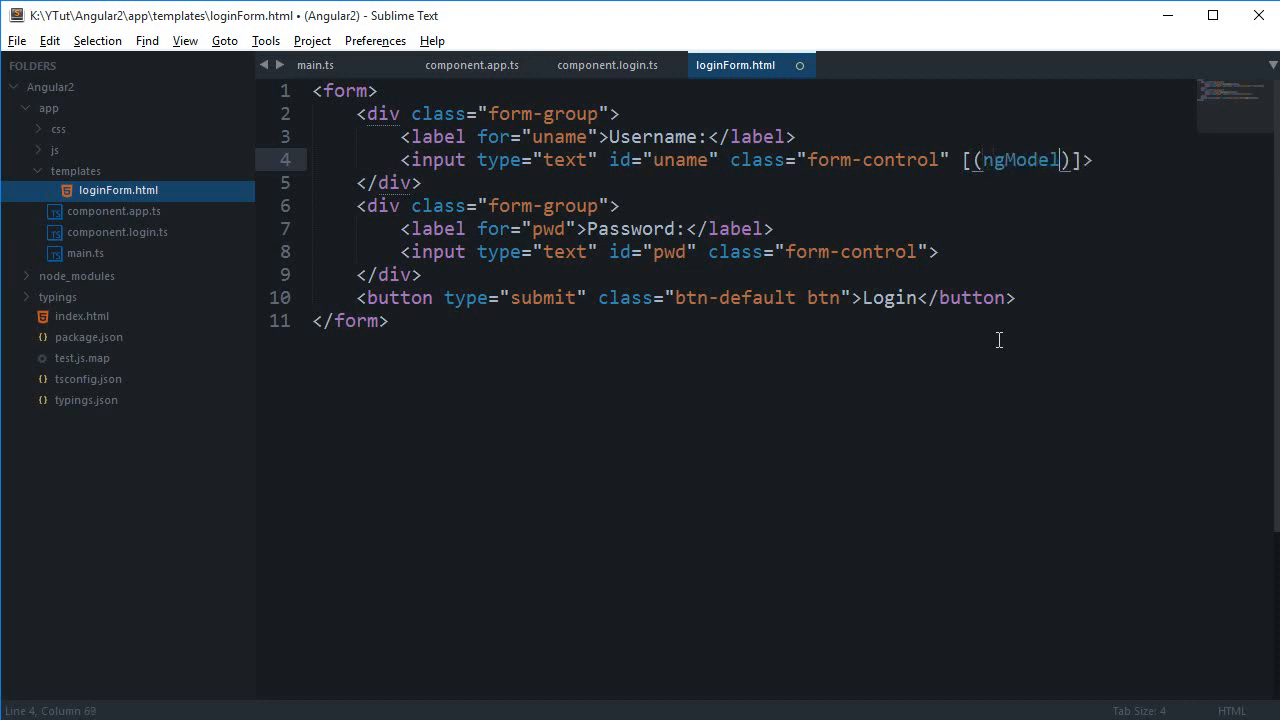
pyautogui.write('="')
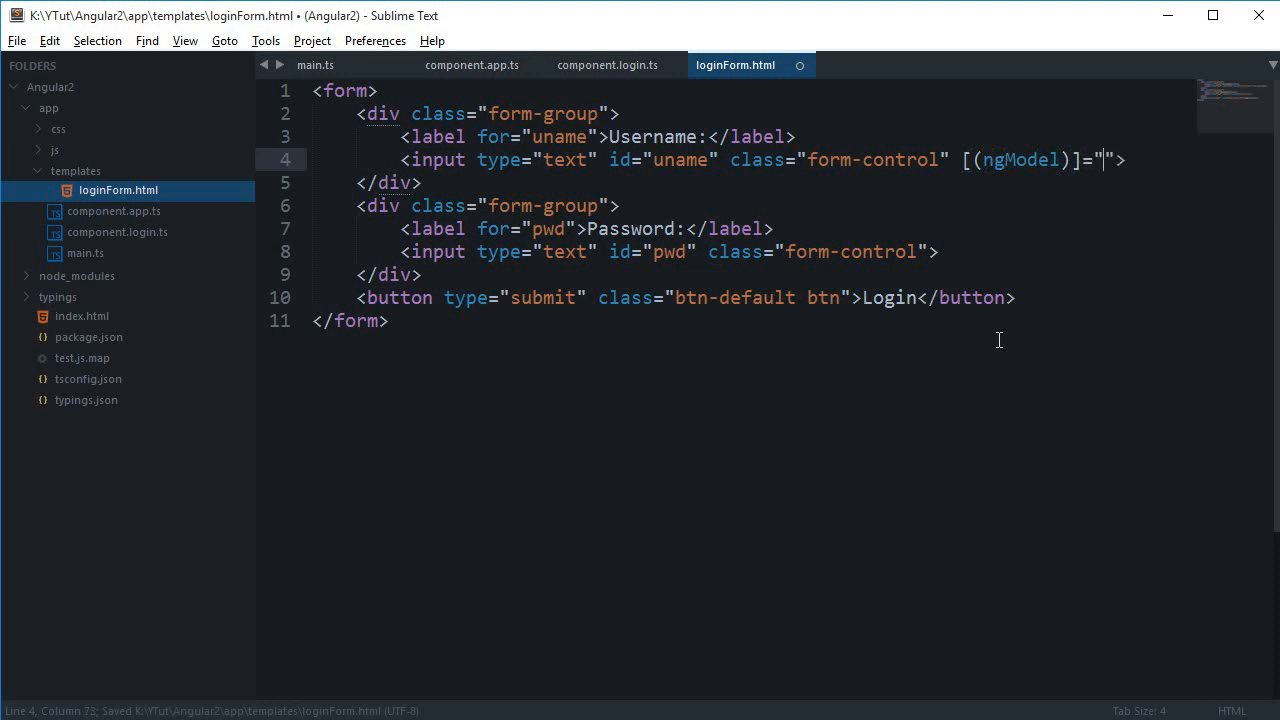
pyautogui.write('data.uus')
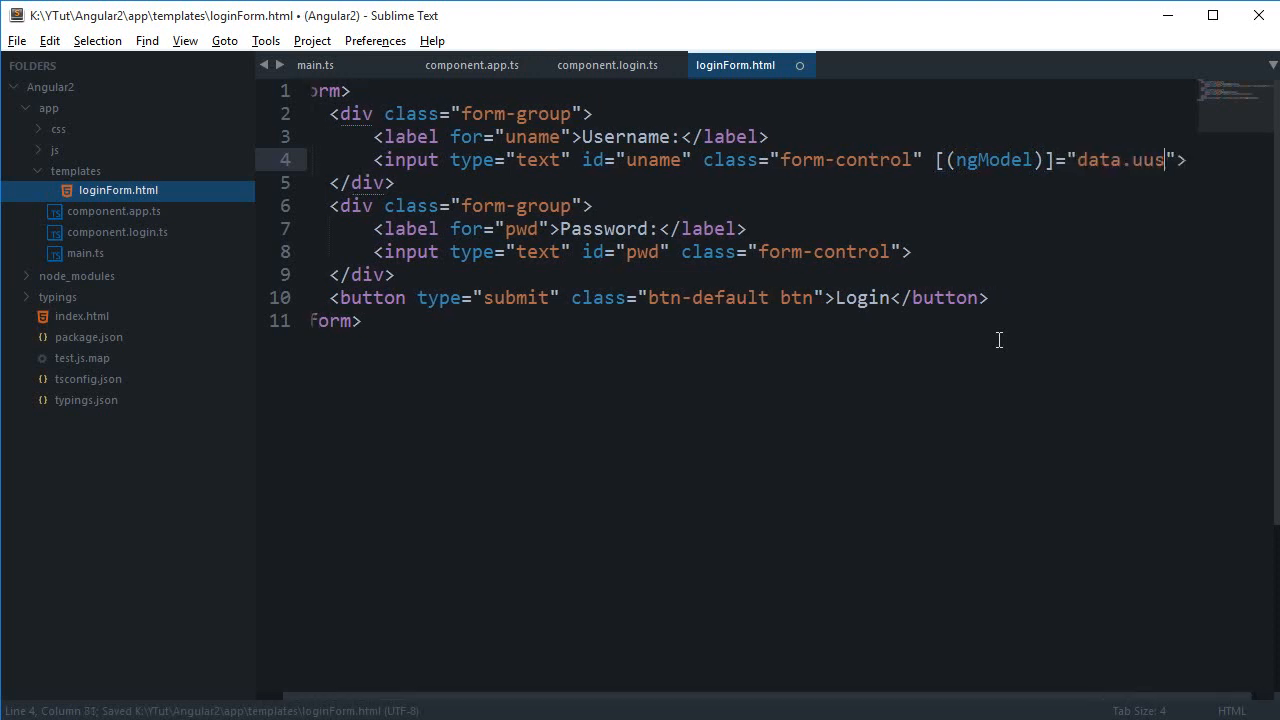
pyautogui.write('ername')
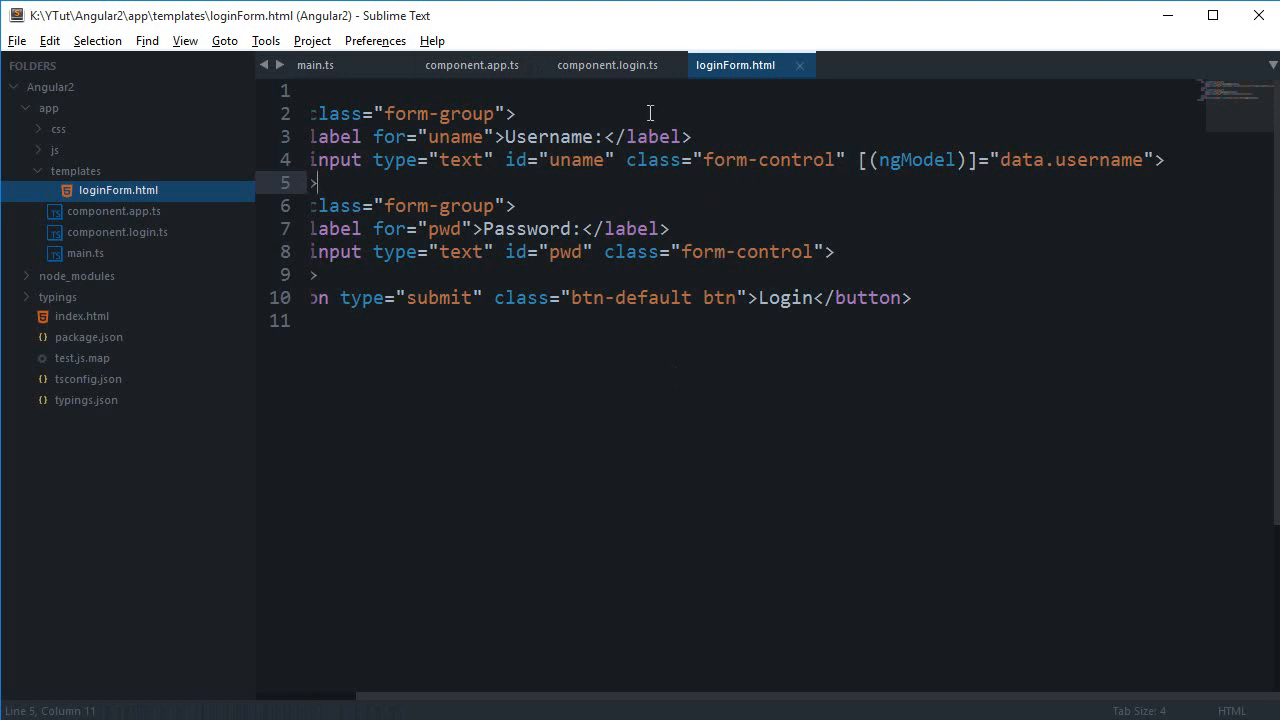
pyautogui.click(607, 65)
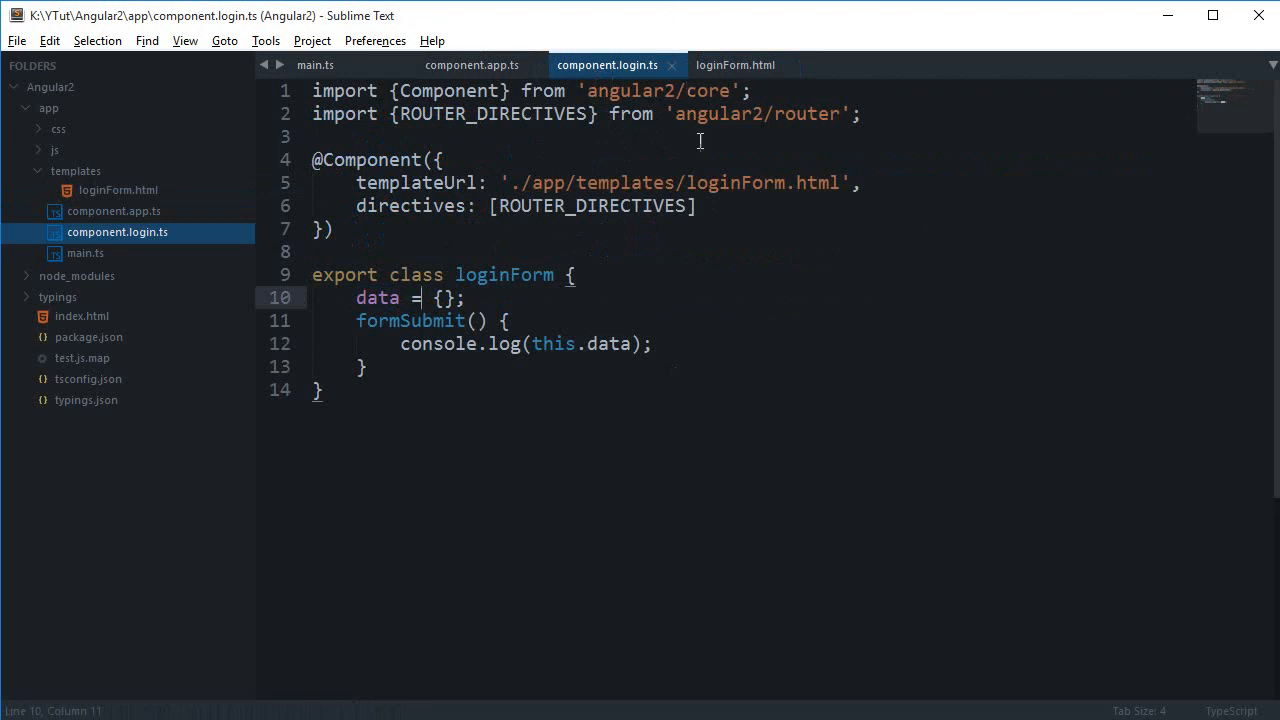
pyautogui.moveTo(738, 144)
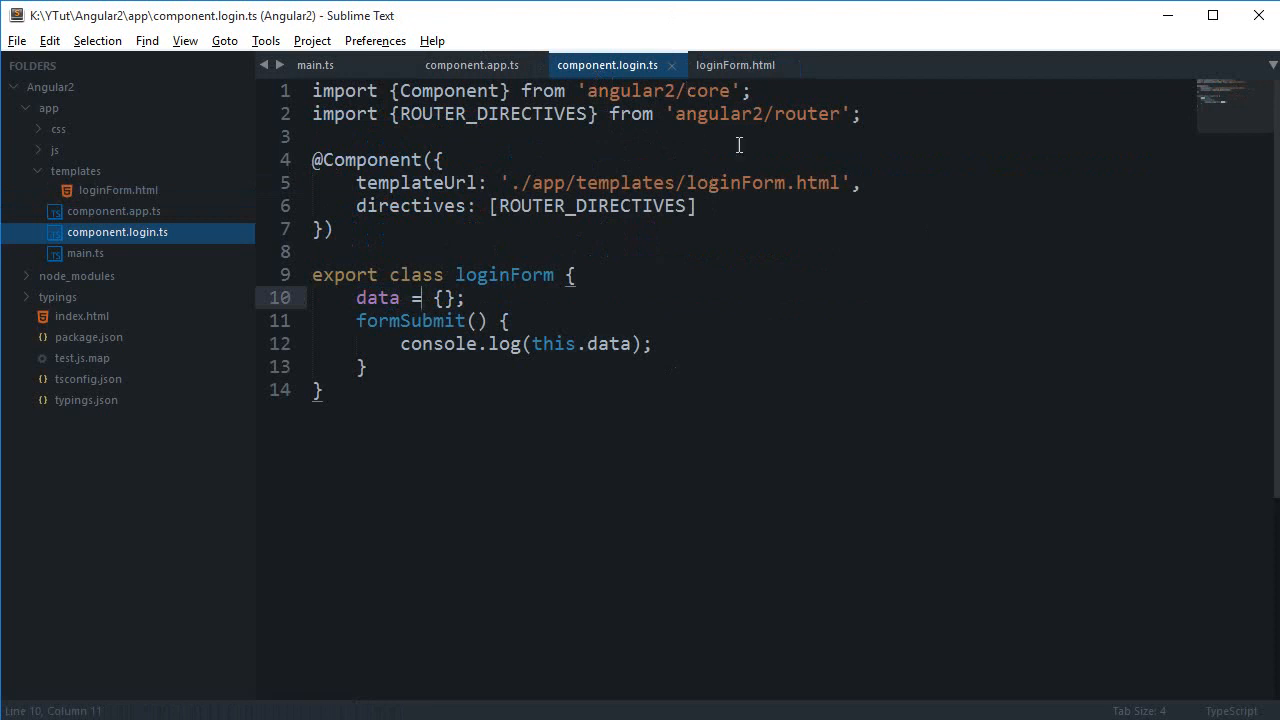
pyautogui.moveTo(430, 310)
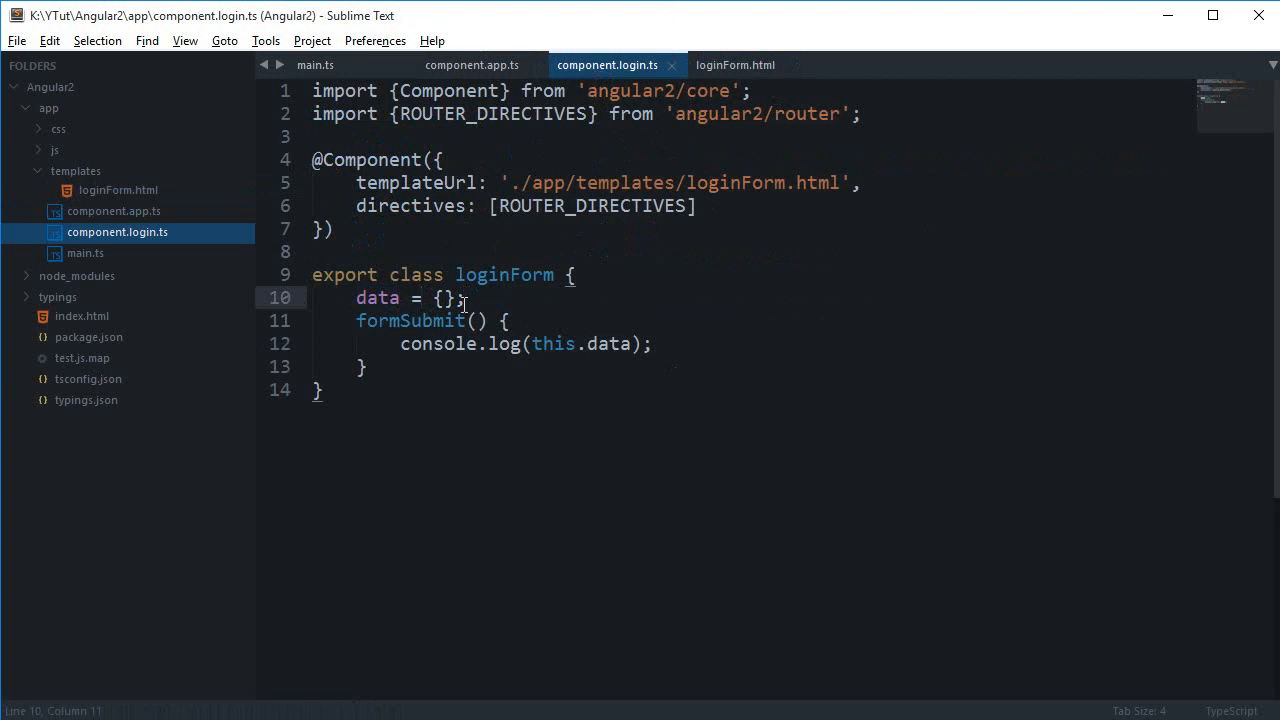
# Step: Bind the password input with [(ngModel)] to data.password in loginForm.html
pyautogui.click(735, 65)
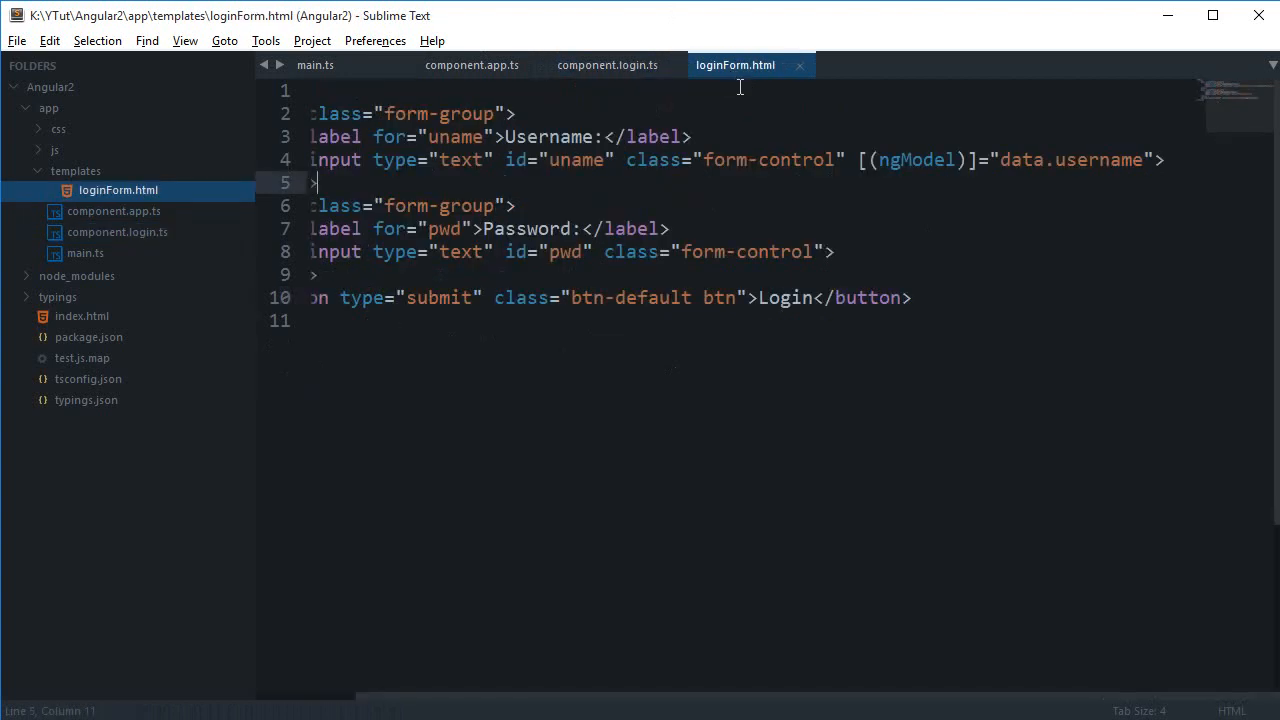
pyautogui.moveTo(735, 65)
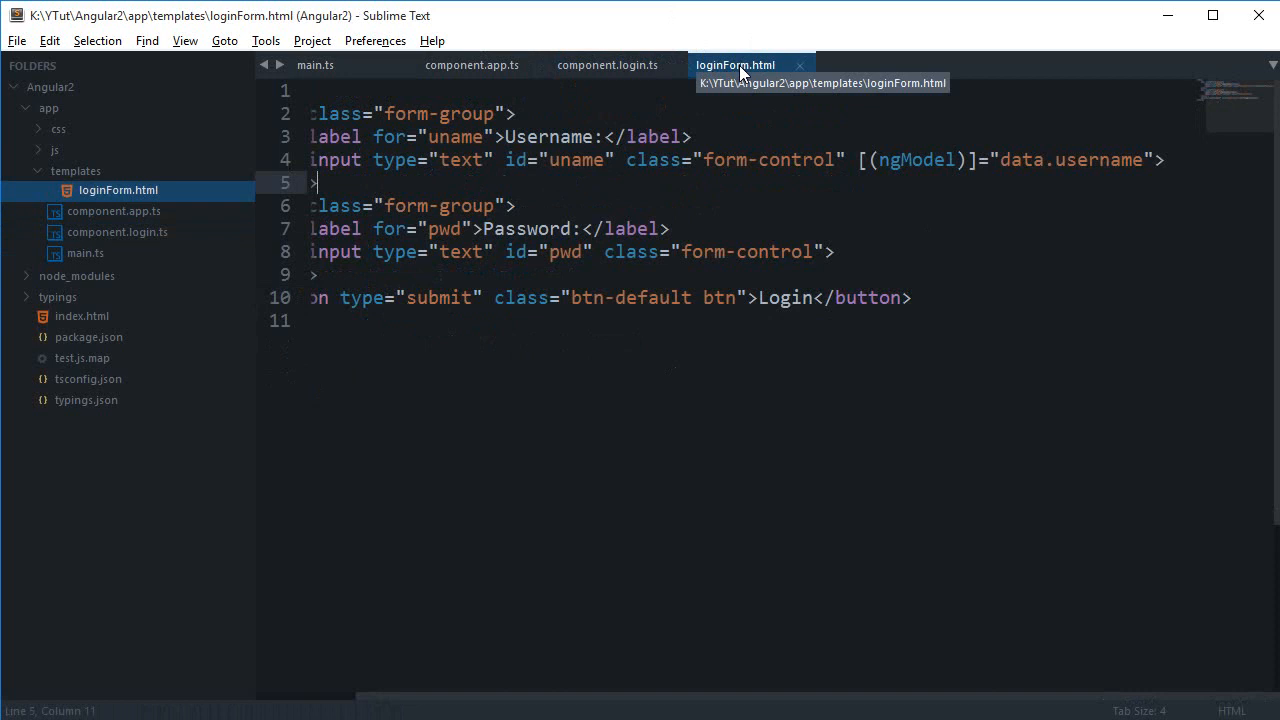
pyautogui.moveTo(937, 128)
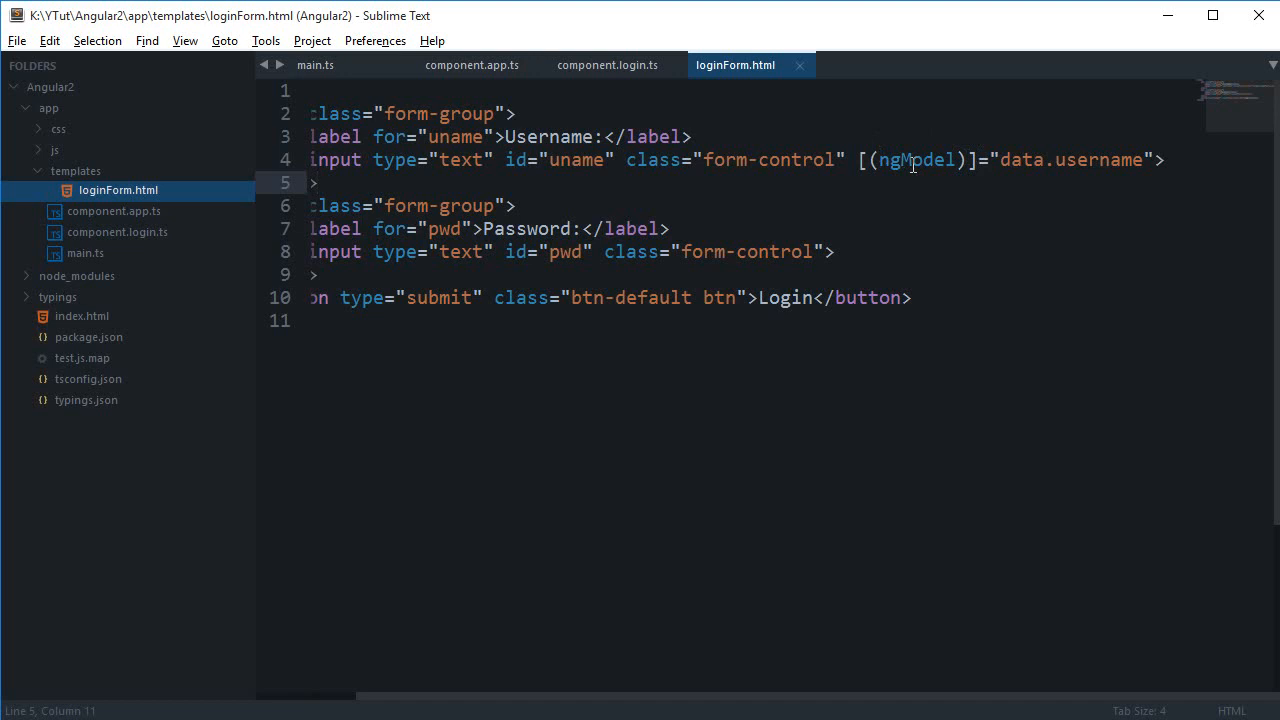
pyautogui.moveTo(685, 91)
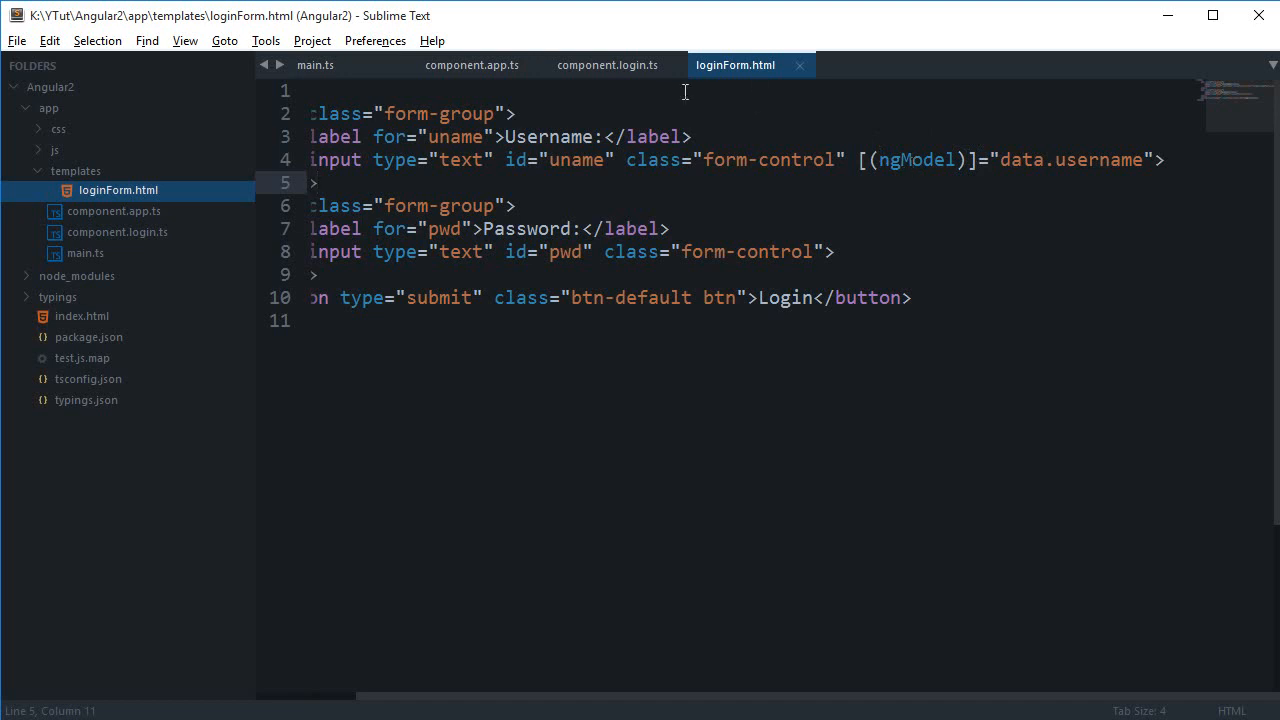
pyautogui.moveTo(908, 158)
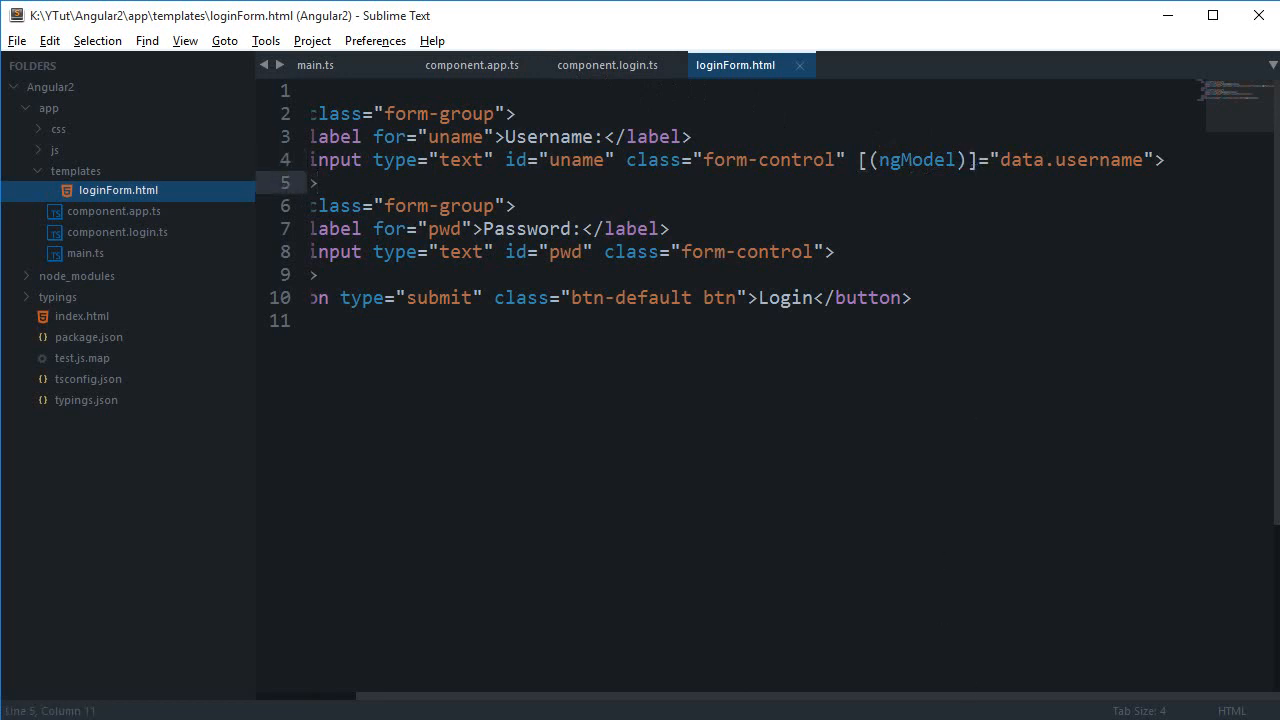
pyautogui.moveTo(1045, 705)
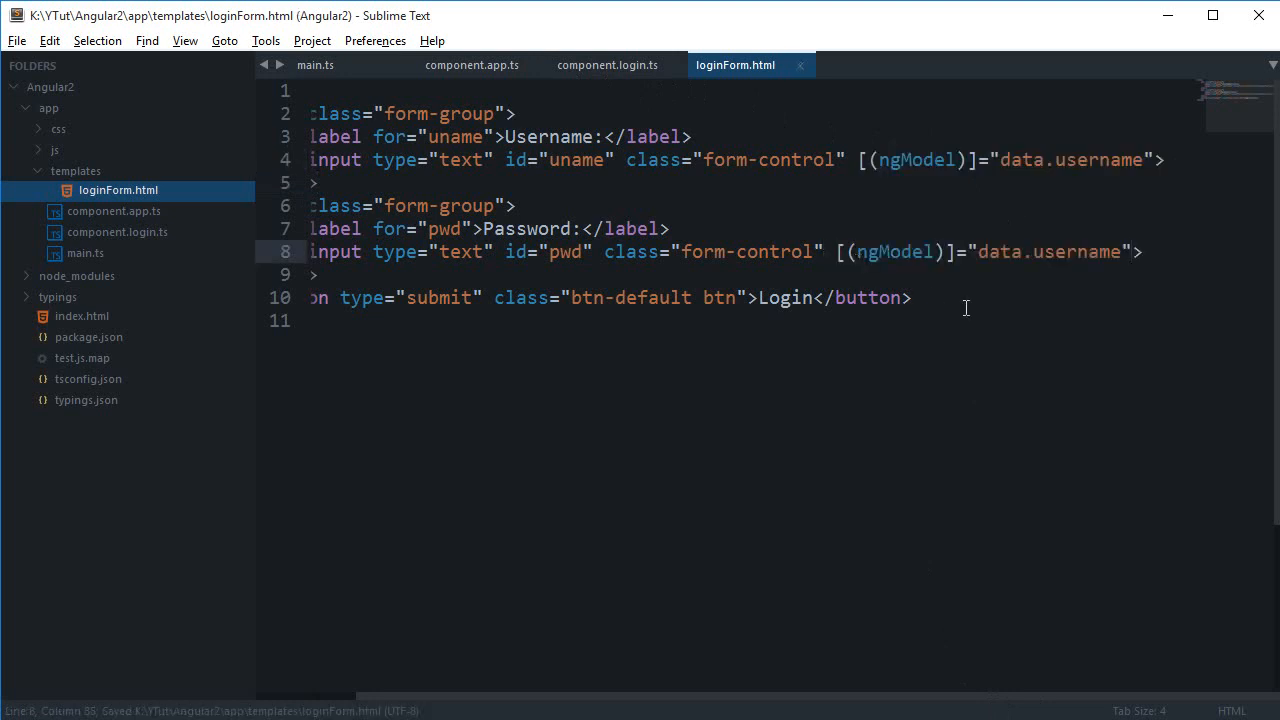
pyautogui.doubleClick(1078, 251)
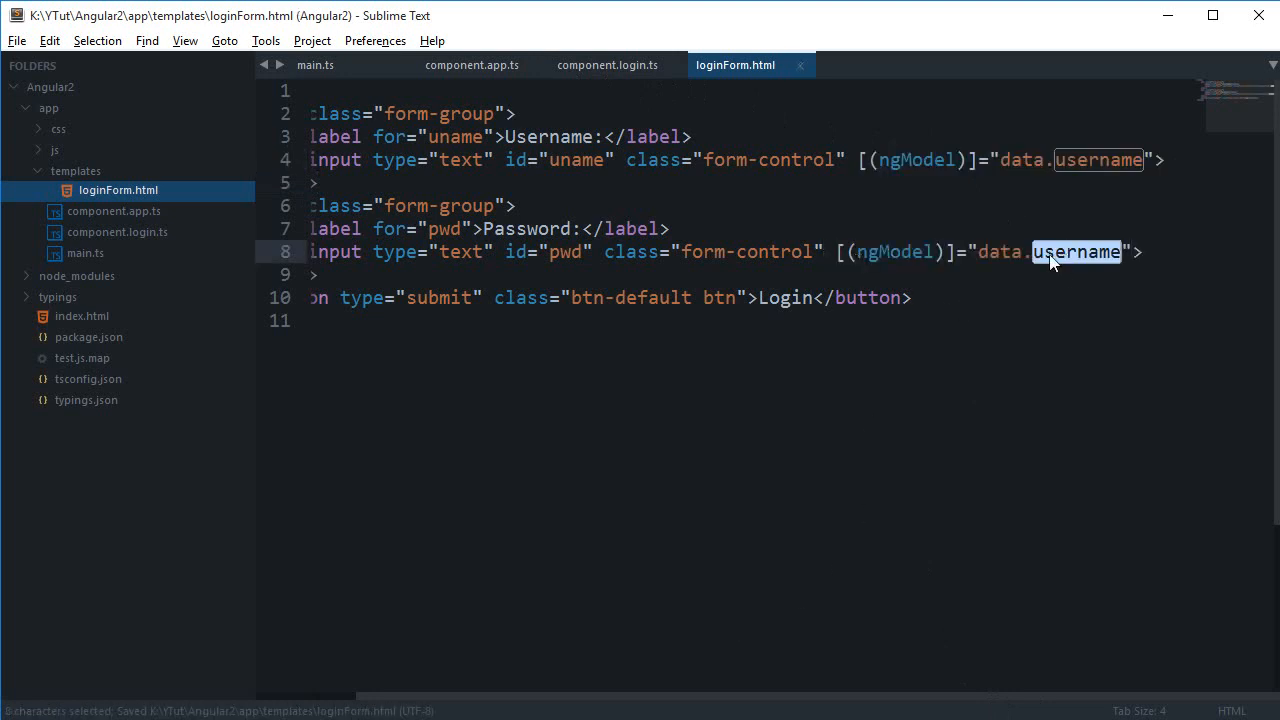
pyautogui.write('passw')
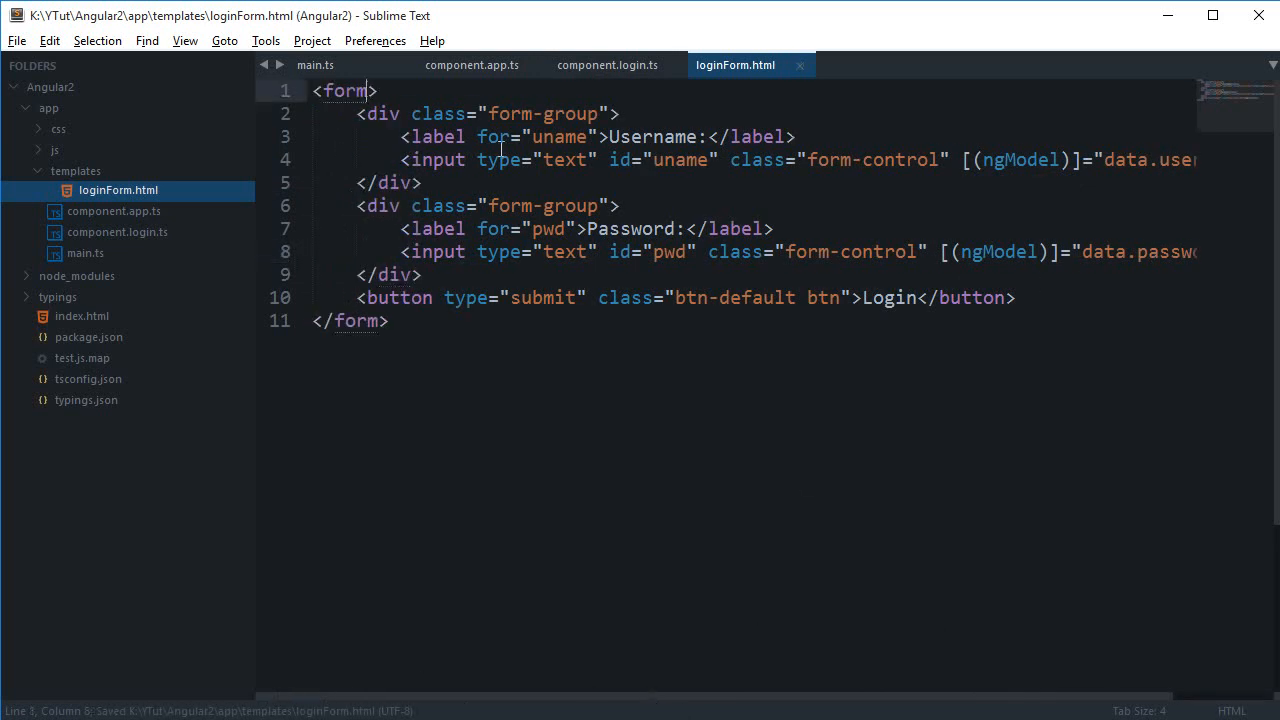
# Step: Add ngSubmit="" to the form tag and copy formSubmit from component.login.ts
pyautogui.write('o')
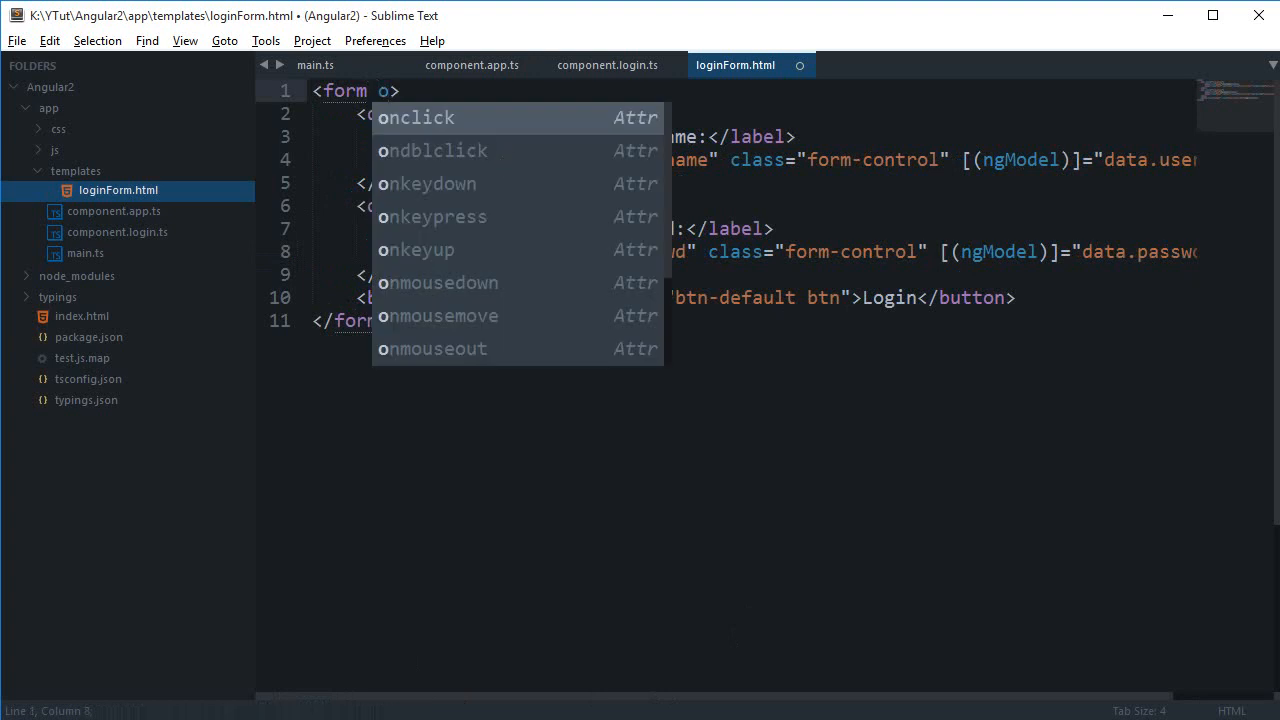
pyautogui.write('ngSubmit="')
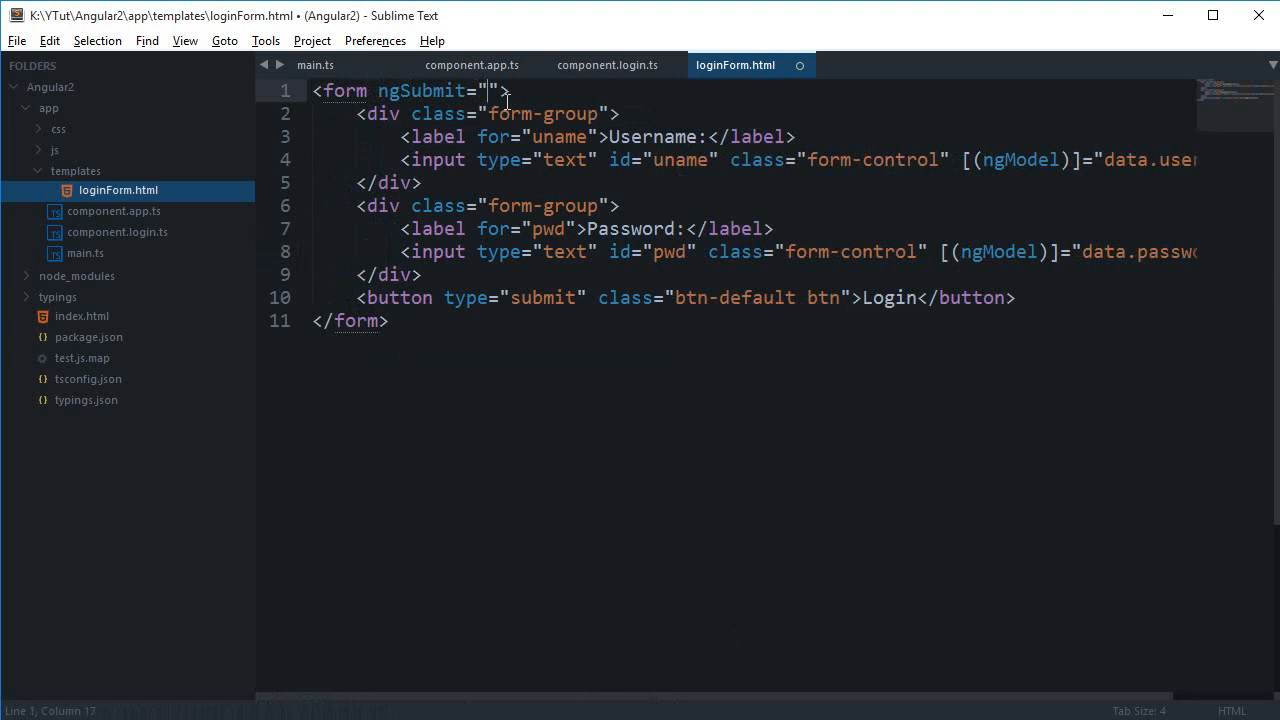
pyautogui.click(607, 65)
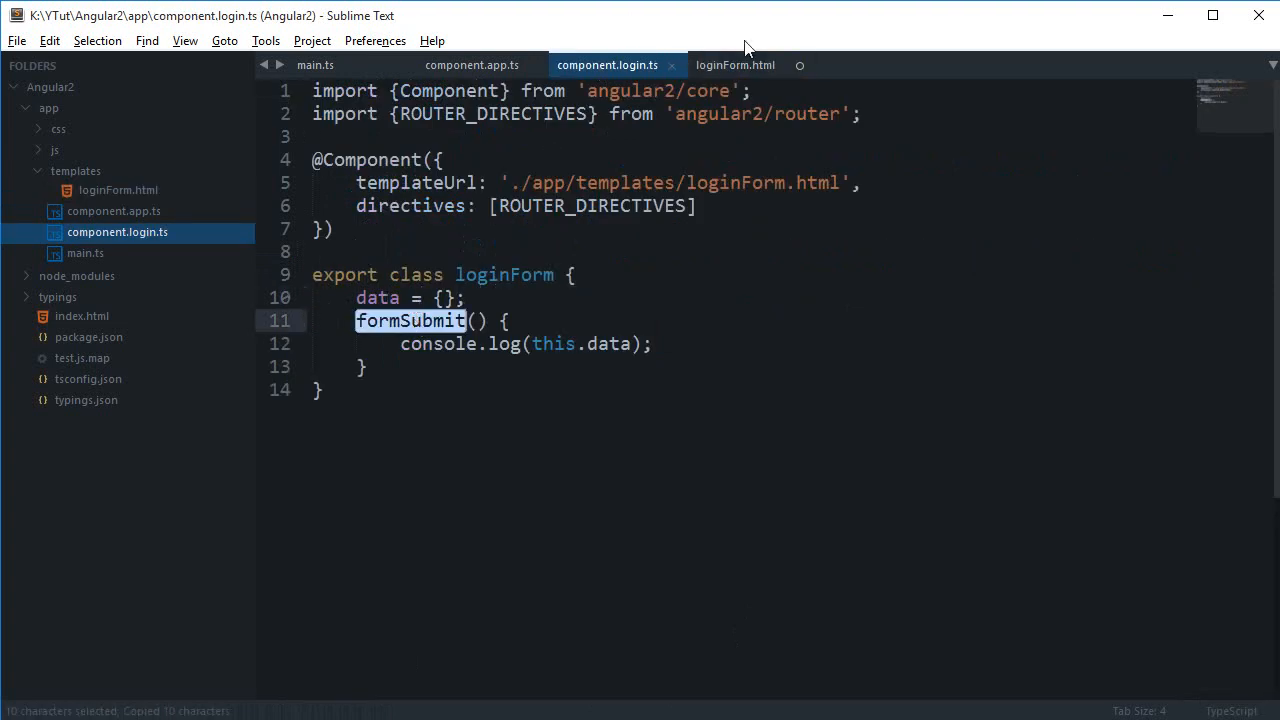
pyautogui.click(735, 65)
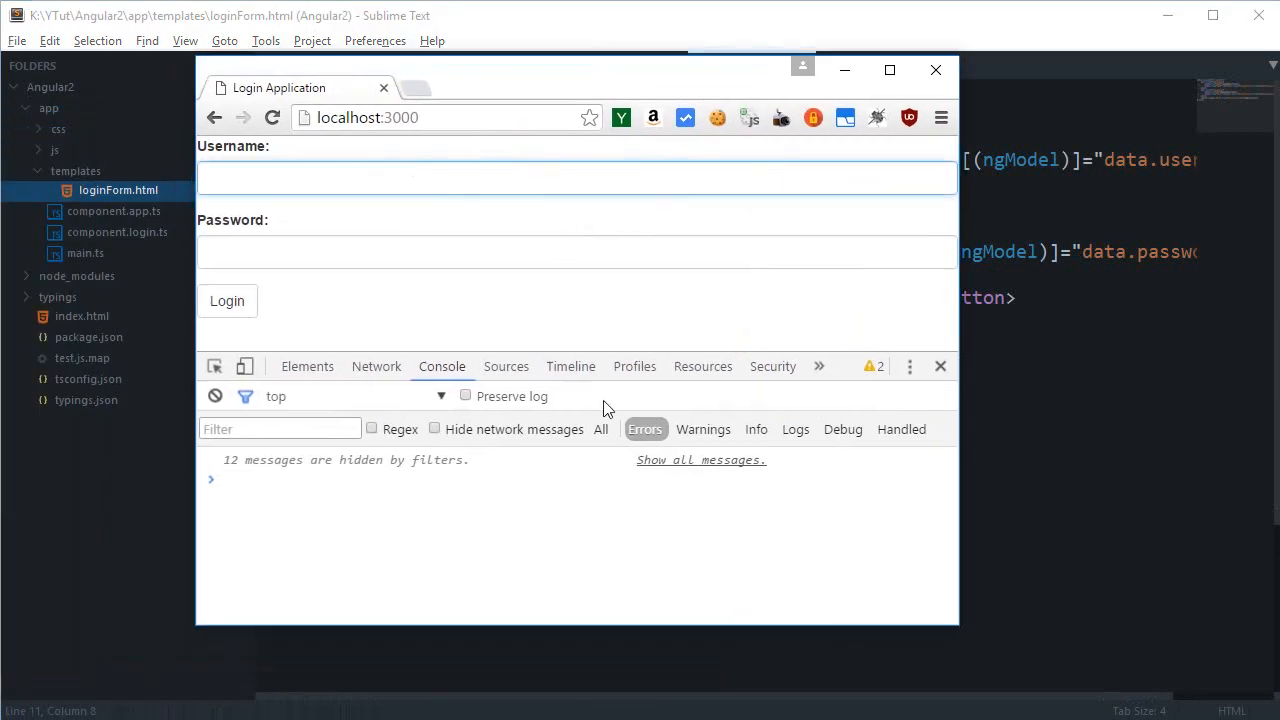
# Step: Enter admin credentials and submit the login form in Chrome
pyautogui.write('admin')
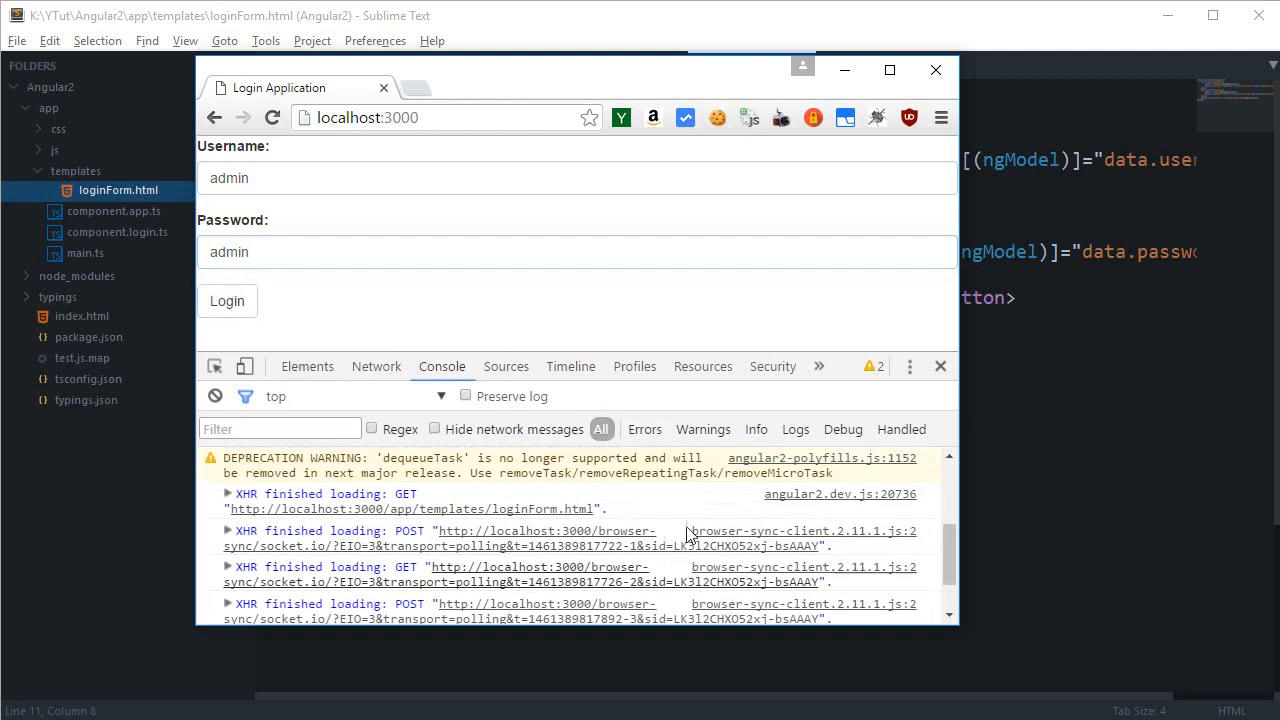
pyautogui.click(270, 117)
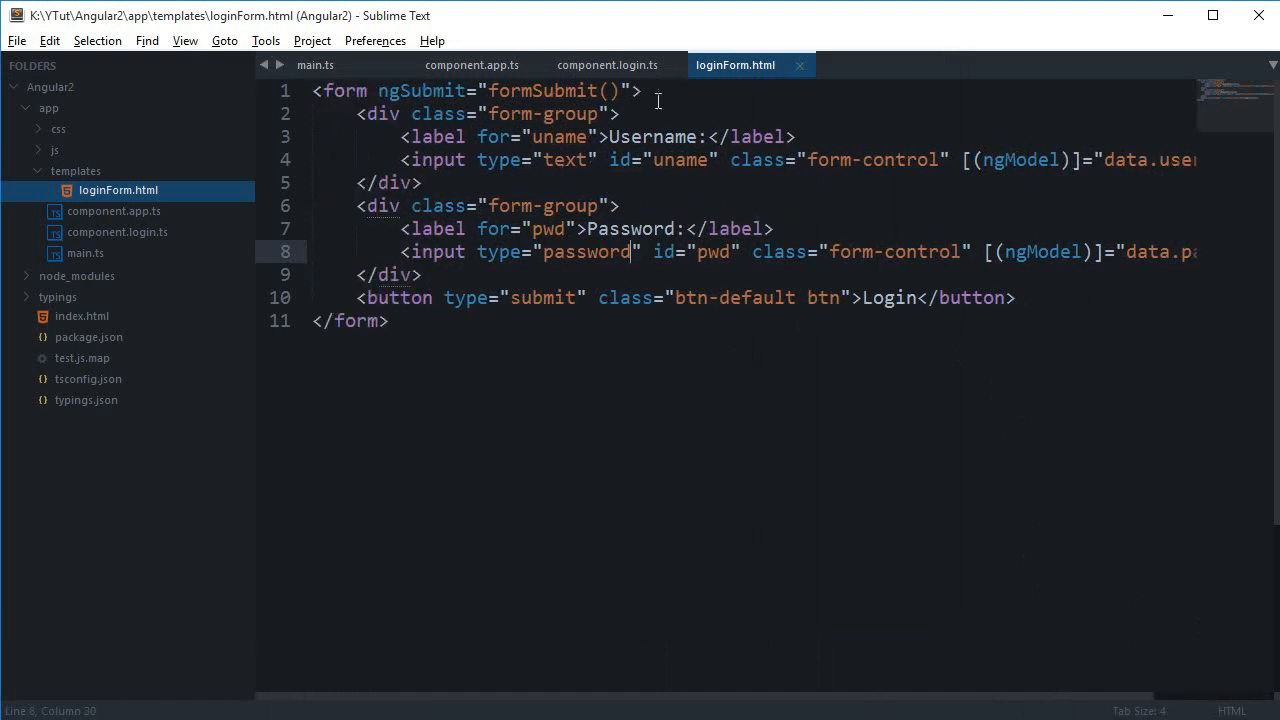
# Step: Wrap ngSubmit in parentheses to make (ngSubmit)="formSubmit()" an event binding
pyautogui.click(607, 65)
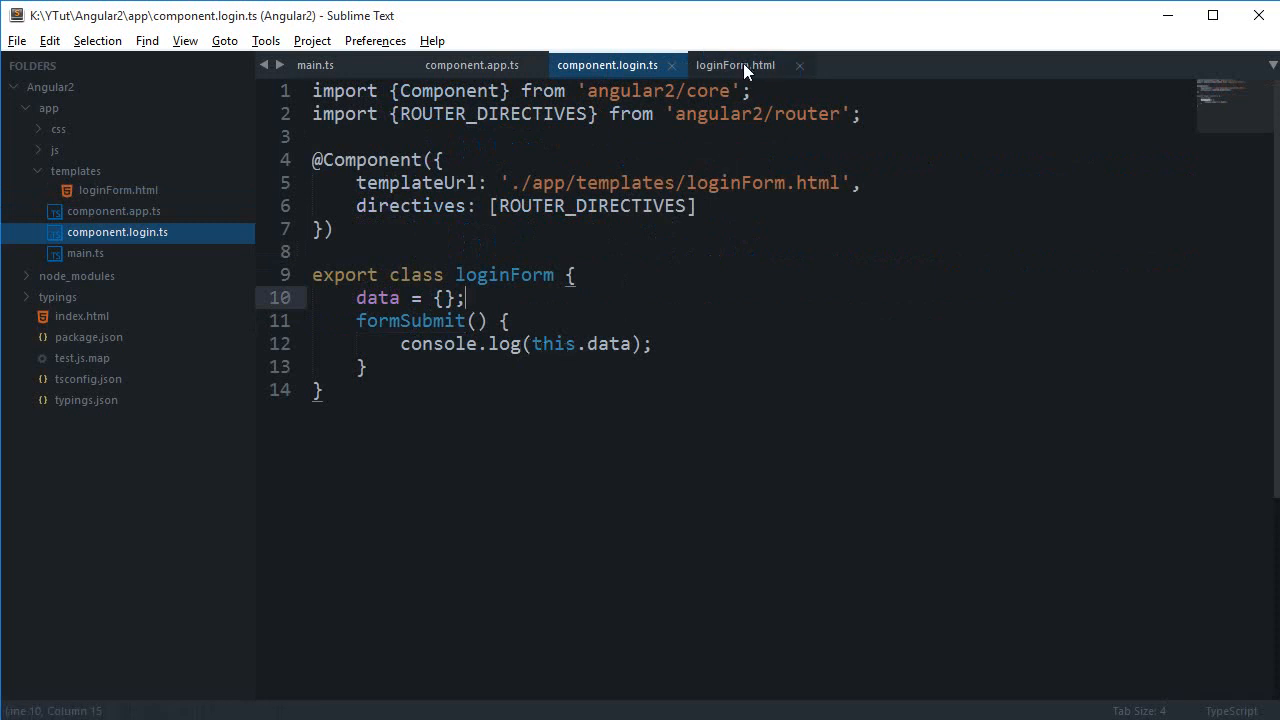
pyautogui.click(735, 65)
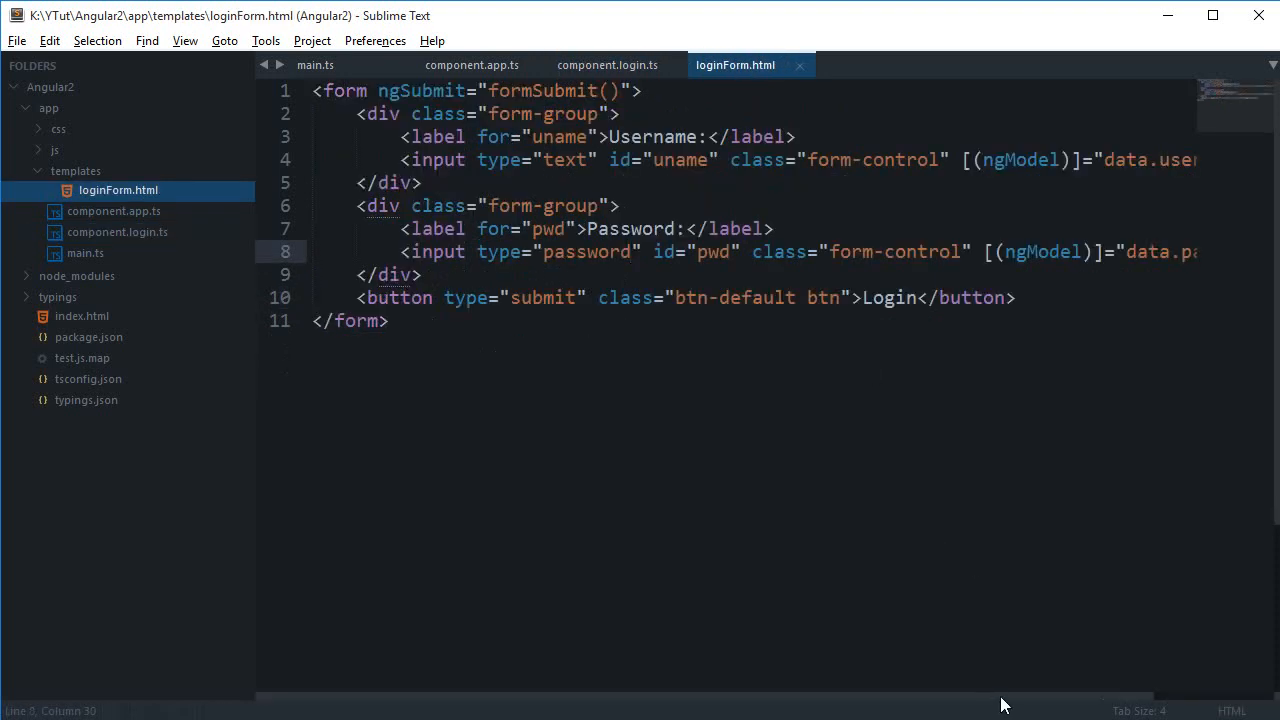
pyautogui.hscroll(3)
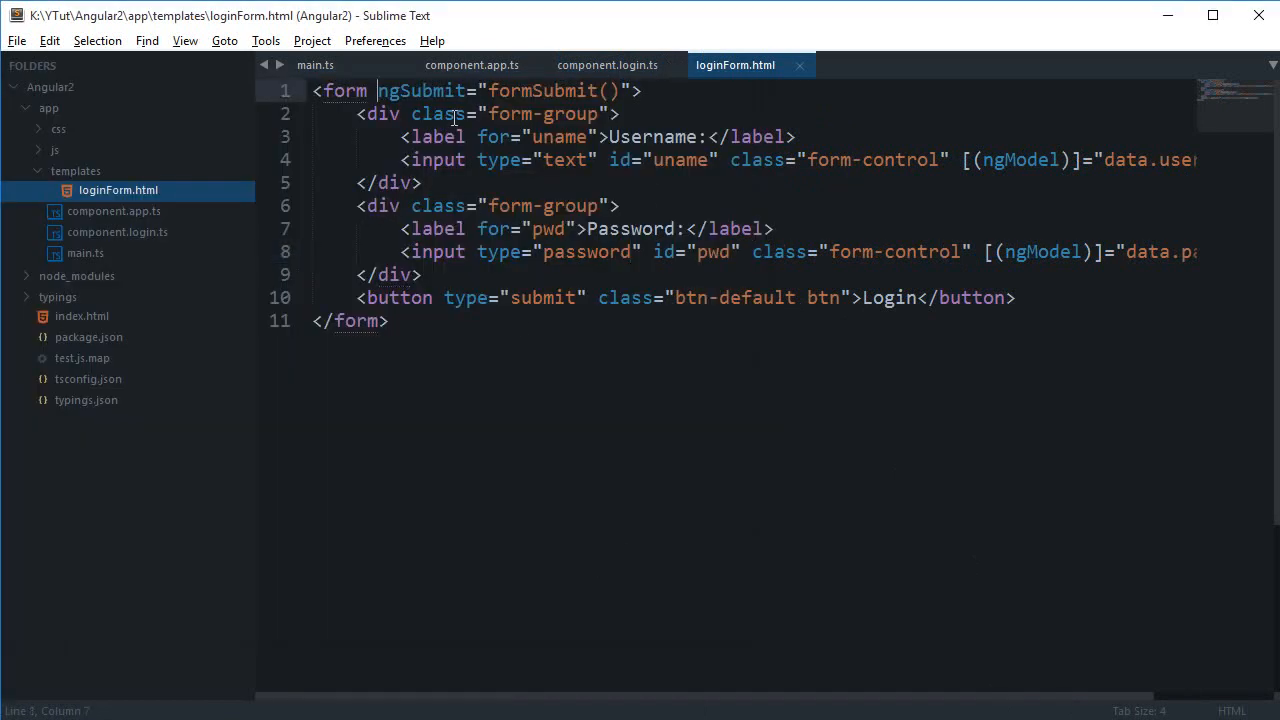
pyautogui.write('(')
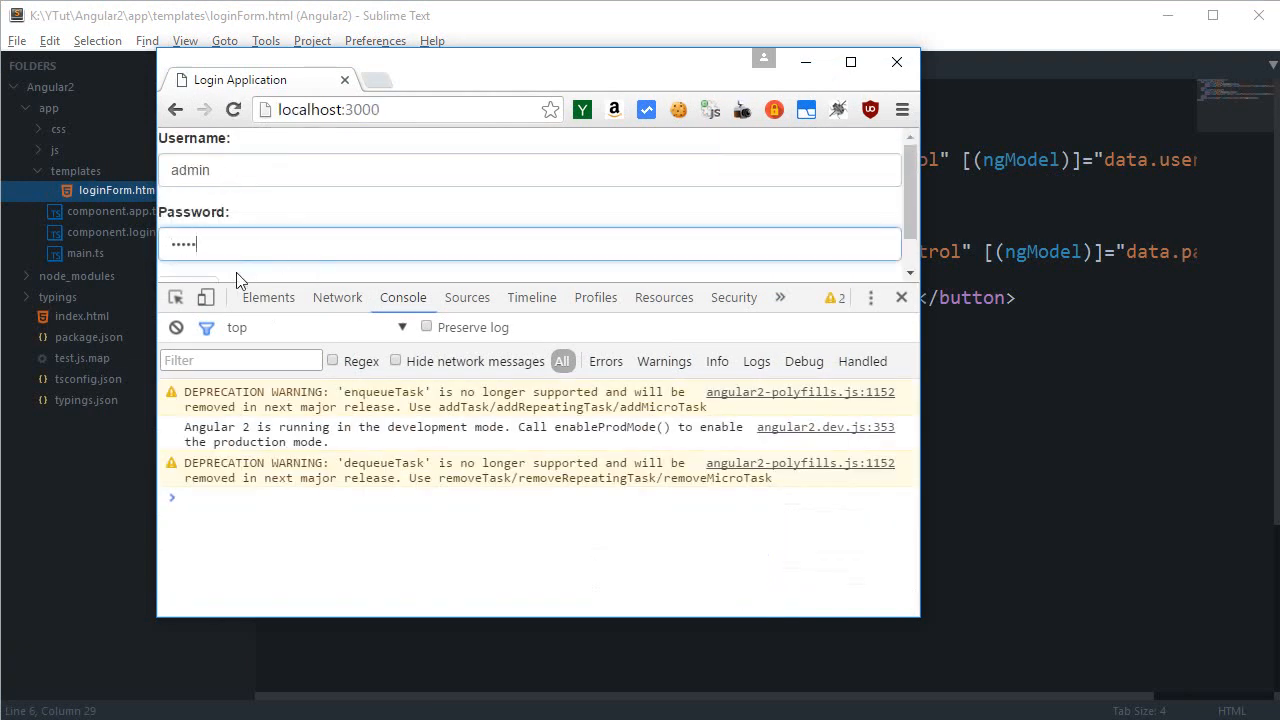
# Step: Submit the entered credentials in Chrome and return to component.login.ts
pyautogui.click(188, 251)
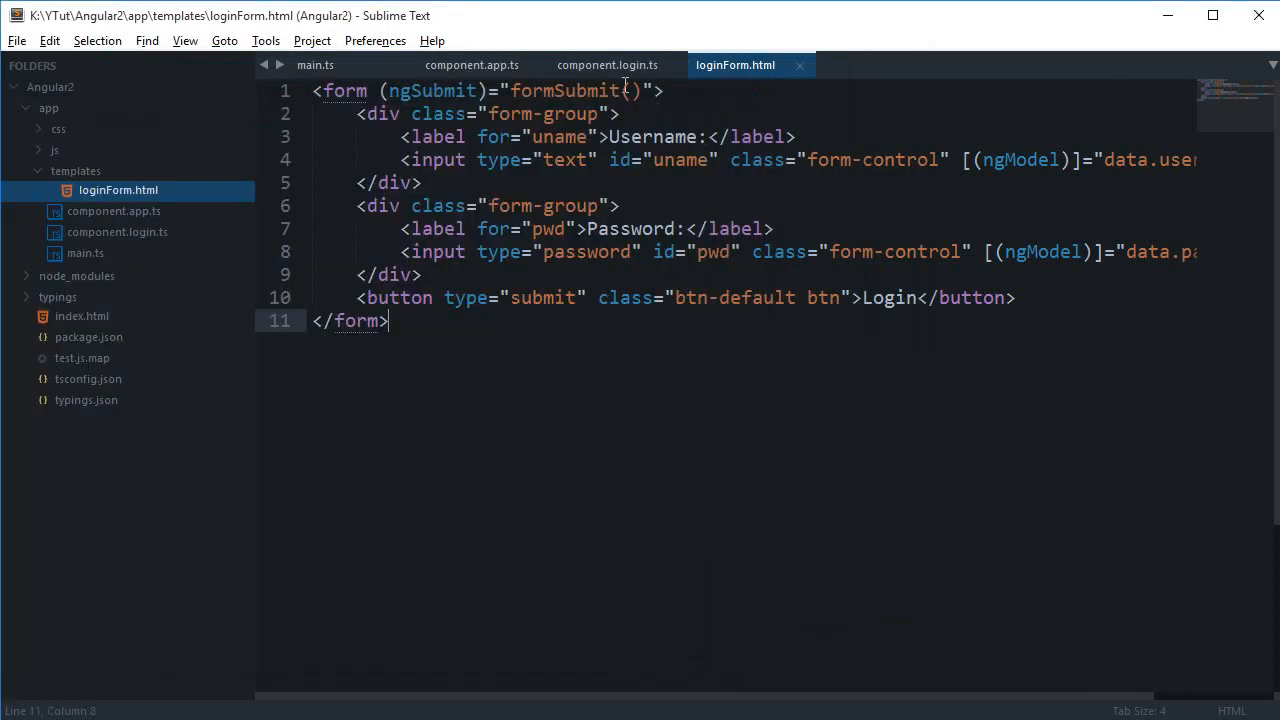
pyautogui.click(607, 65)
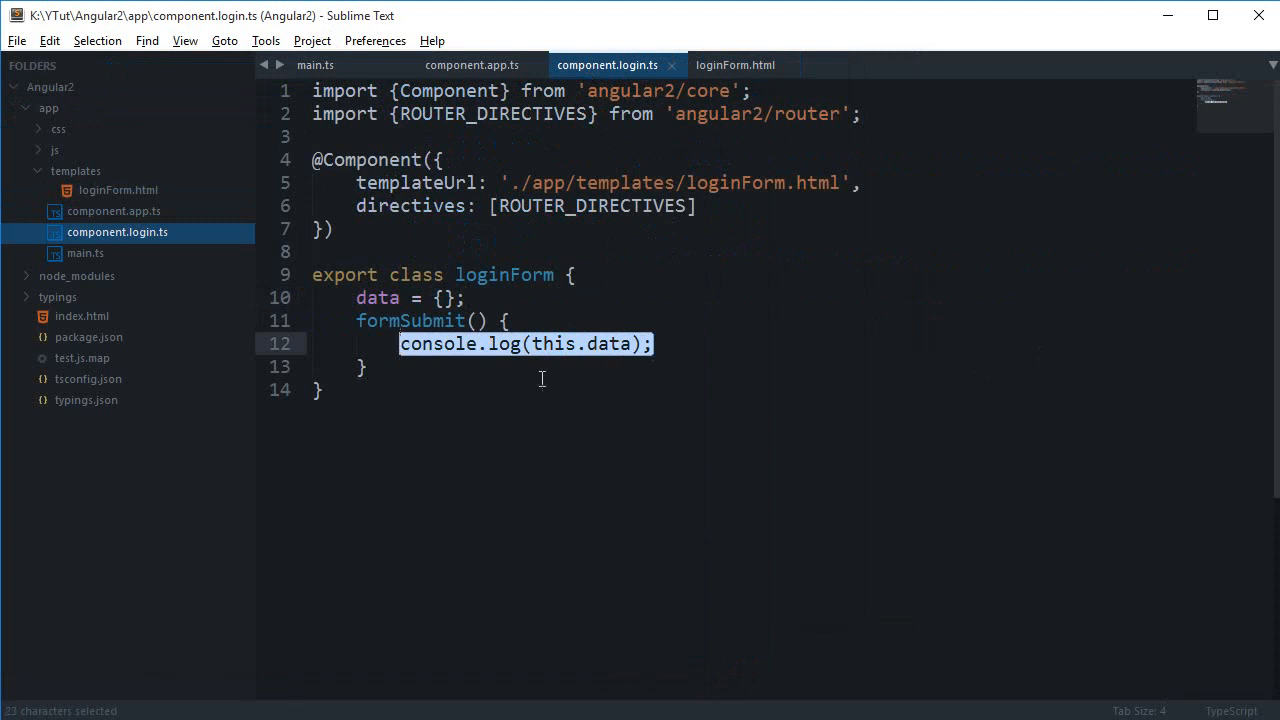
pyautogui.moveTo(743, 396)
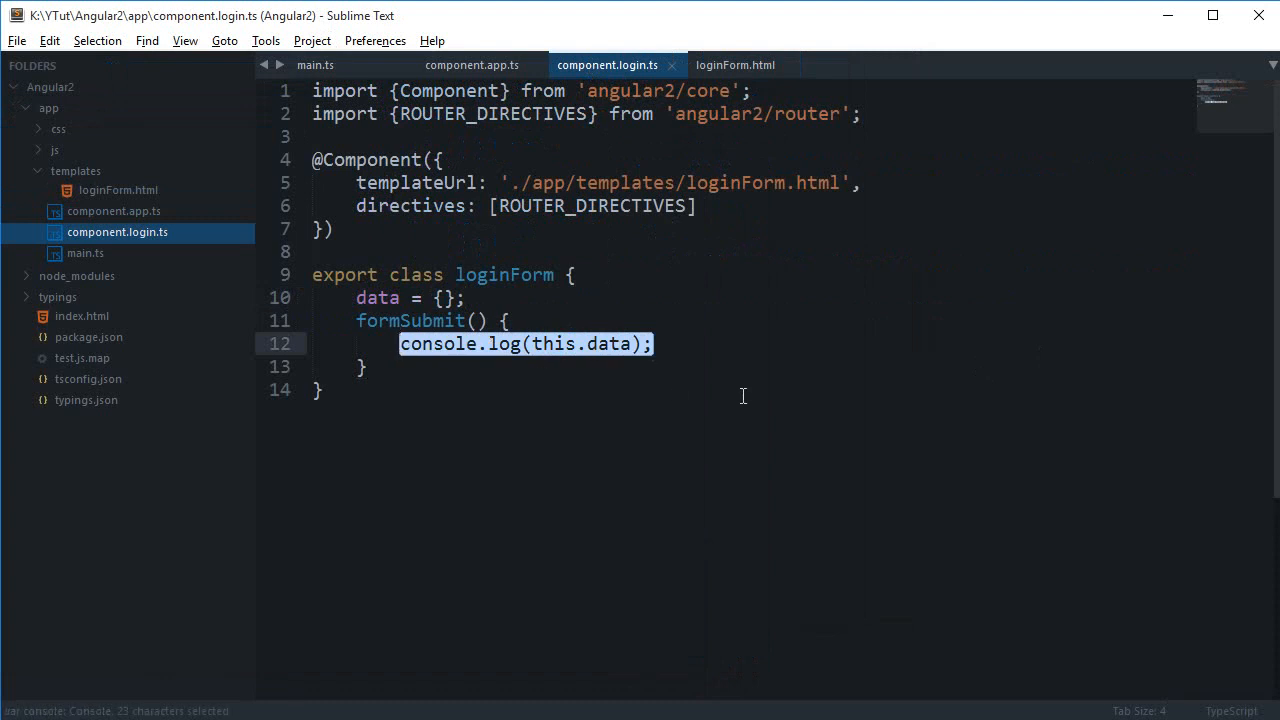
# Step: Write an if/else in formSubmit logging separately when username and password equal "admin"
pyautogui.write('if()')
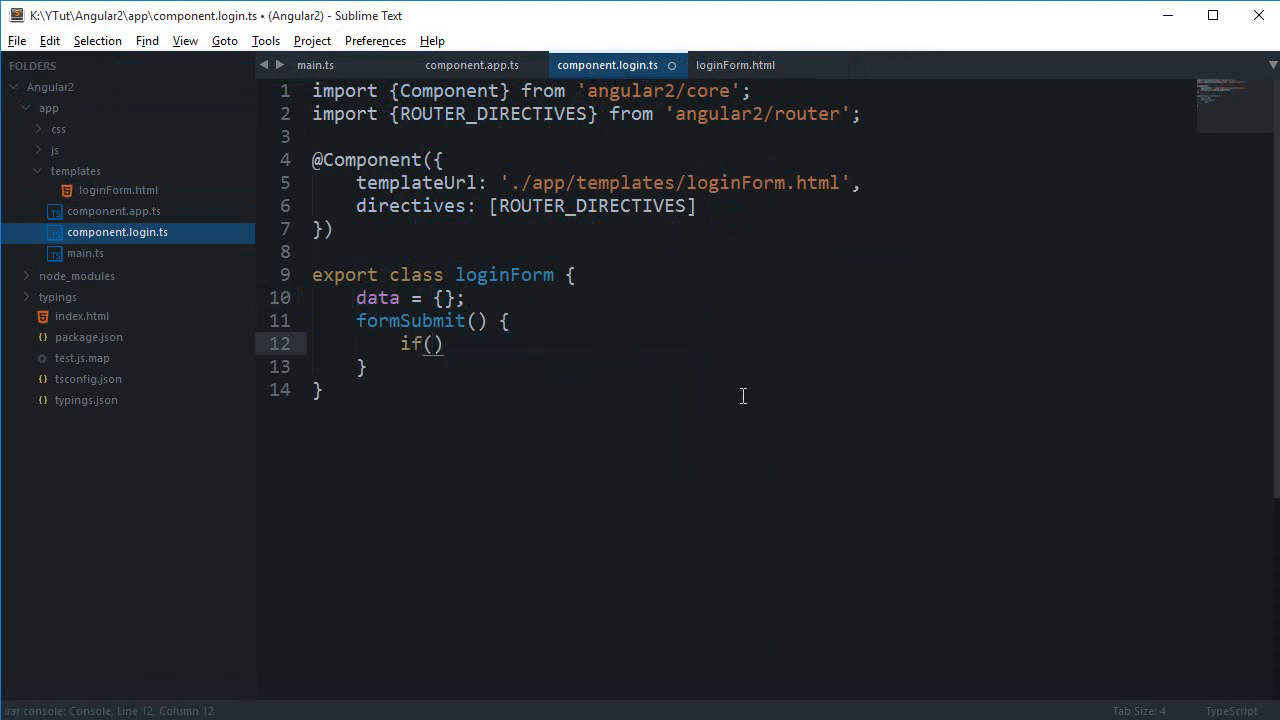
pyautogui.write('data.usie')
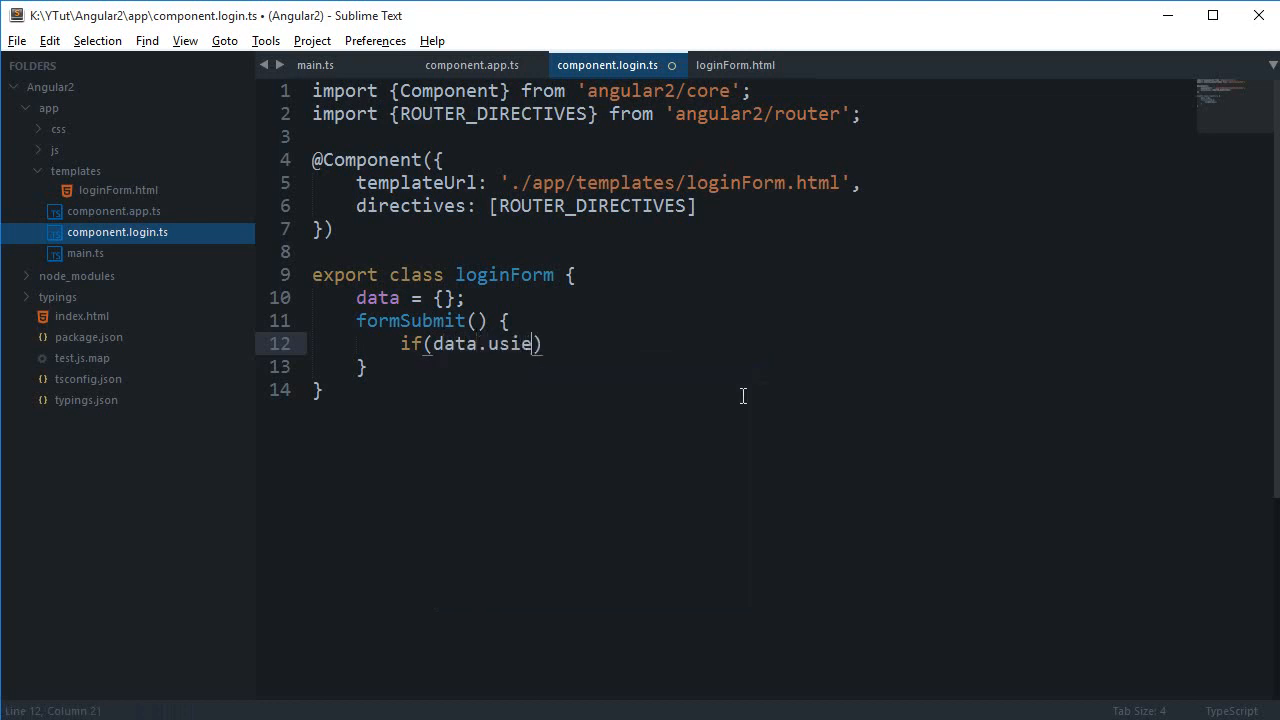
pyautogui.write('rn')
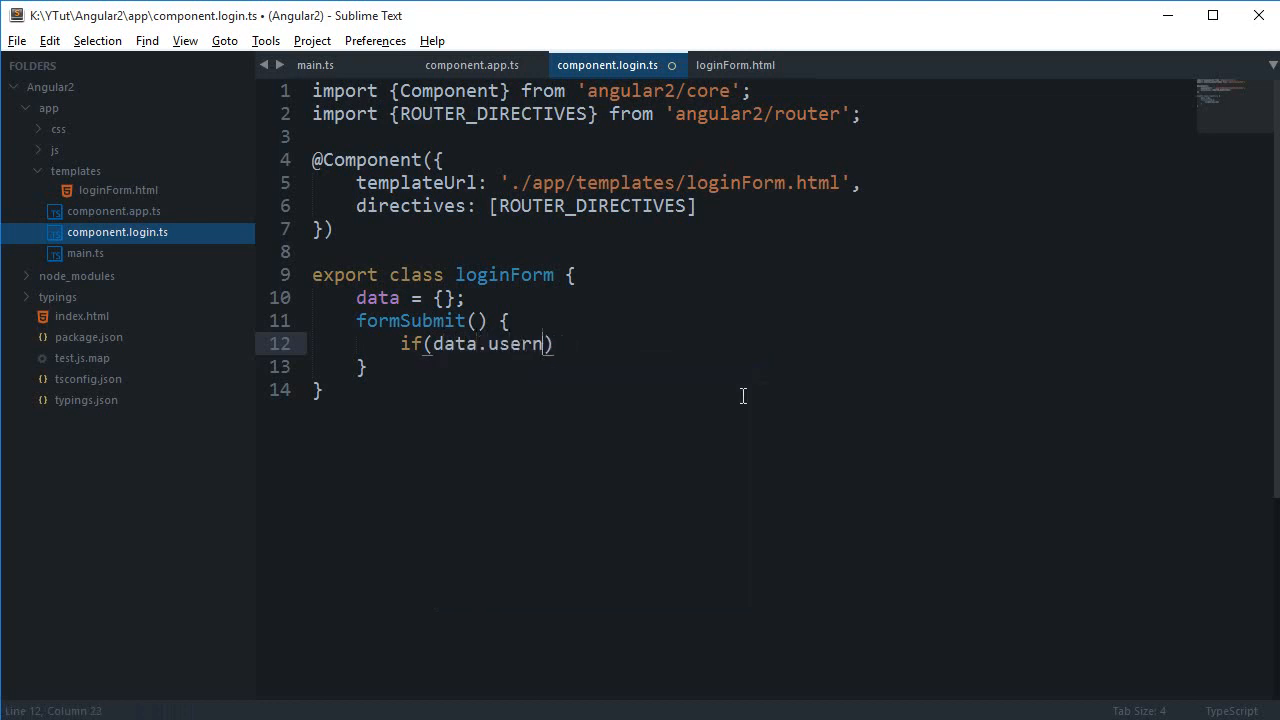
pyautogui.write('ame == "admin"')
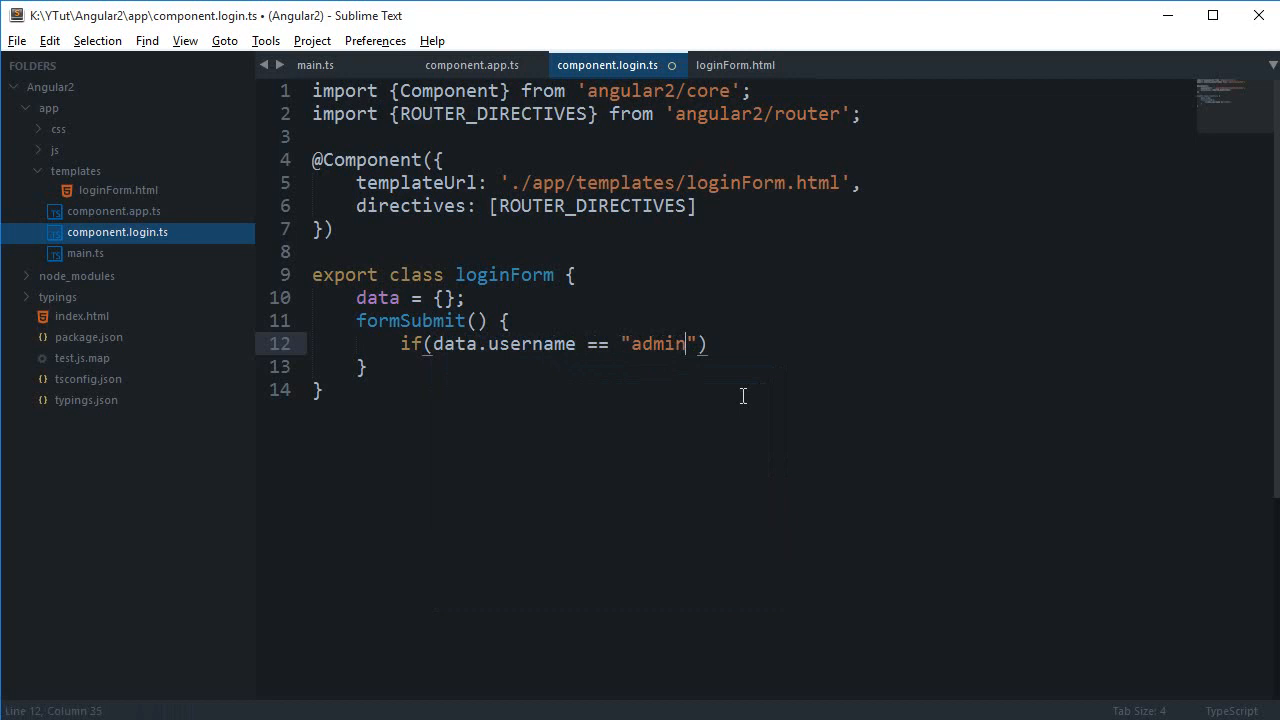
pyautogui.write('&& data.password ==')
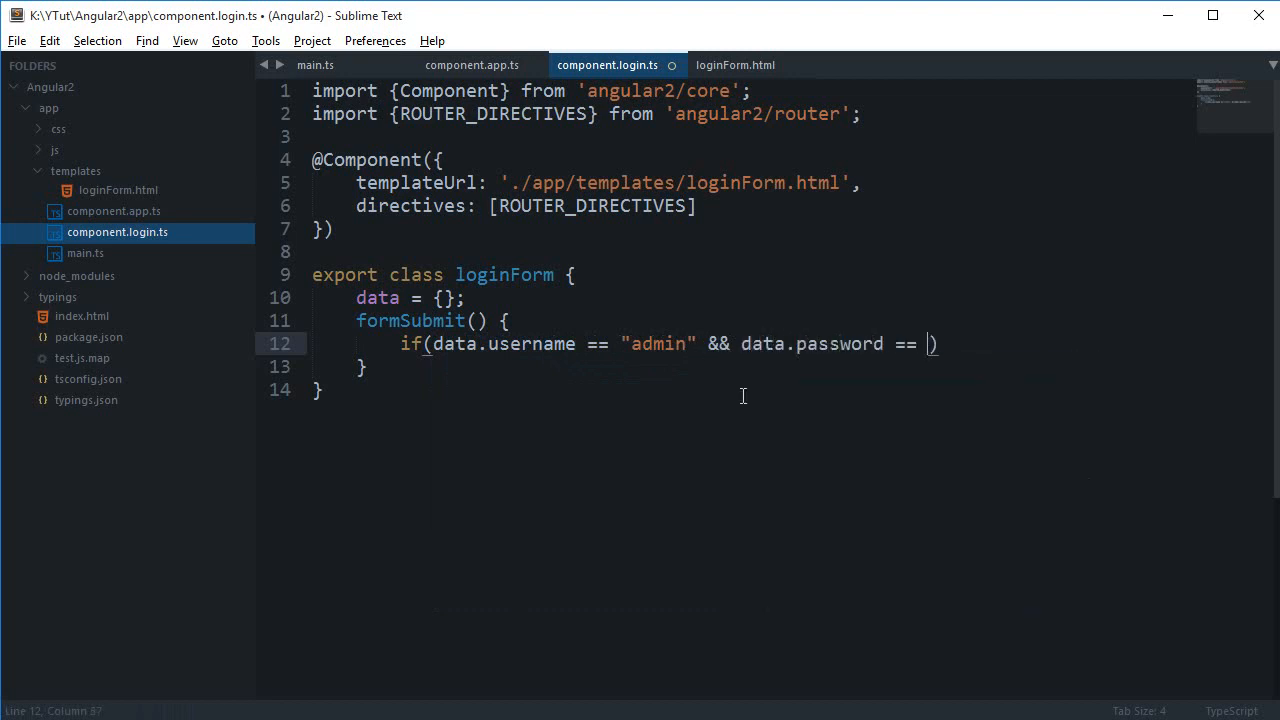
pyautogui.write('"ad"')
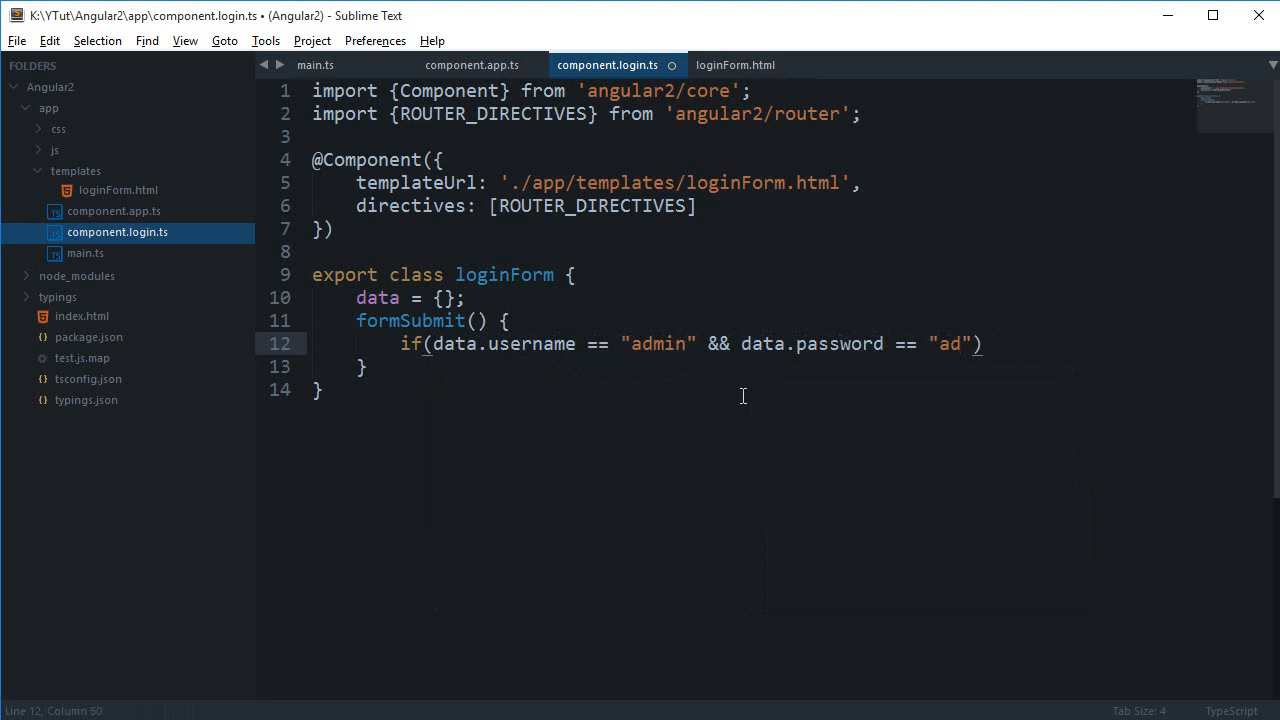
pyautogui.write('cons')
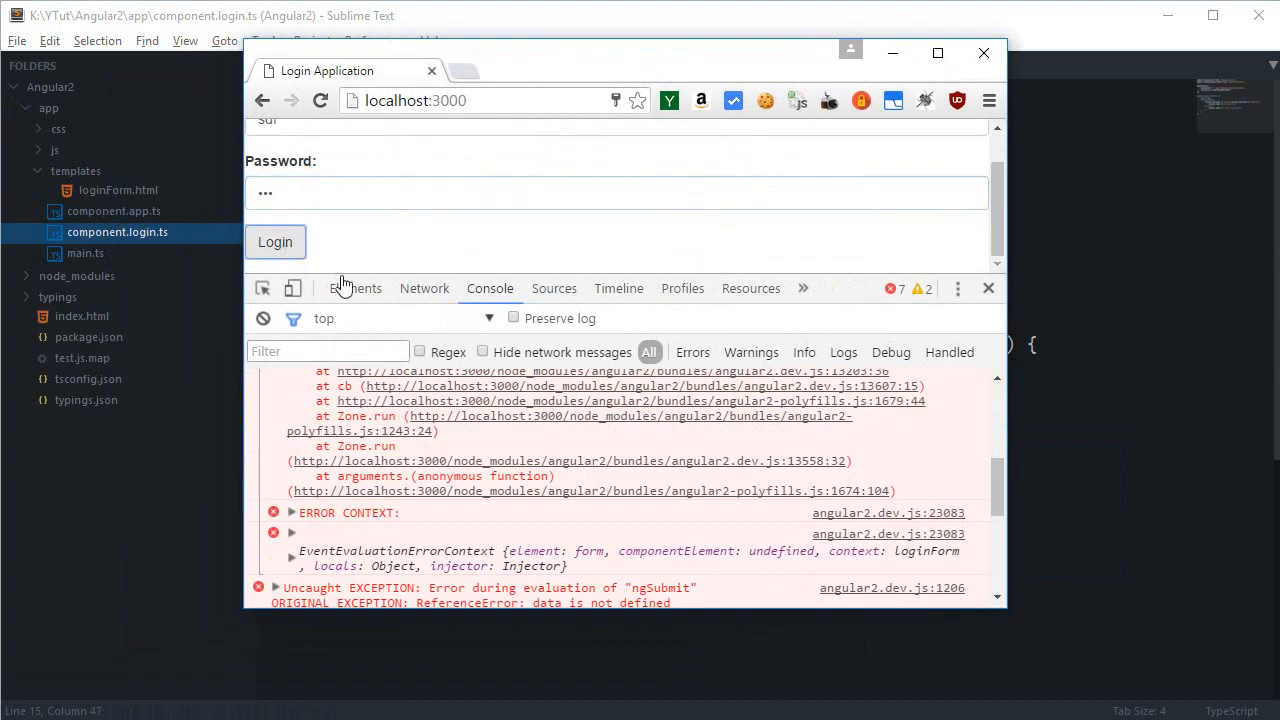
# Step: Prefix data with this. in the credential checks, then re-enter the username in Chrome
pyautogui.scroll(-3)
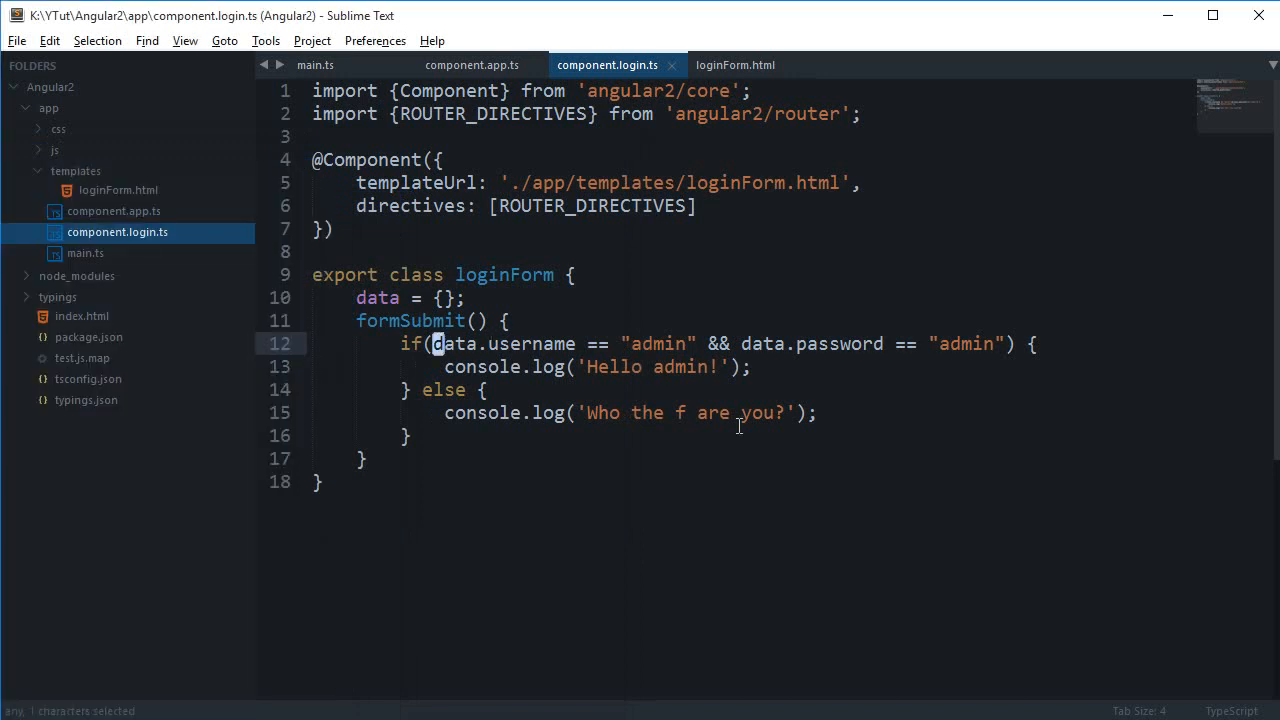
pyautogui.write('this.')
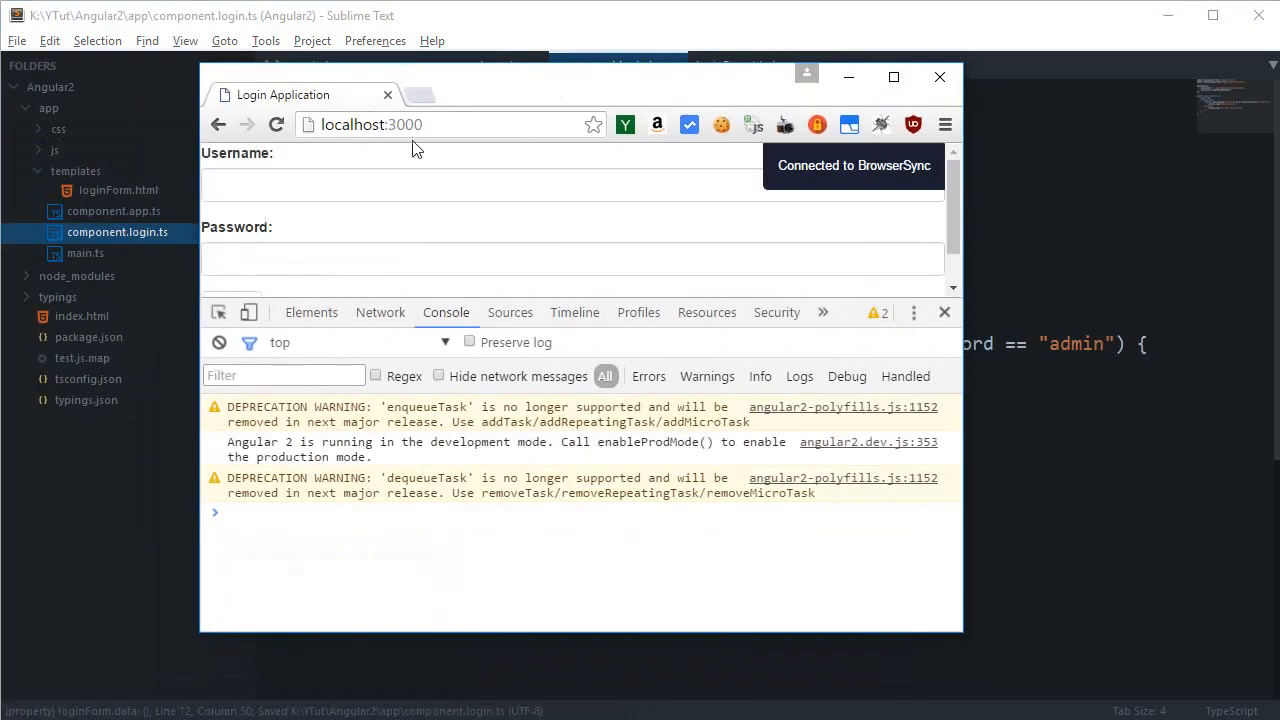
pyautogui.click(231, 266)
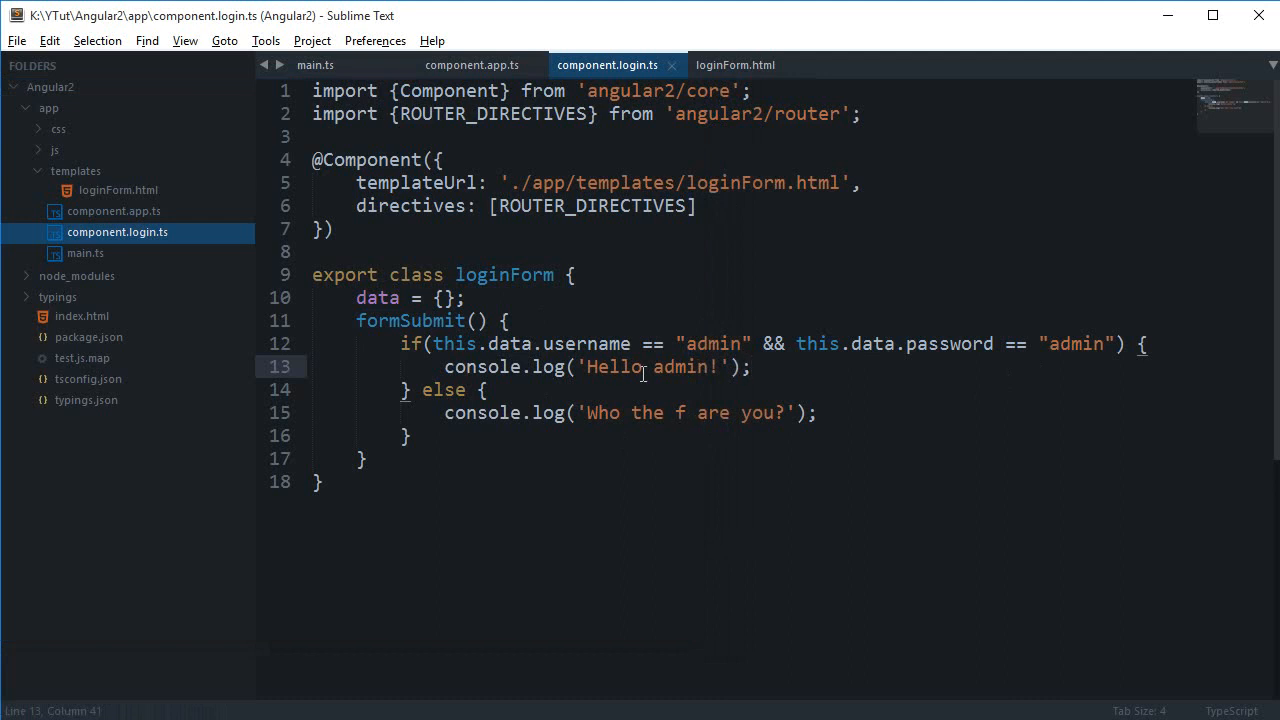
pyautogui.moveTo(657, 390)
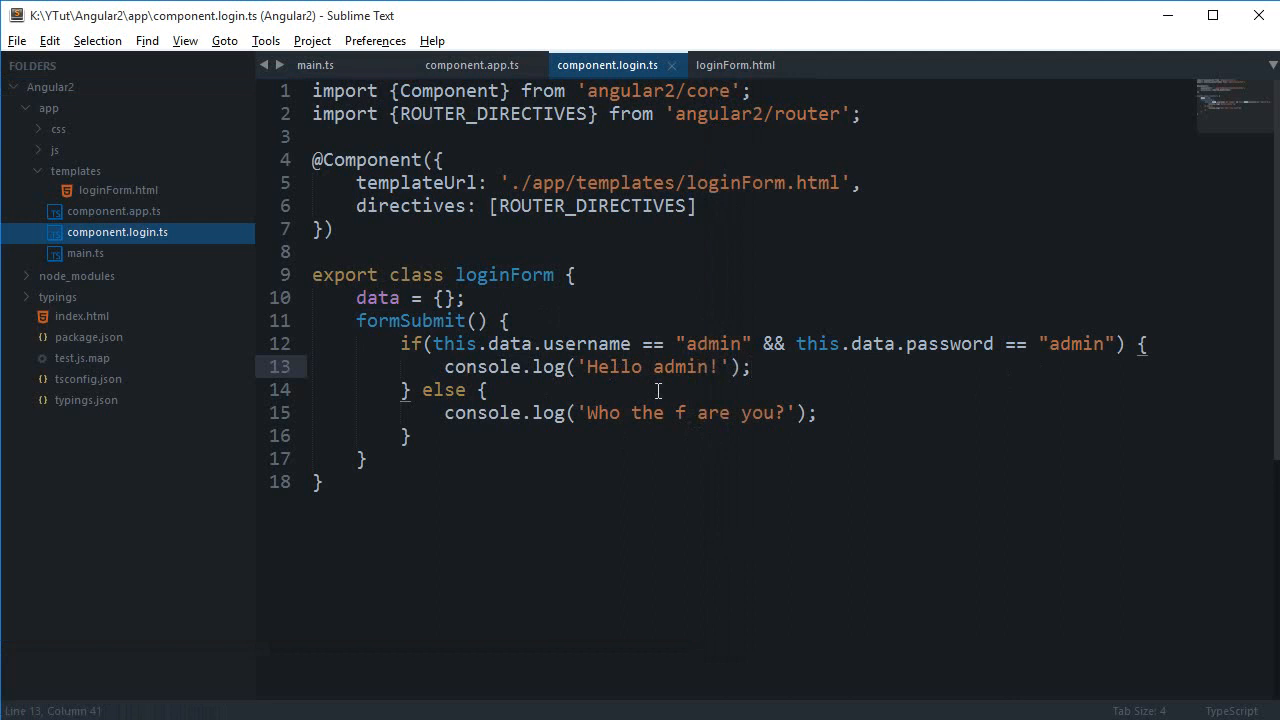
pyautogui.moveTo(395, 343); pyautogui.dragTo(410, 436)
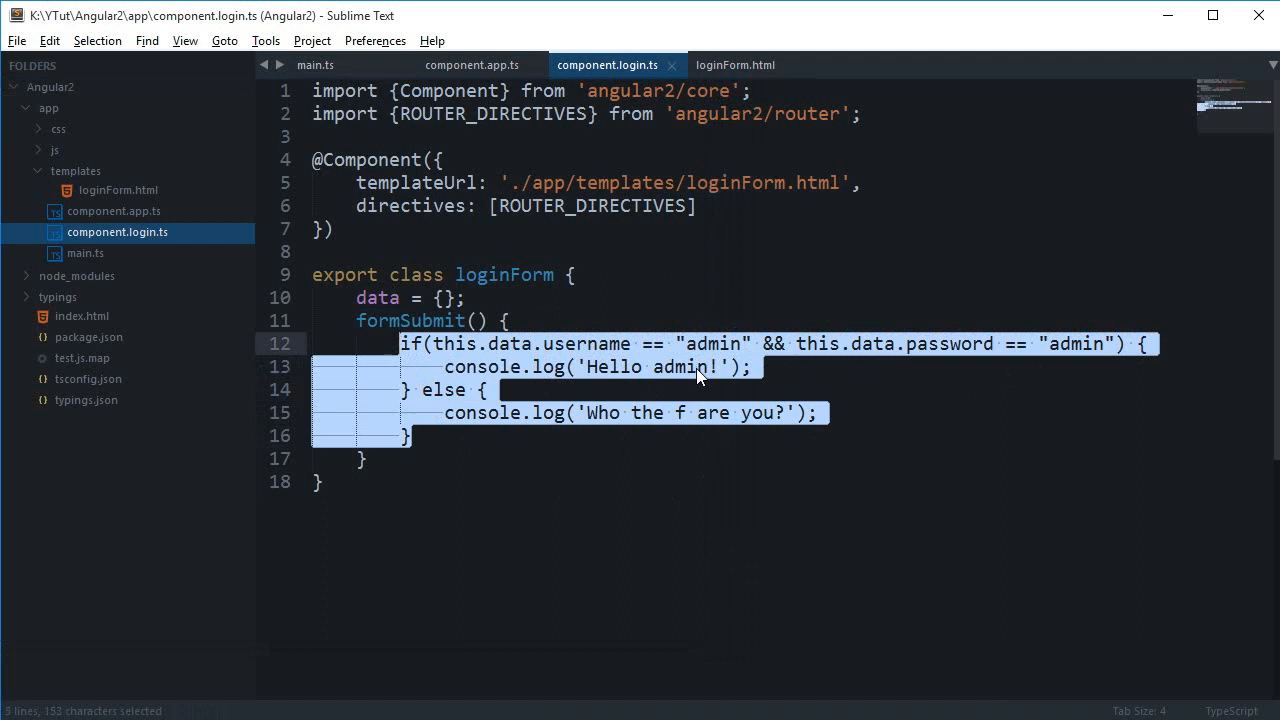
pyautogui.moveTo(716, 461)
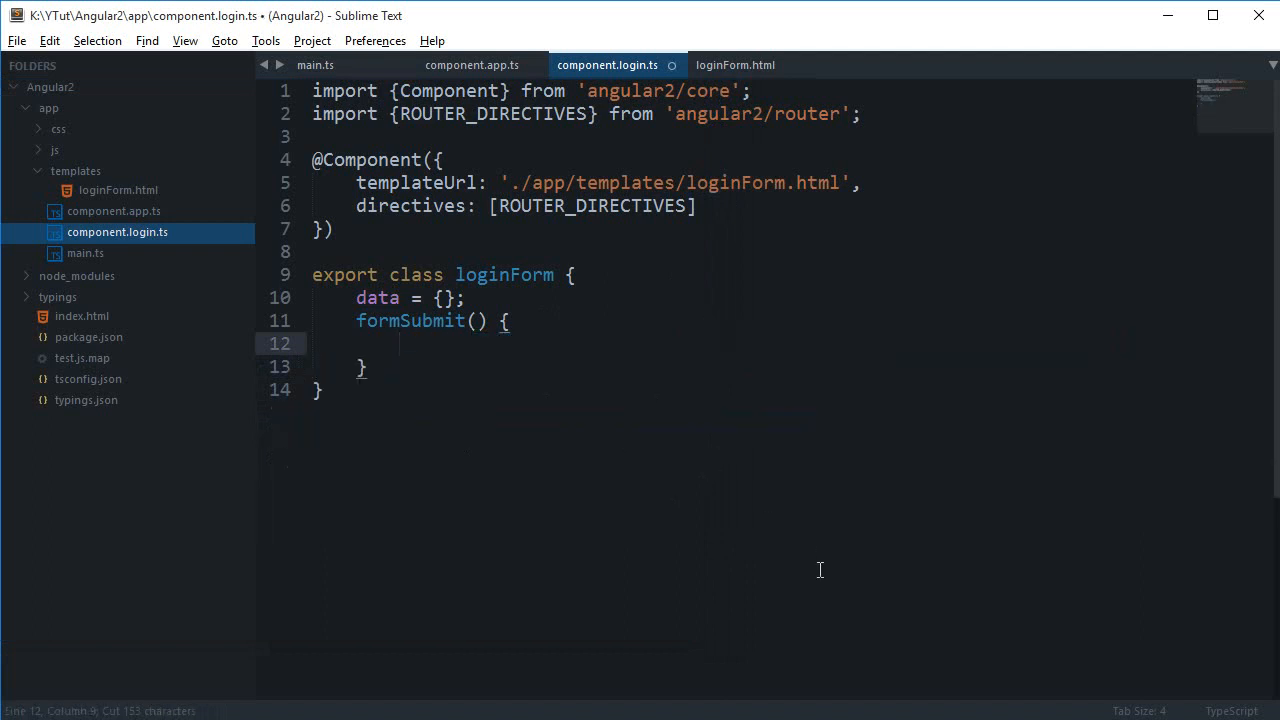
pyautogui.write('httpReq')
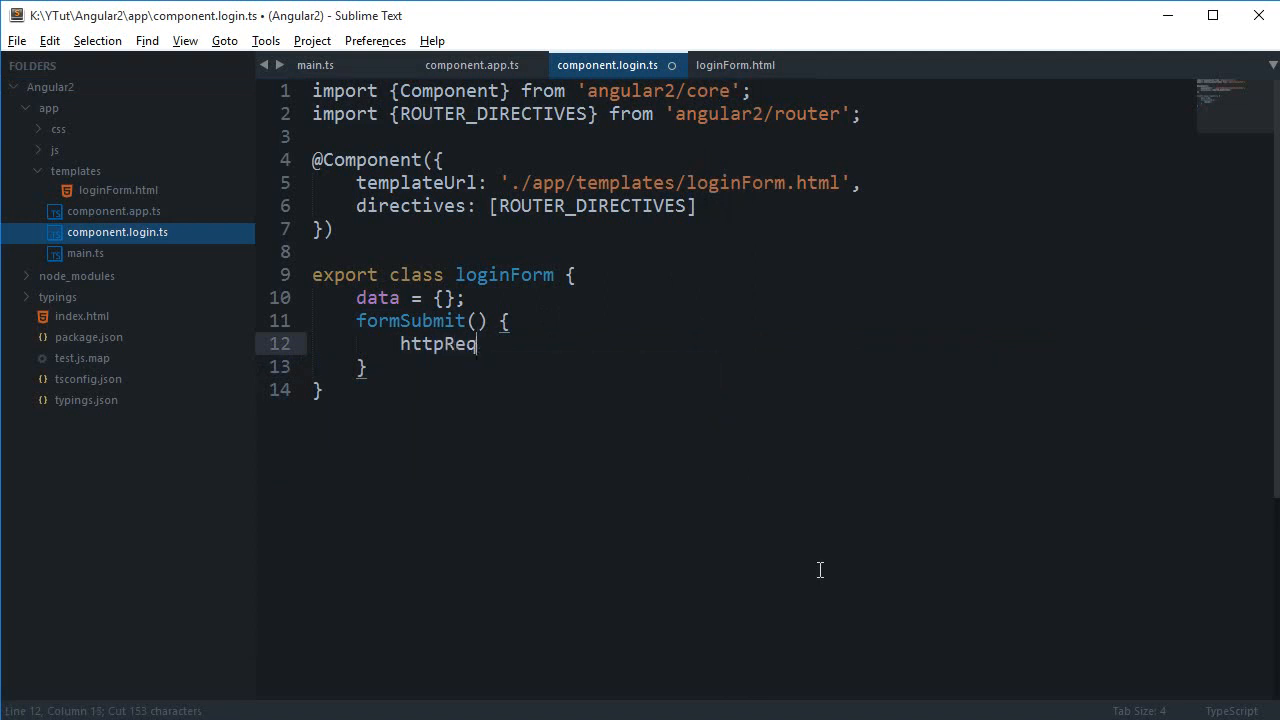
pyautogui.write('uest(data.us)')
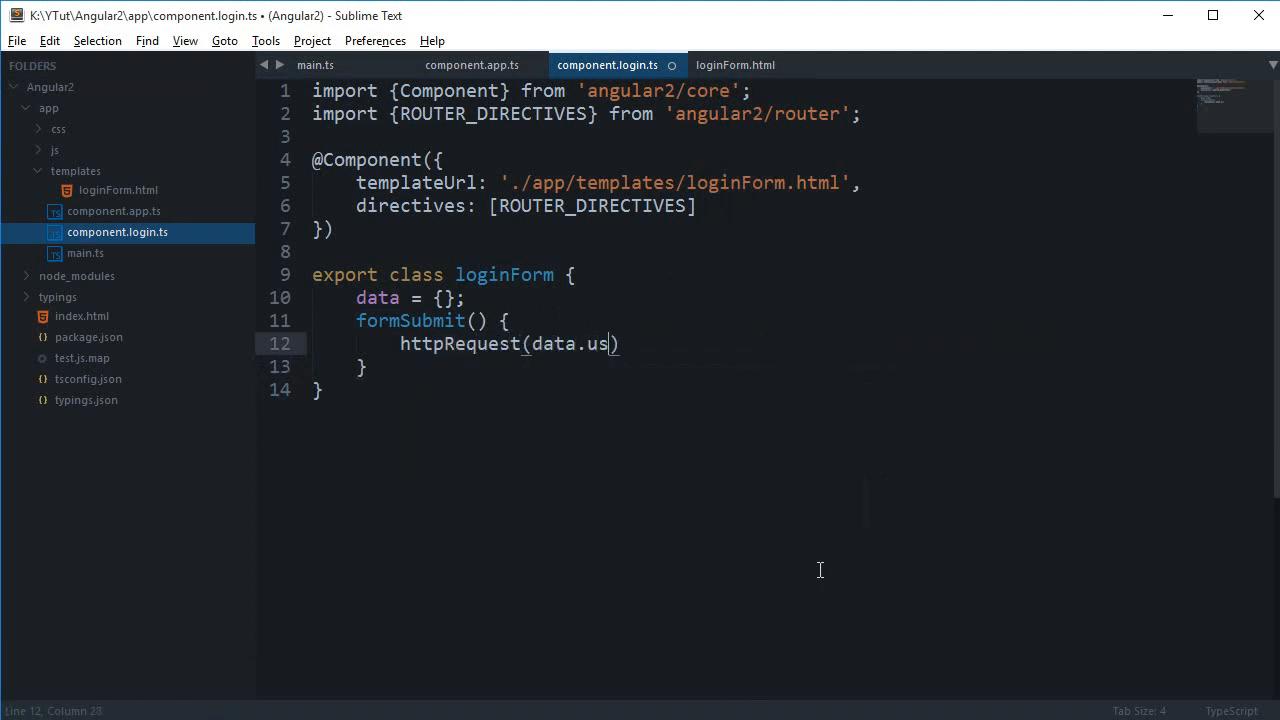
pyautogui.write('ername,')
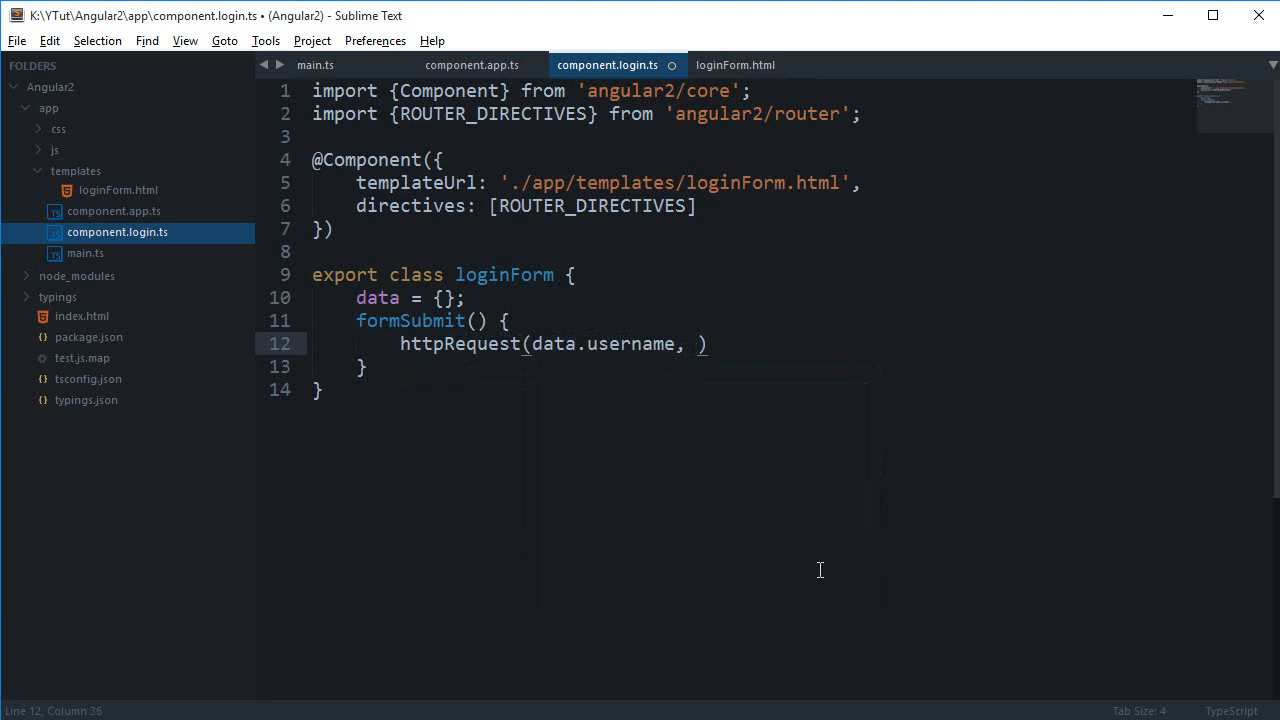
pyautogui.write('data.password == "admin')
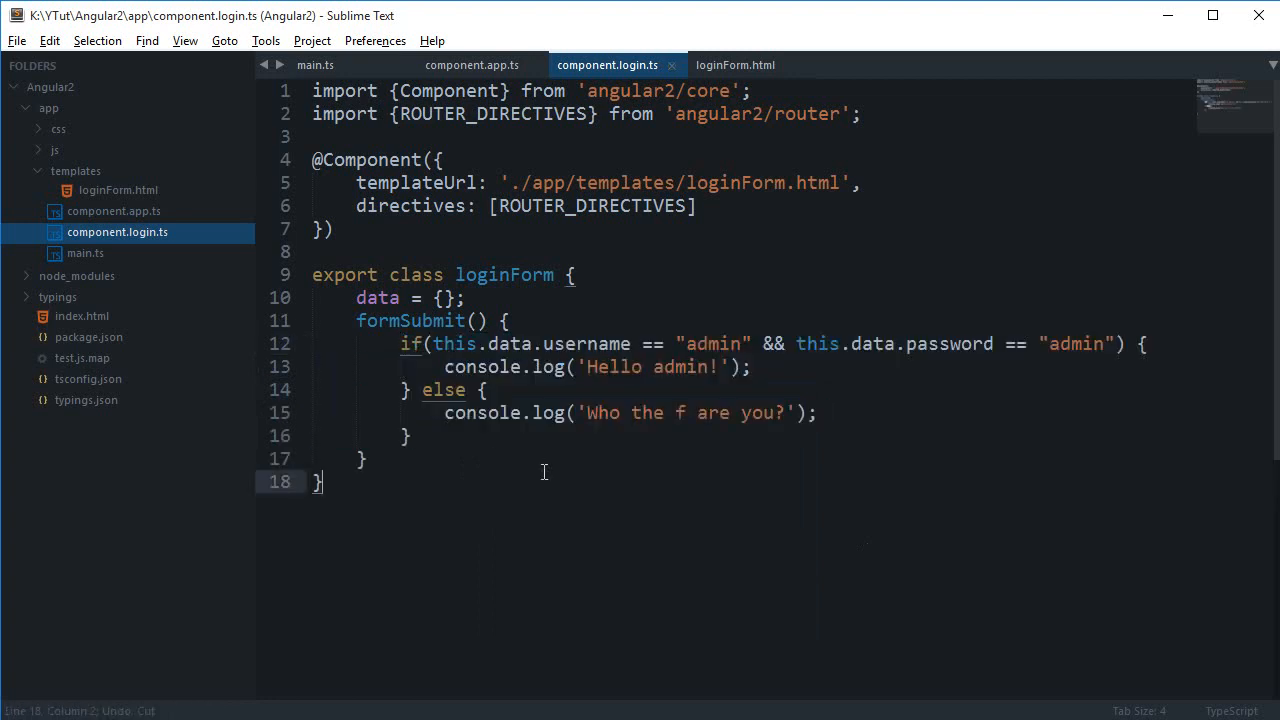
pyautogui.press('ctrl+s')
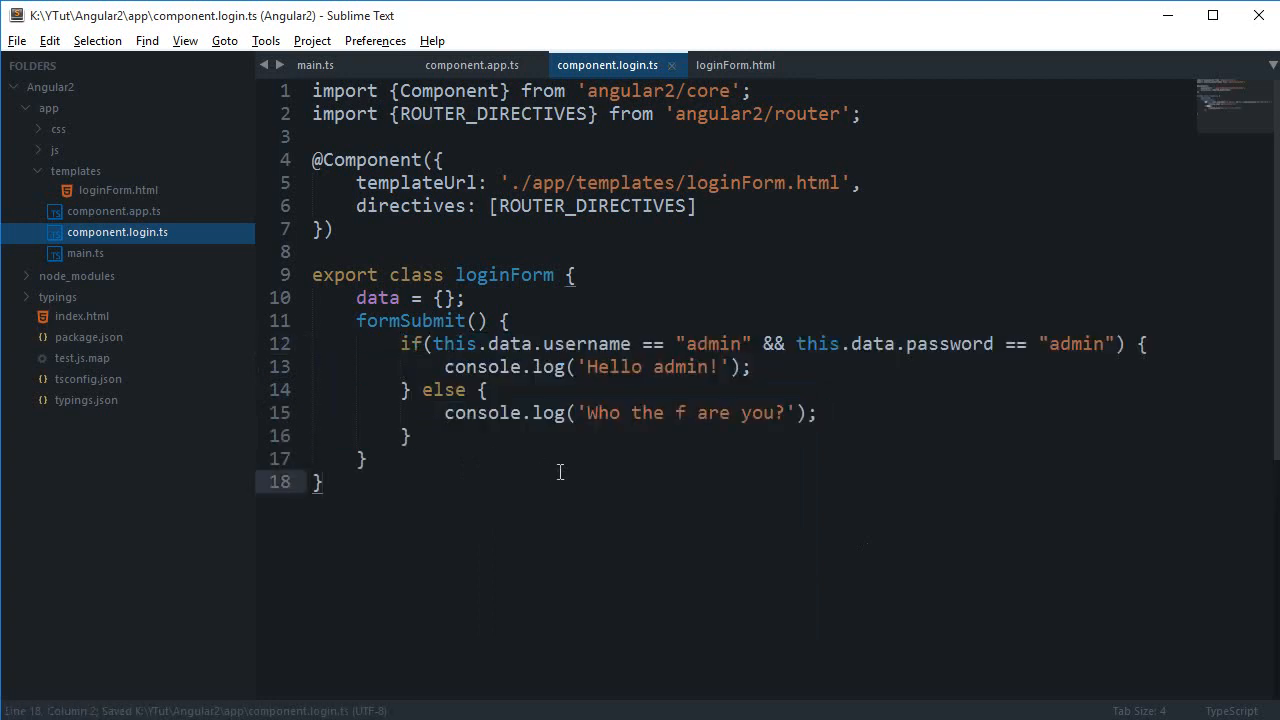